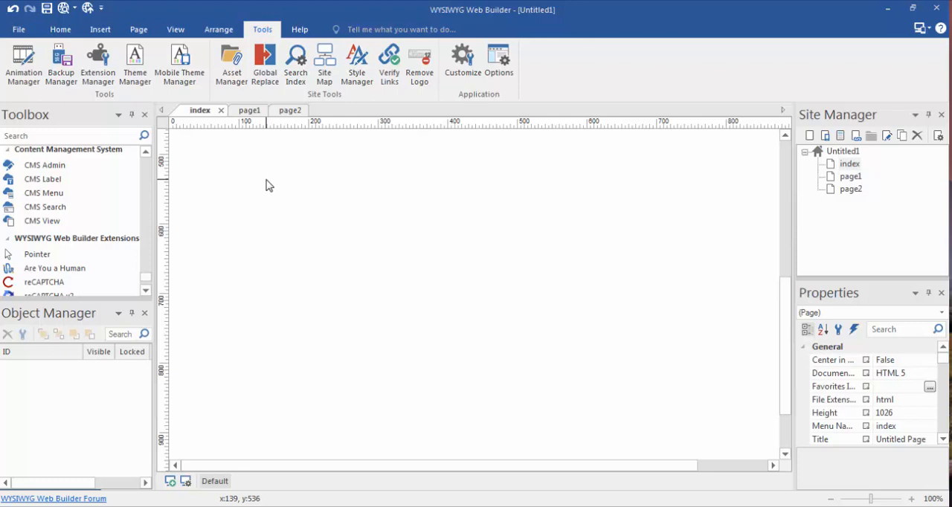
{"action": "mouse_move", "coordinate": [405, 205]}
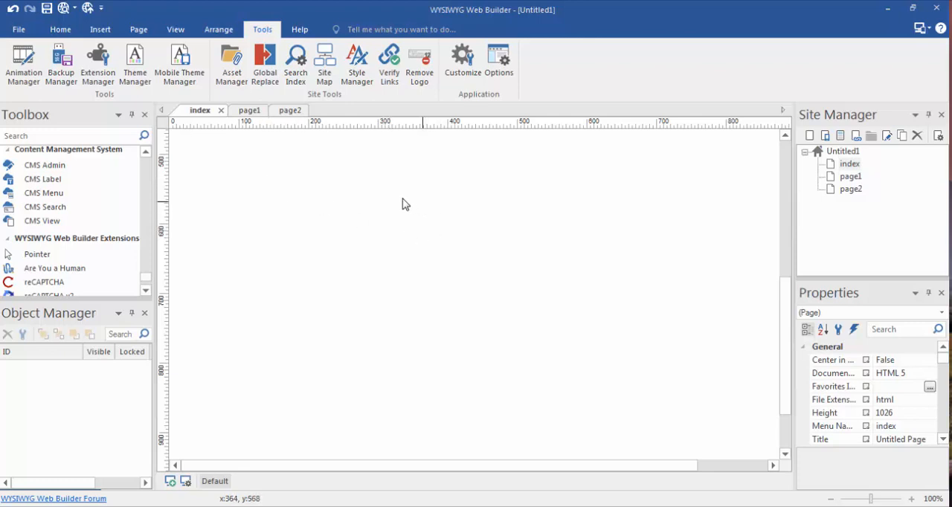
{"action": "mouse_move", "coordinate": [407, 246]}
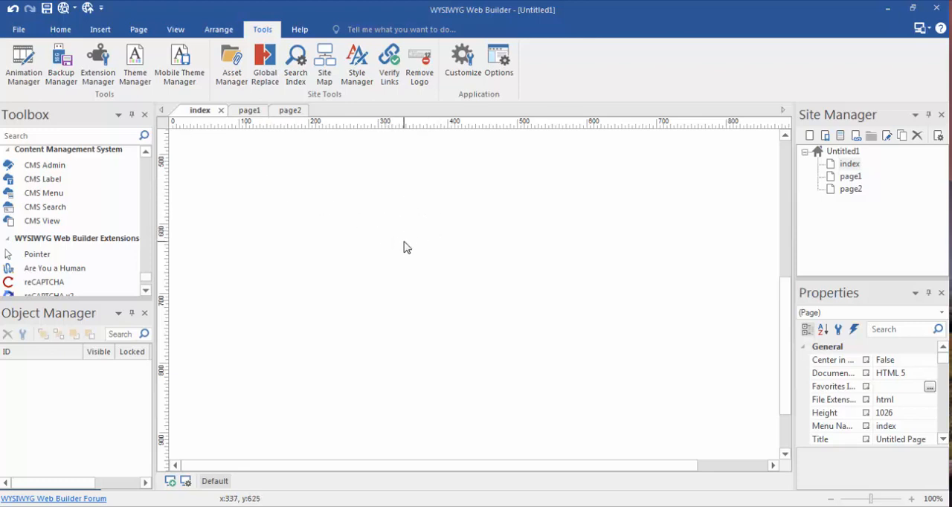
{"action": "mouse_move", "coordinate": [404, 247]}
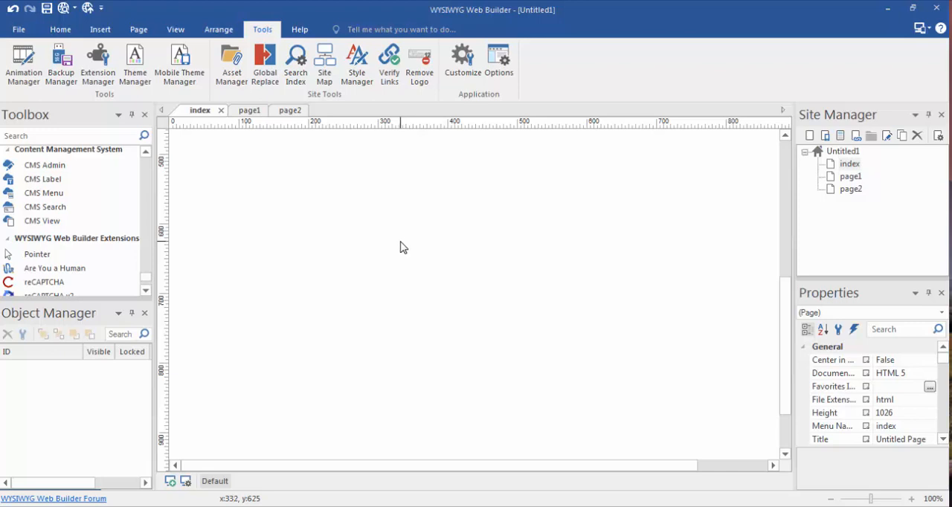
{"action": "mouse_move", "coordinate": [375, 221]}
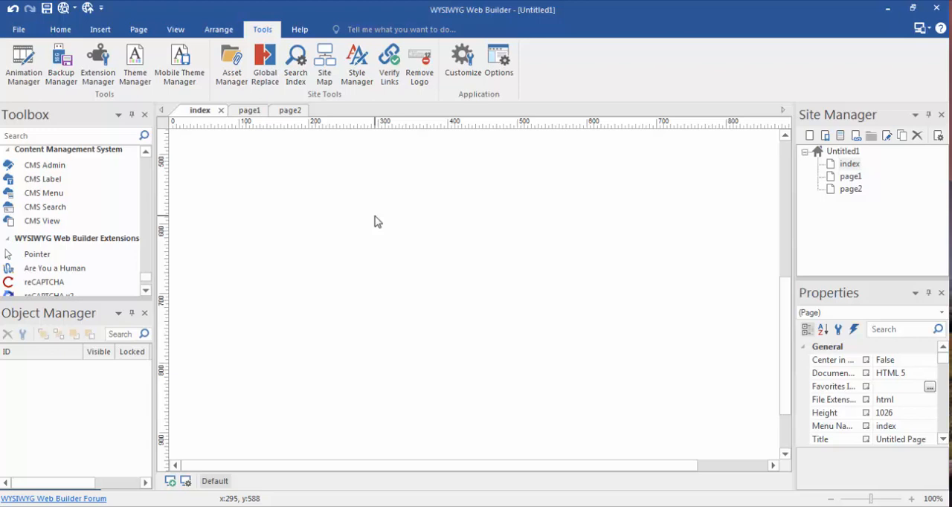
- Set the index page's Style background to Solid mode with a light blue colour
{"action": "right_click", "coordinate": [378, 223]}
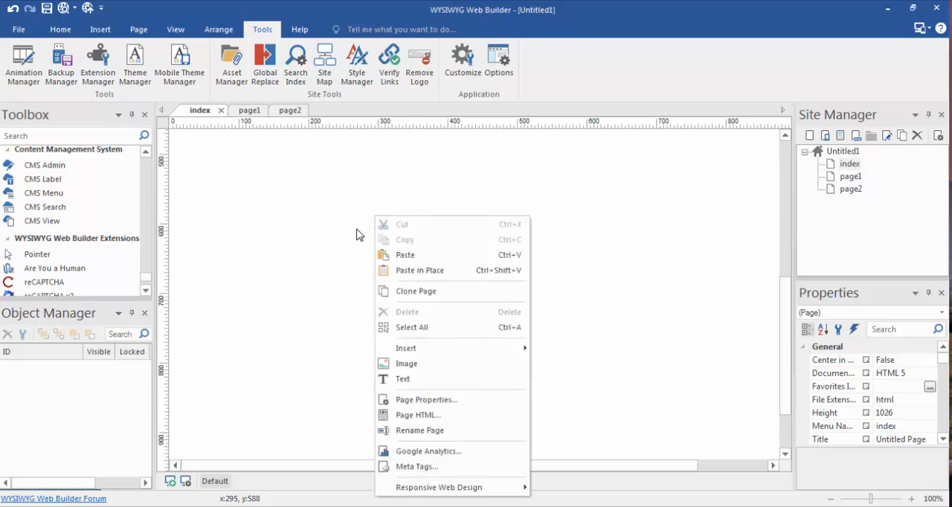
{"action": "mouse_move", "coordinate": [425, 399]}
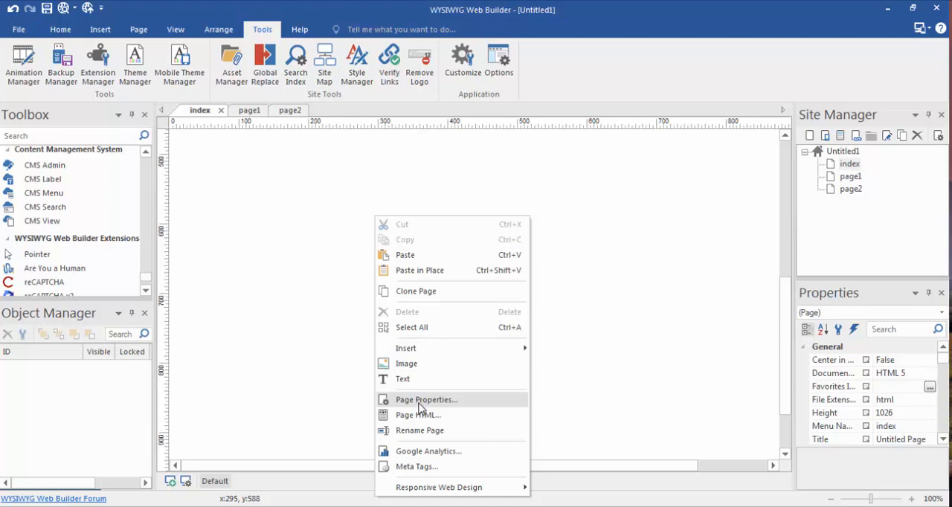
{"action": "left_click", "coordinate": [426, 399]}
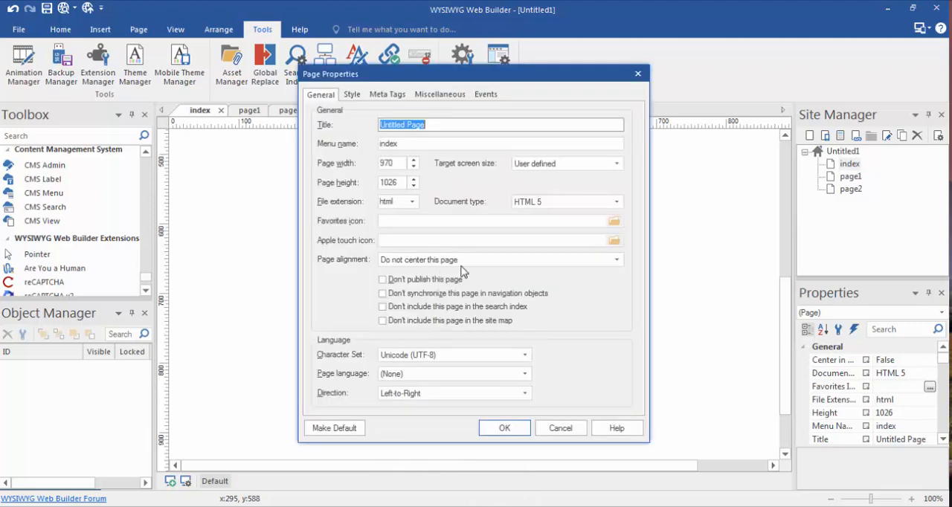
{"action": "left_click", "coordinate": [351, 94]}
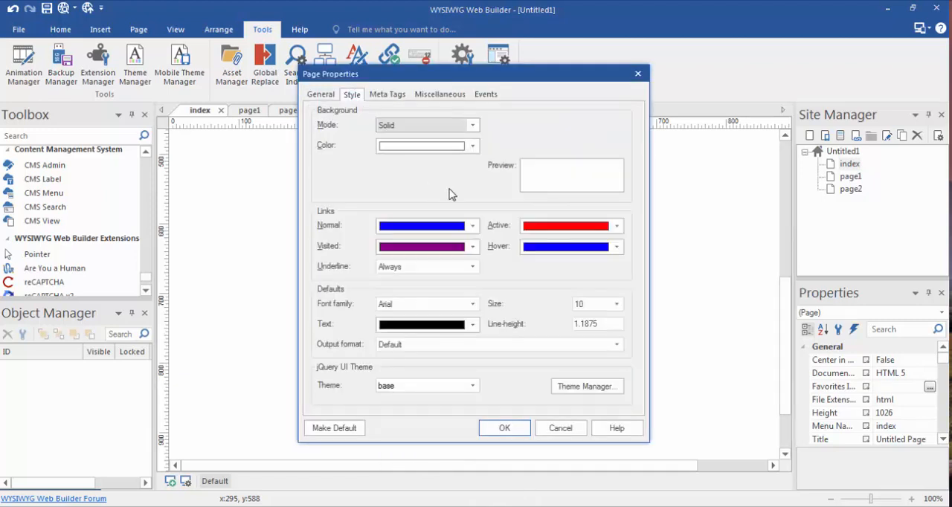
{"action": "mouse_move", "coordinate": [302, 145]}
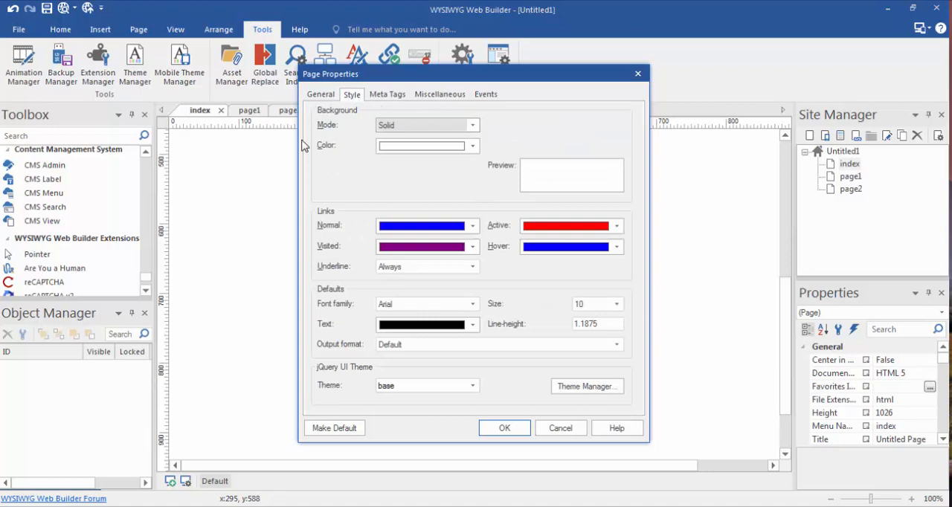
{"action": "mouse_move", "coordinate": [437, 189]}
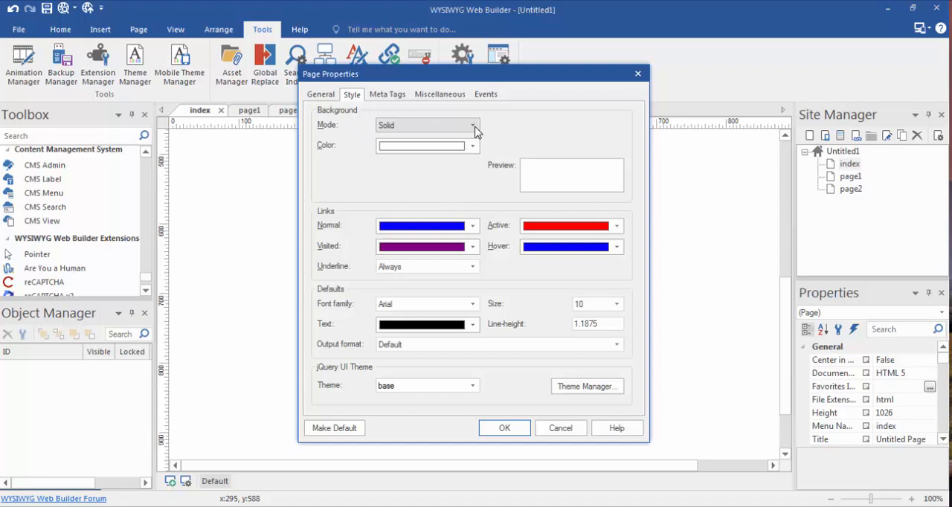
{"action": "left_click", "coordinate": [472, 125]}
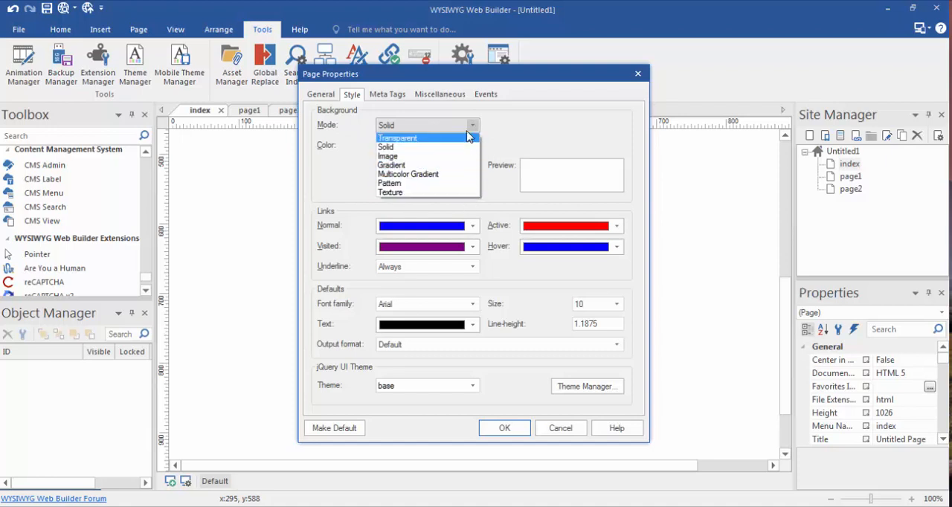
{"action": "mouse_move", "coordinate": [405, 148]}
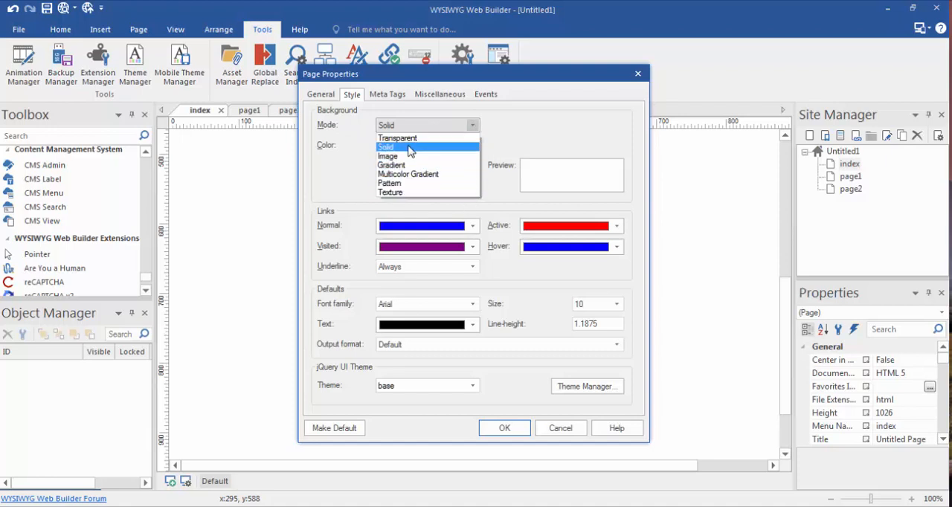
{"action": "left_click", "coordinate": [402, 147]}
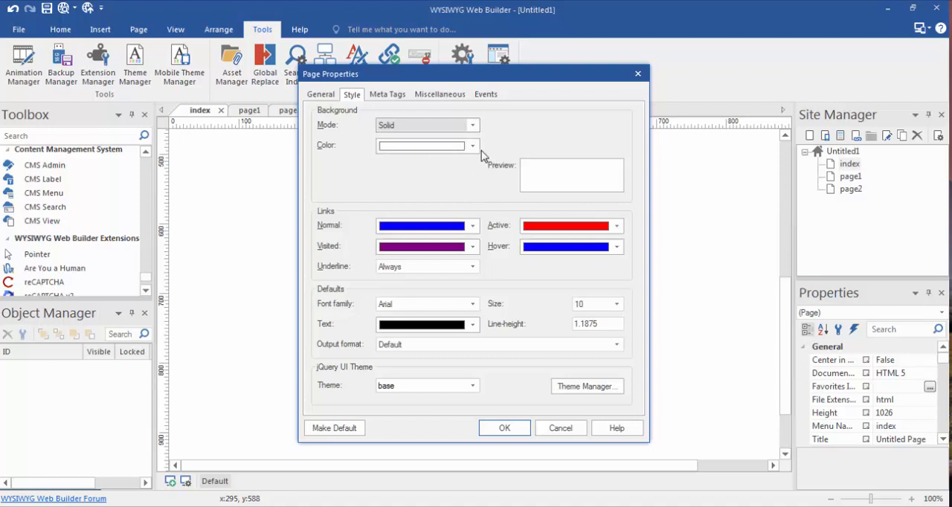
{"action": "left_click", "coordinate": [472, 145]}
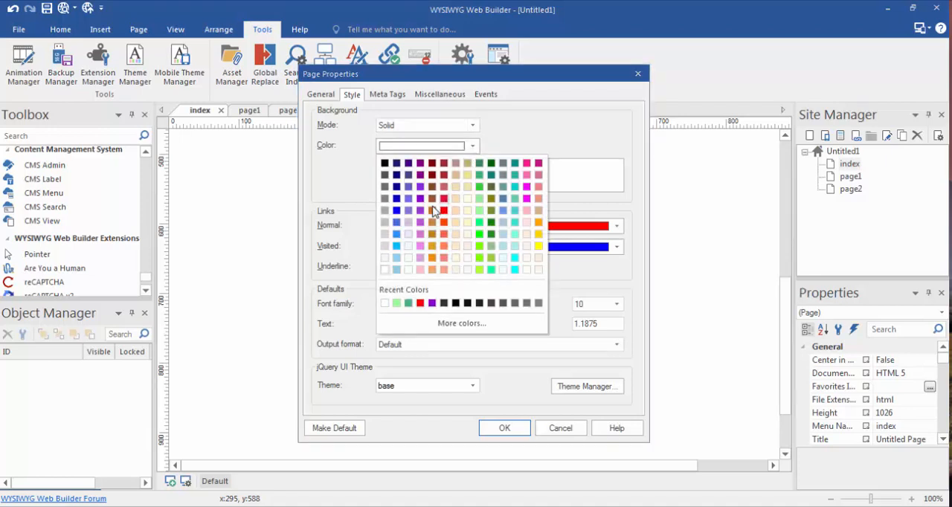
{"action": "mouse_move", "coordinate": [413, 214]}
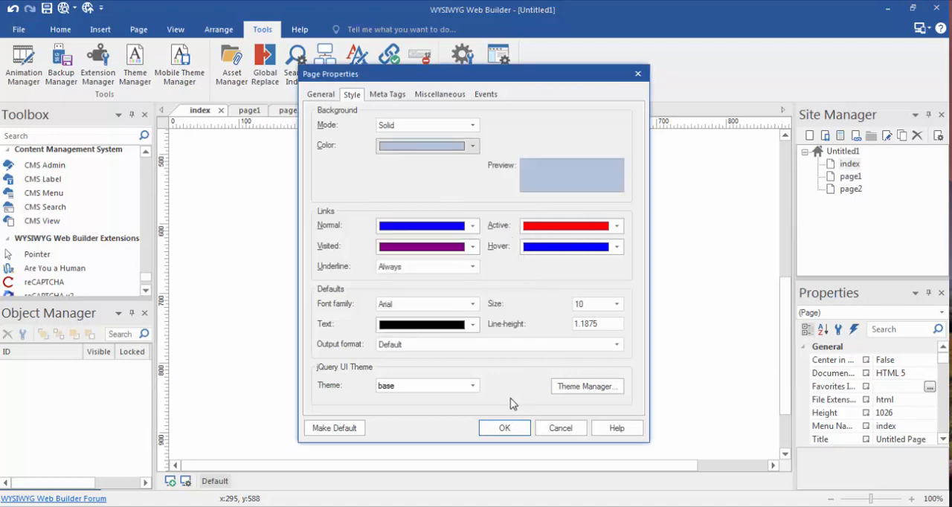
{"action": "left_click", "coordinate": [504, 428]}
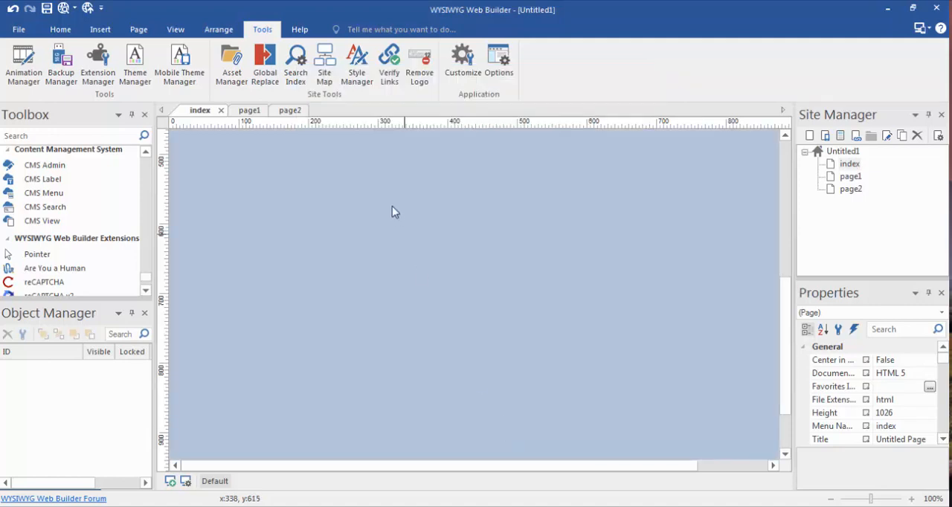
- Reopen the index page's Page Properties Style settings with the Color dropdown showing
{"action": "right_click", "coordinate": [394, 212]}
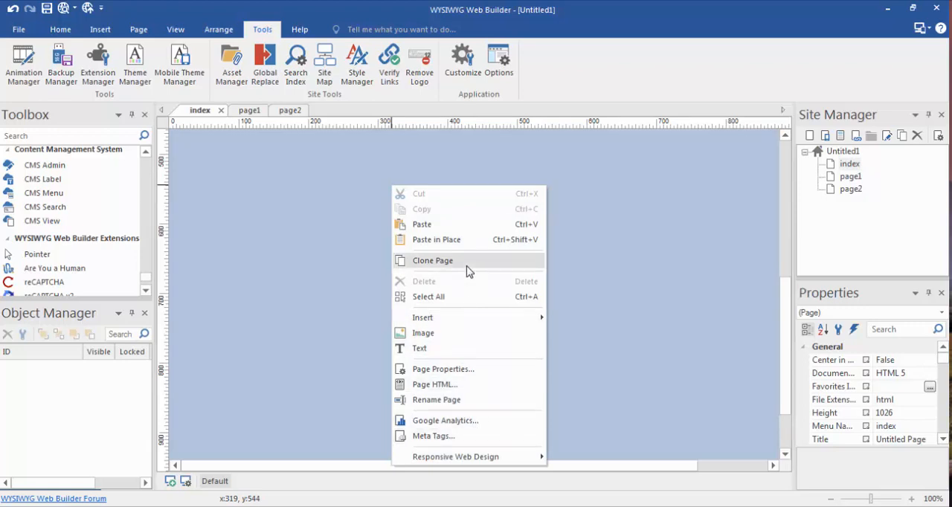
{"action": "left_click", "coordinate": [442, 368]}
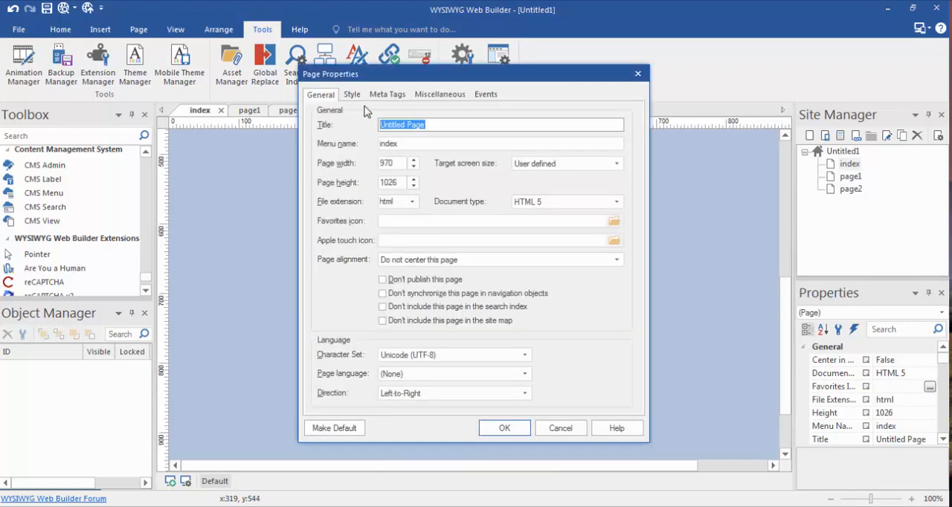
{"action": "left_click", "coordinate": [351, 94]}
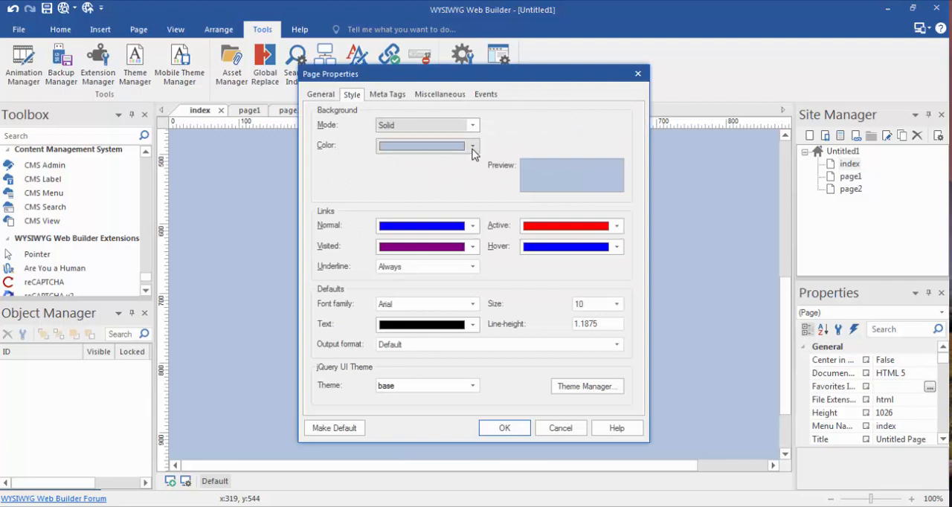
{"action": "left_click", "coordinate": [472, 145]}
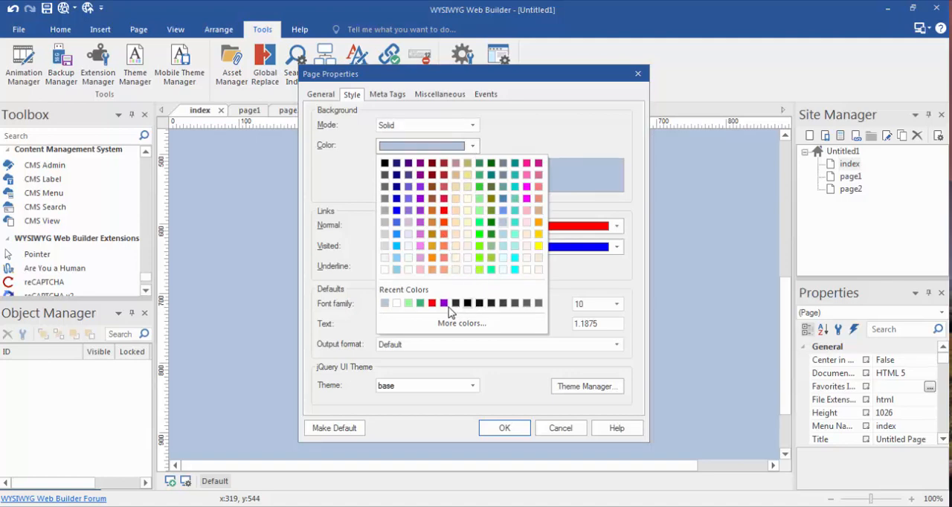
{"action": "mouse_move", "coordinate": [508, 305]}
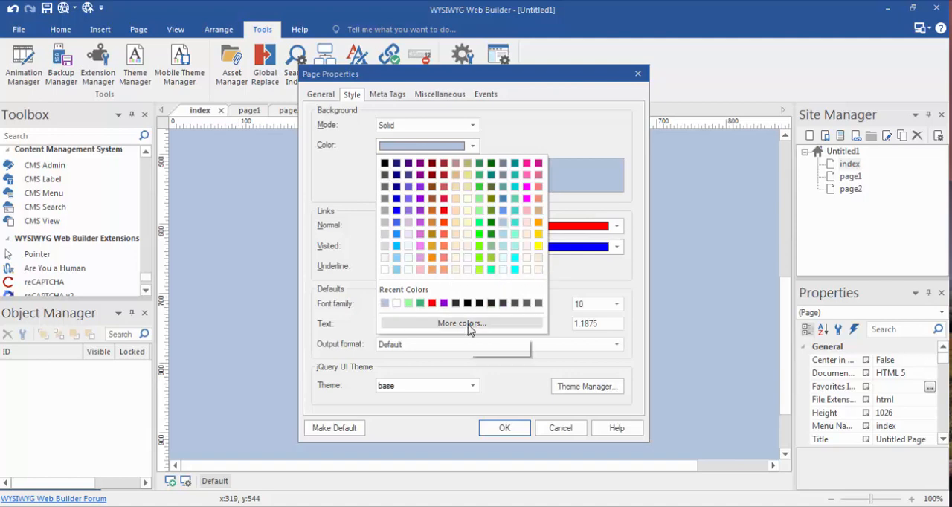
- Pick the magenta #FF00C0 hexagon from the More colors wheel and accept it
{"action": "left_click", "coordinate": [461, 323]}
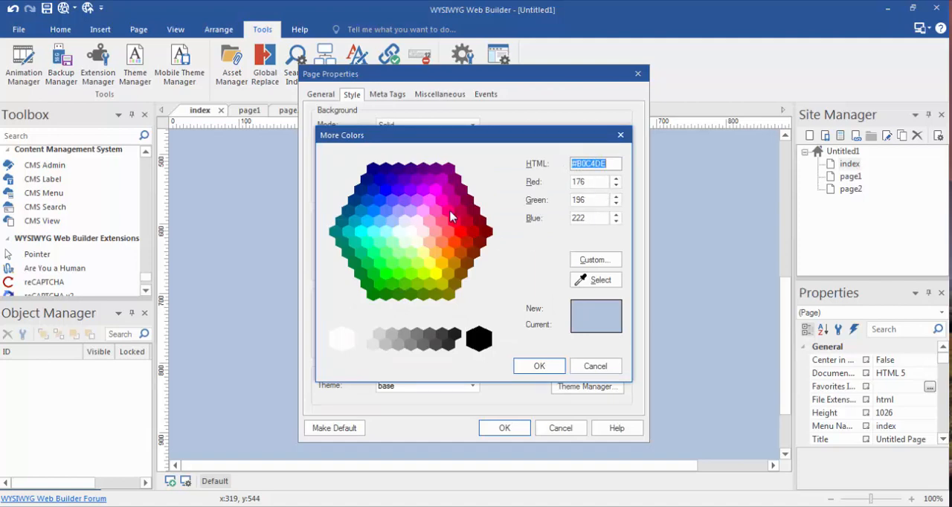
{"action": "left_click", "coordinate": [441, 200]}
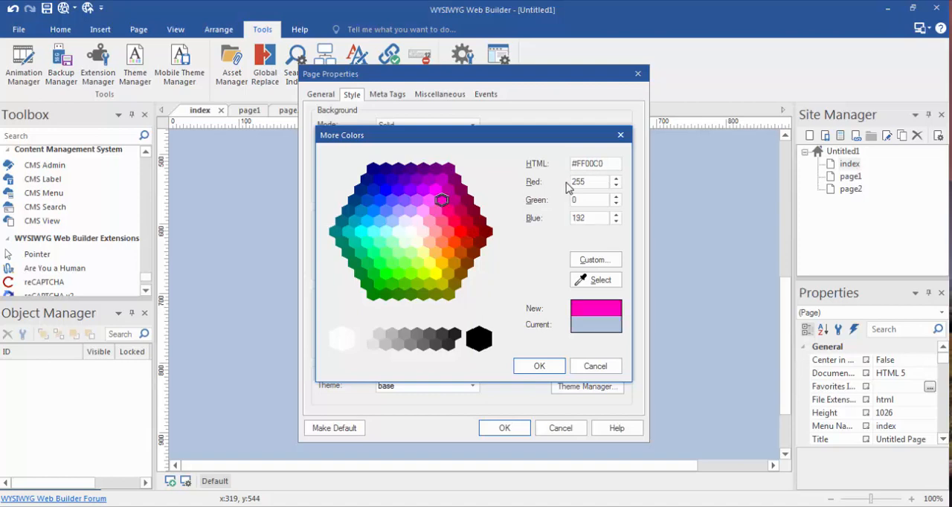
{"action": "mouse_move", "coordinate": [556, 363]}
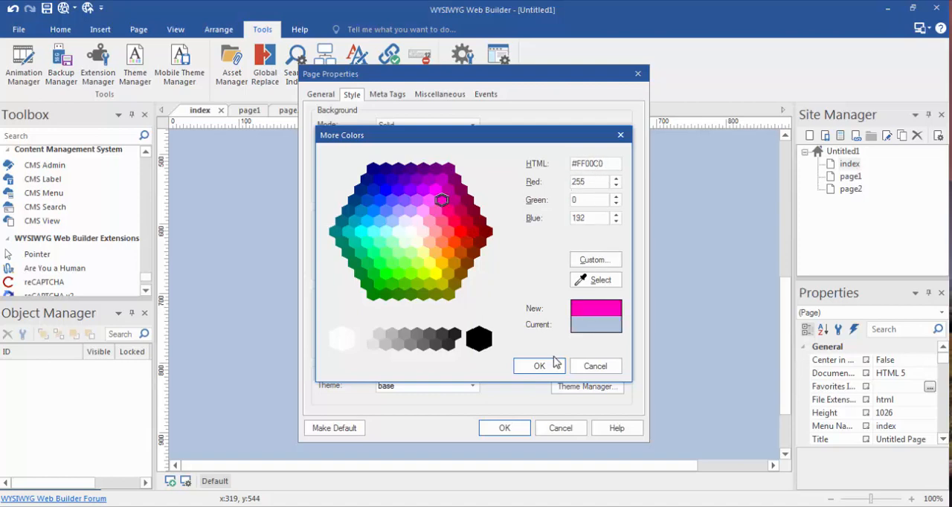
{"action": "left_click", "coordinate": [539, 365]}
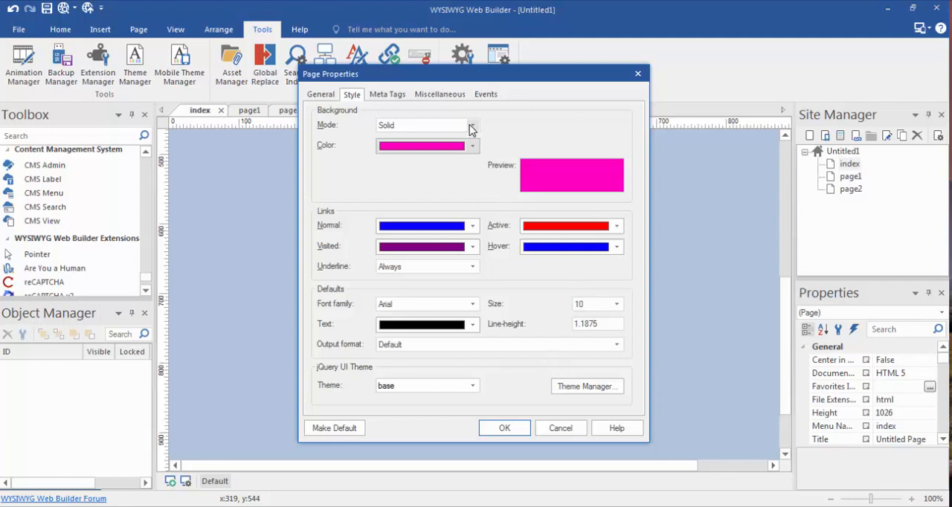
- Switch the background mode to Gradient with green as the first colour
{"action": "left_click", "coordinate": [472, 125]}
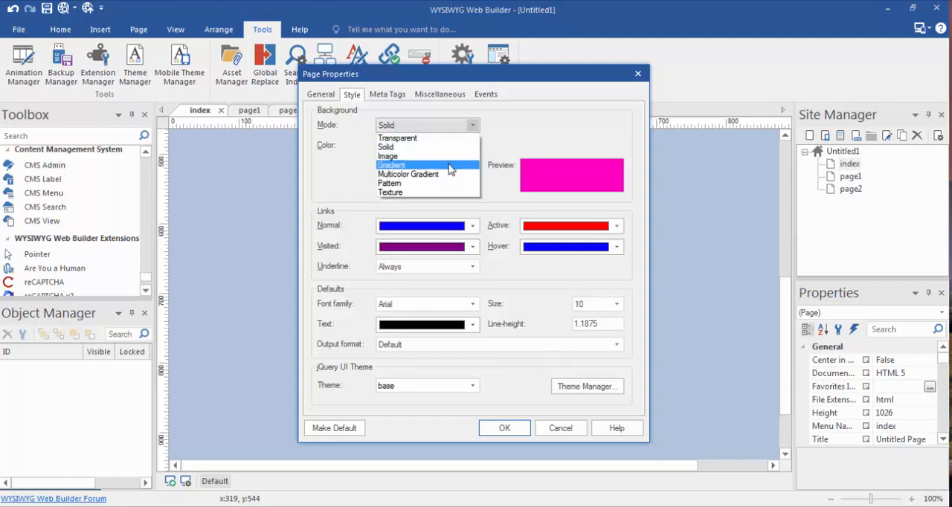
{"action": "left_click", "coordinate": [392, 165]}
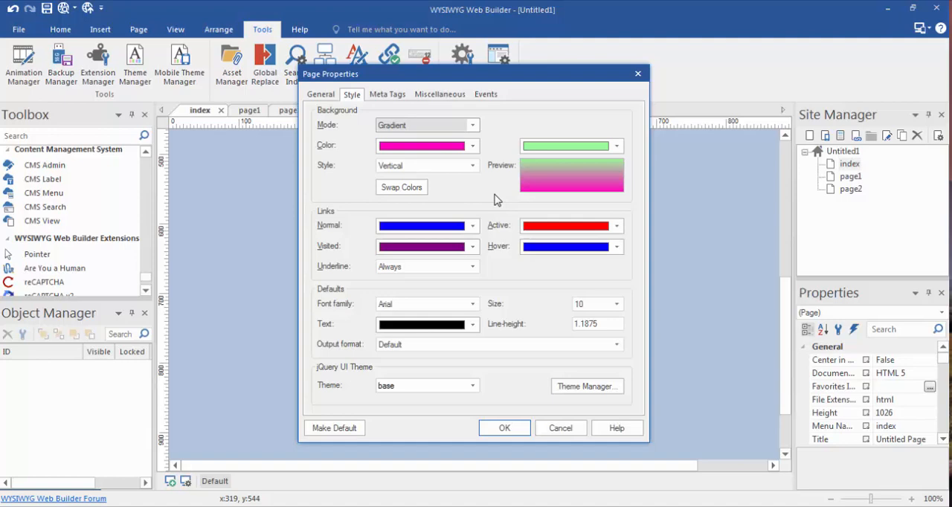
{"action": "left_click", "coordinate": [471, 145]}
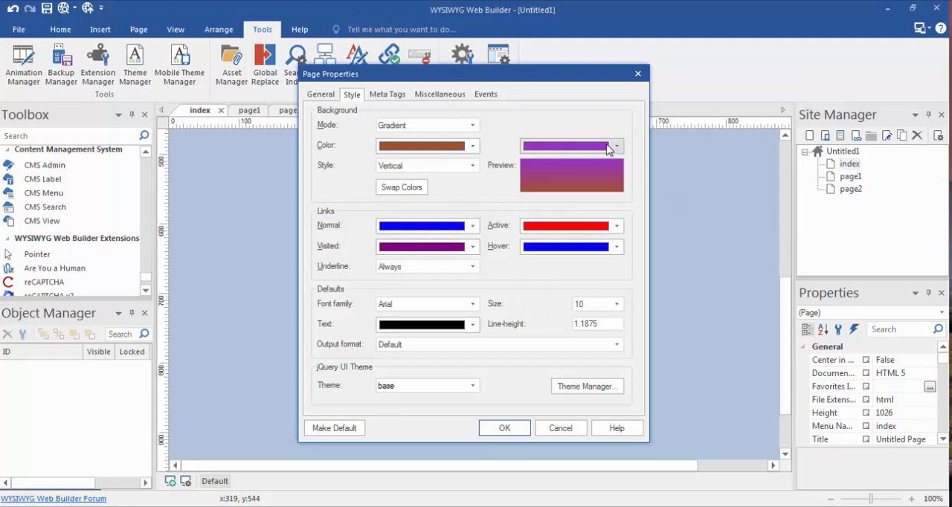
{"action": "mouse_move", "coordinate": [467, 163]}
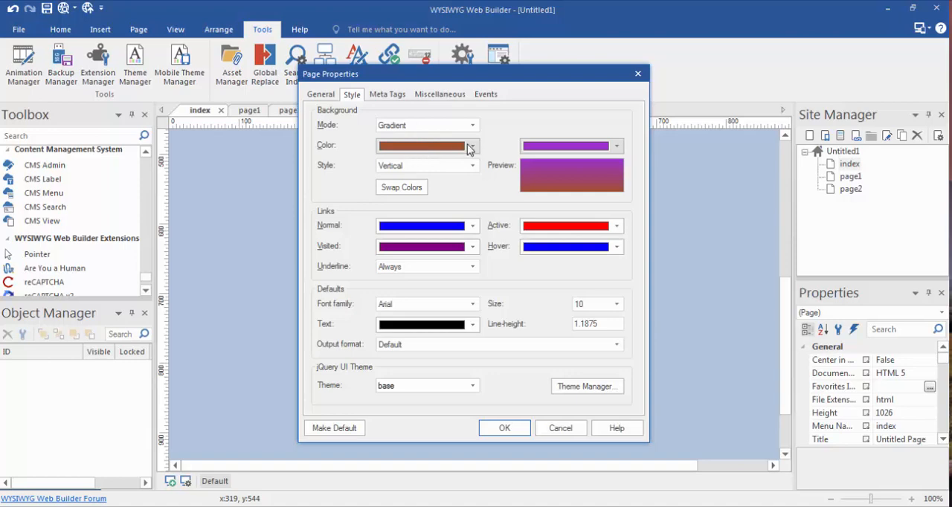
{"action": "left_click", "coordinate": [472, 145]}
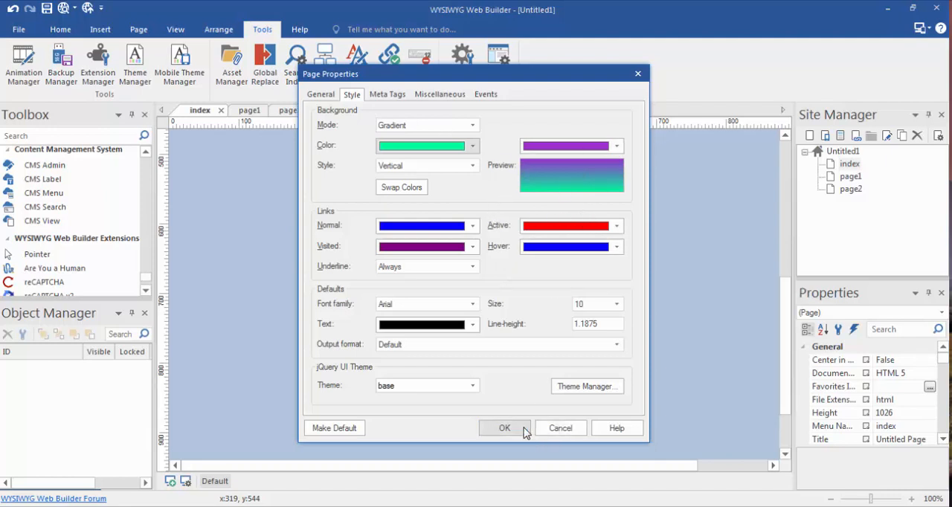
{"action": "left_click", "coordinate": [504, 428]}
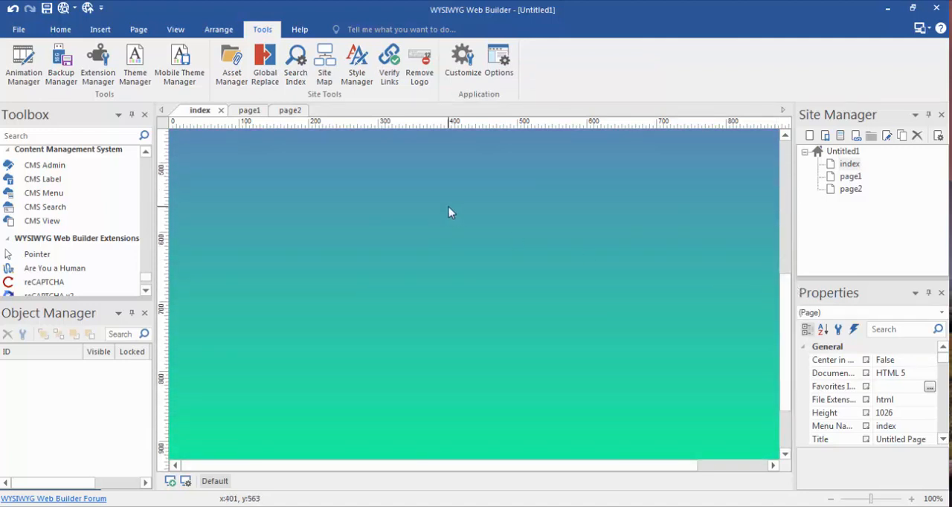
- Set the index page background mode to Pattern (Dark Vertical)
{"action": "right_click", "coordinate": [448, 212]}
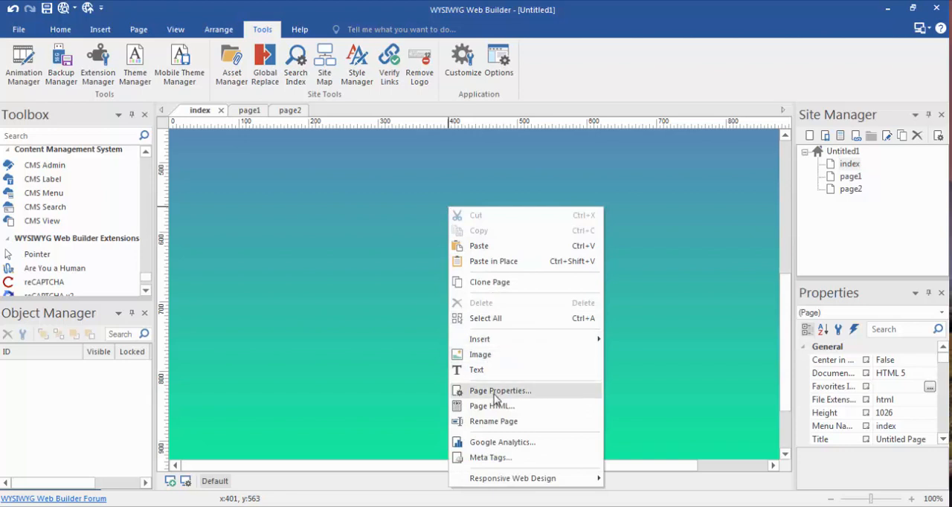
{"action": "left_click", "coordinate": [499, 390]}
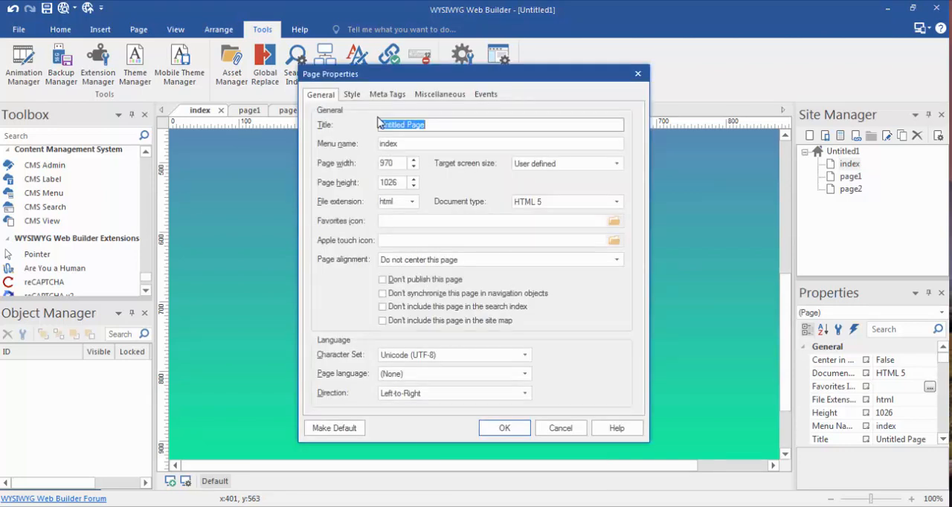
{"action": "left_click", "coordinate": [351, 93]}
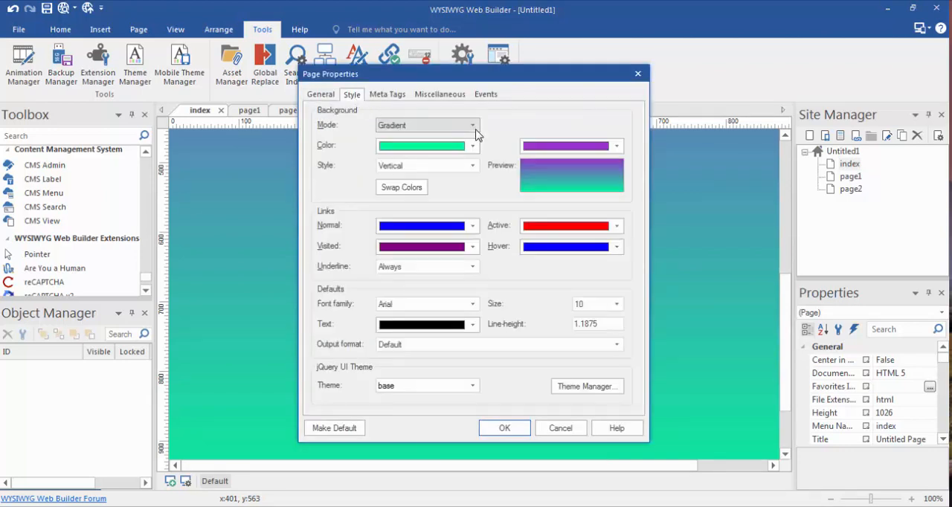
{"action": "left_click", "coordinate": [473, 125]}
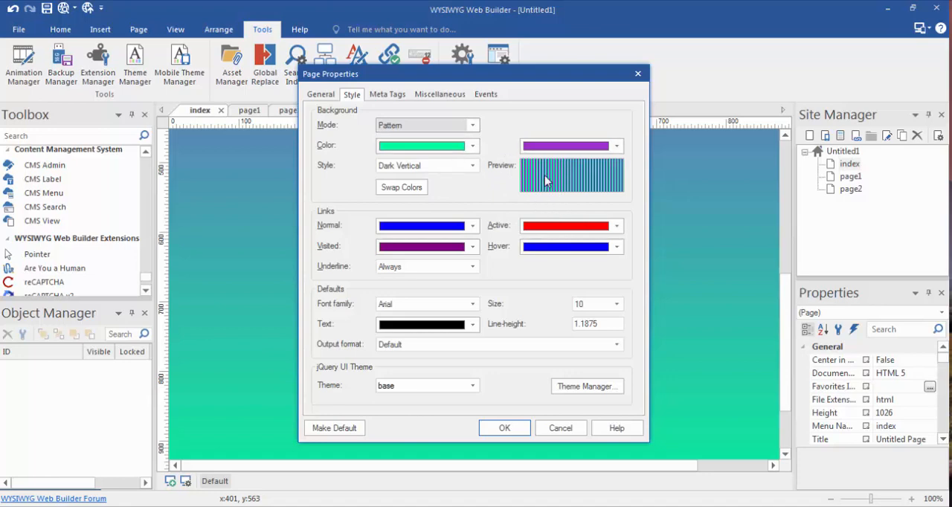
{"action": "mouse_move", "coordinate": [580, 188]}
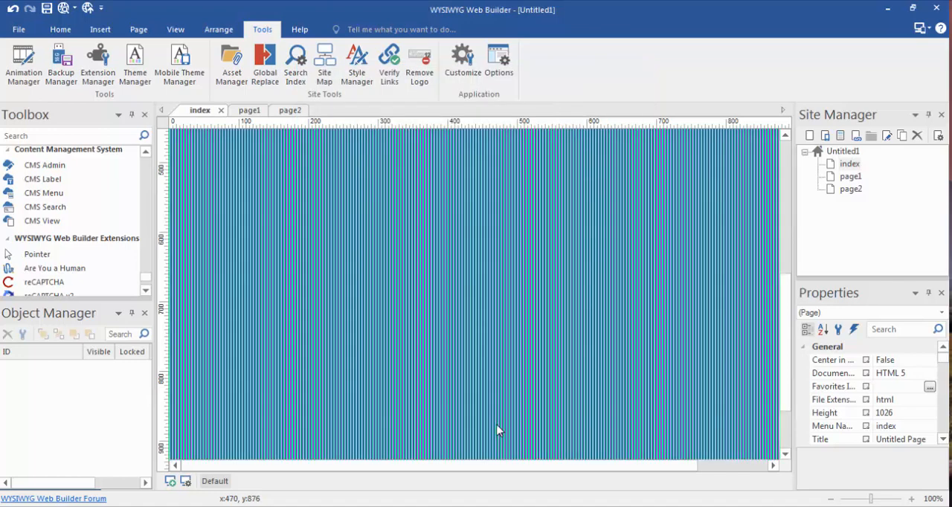
{"action": "mouse_move", "coordinate": [498, 231]}
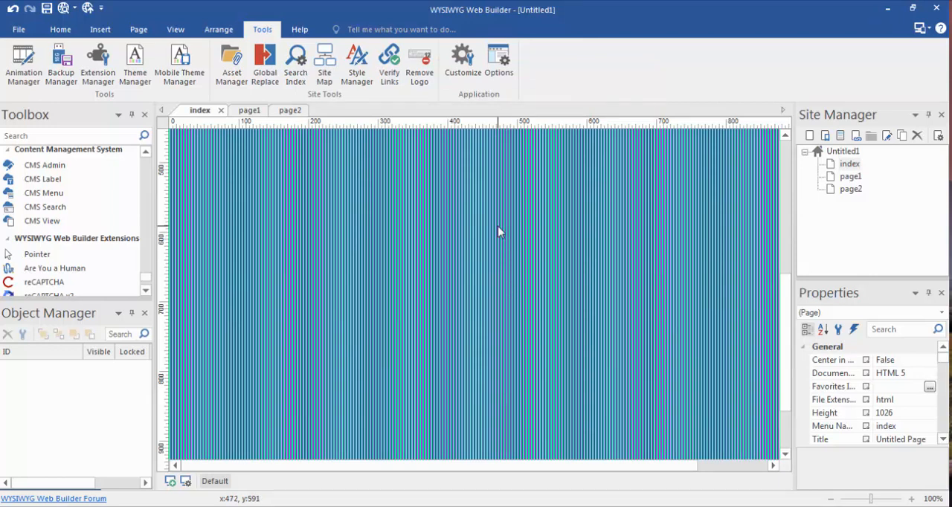
- Change the page's pattern style to Weave and apply it
{"action": "right_click", "coordinate": [498, 231]}
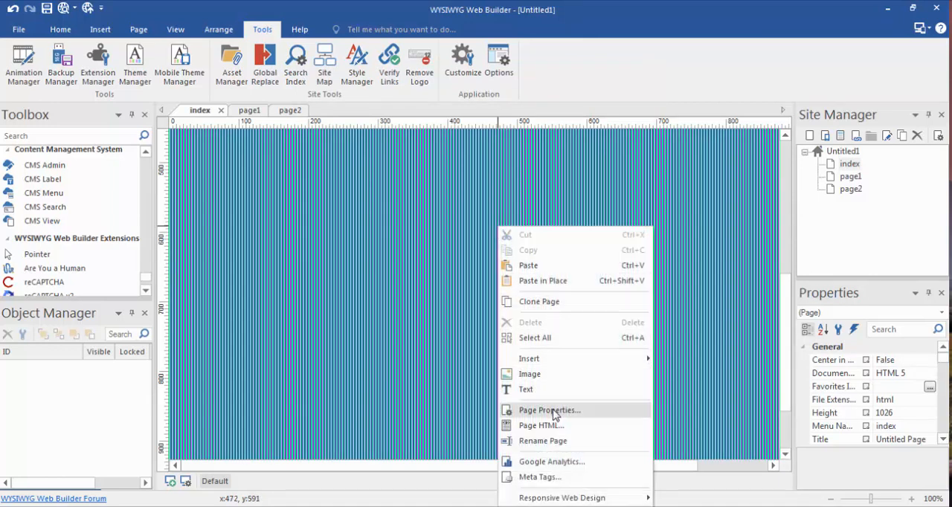
{"action": "left_click", "coordinate": [549, 410]}
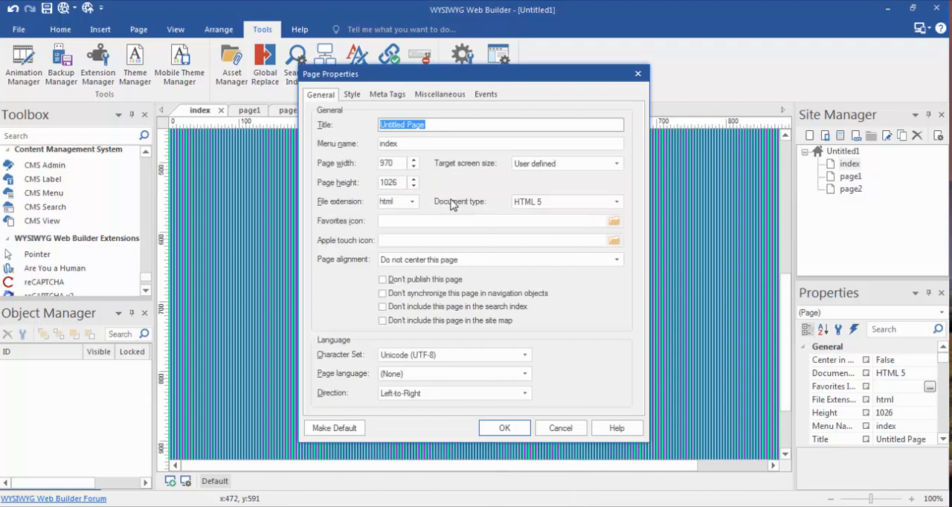
{"action": "left_click", "coordinate": [352, 94]}
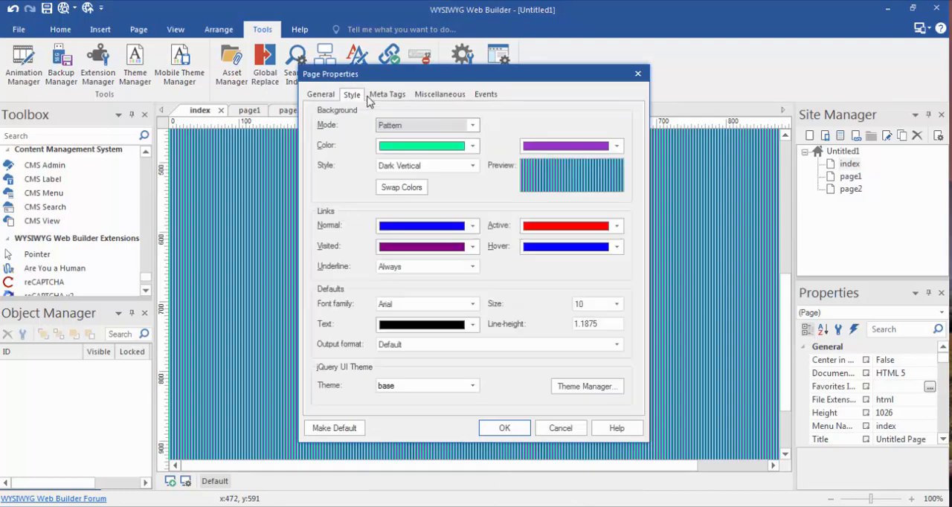
{"action": "left_click", "coordinate": [472, 165]}
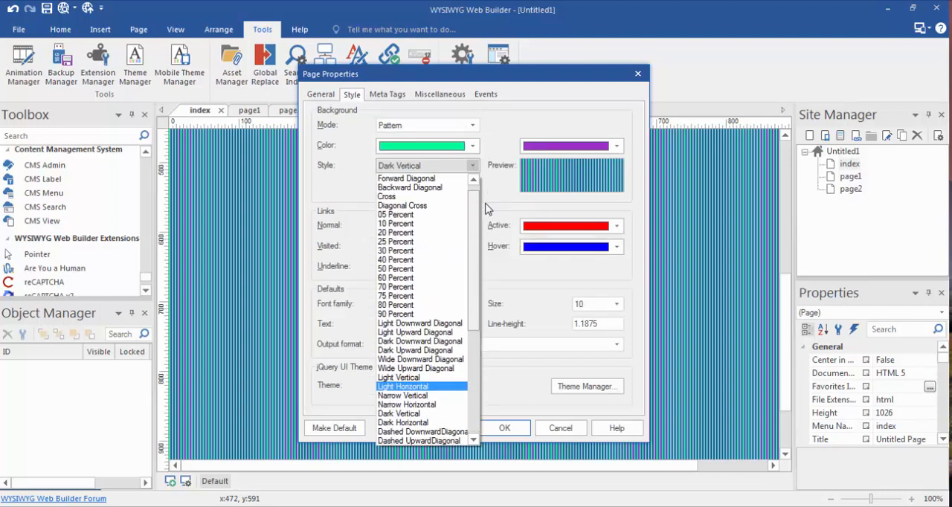
{"action": "scroll", "scroll_direction": "down", "scroll_amount": 3}
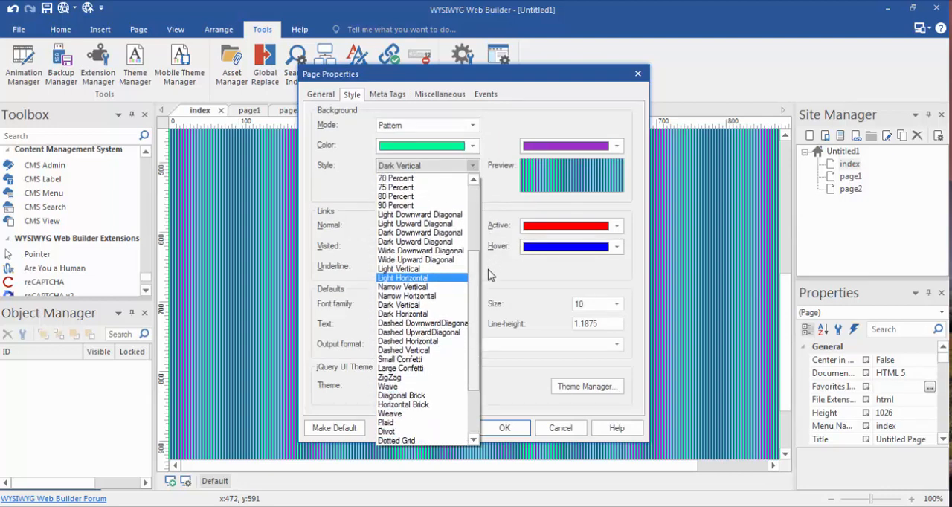
{"action": "mouse_move", "coordinate": [518, 301]}
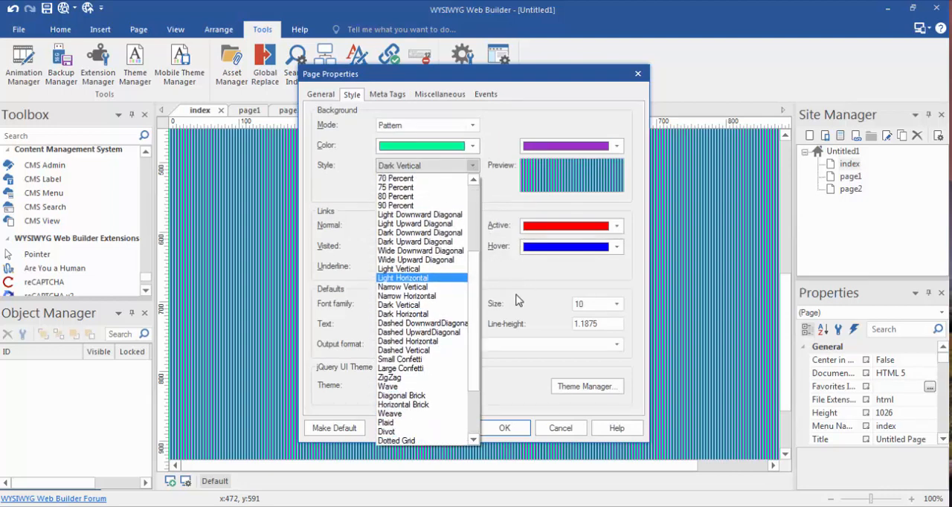
{"action": "left_click", "coordinate": [390, 414]}
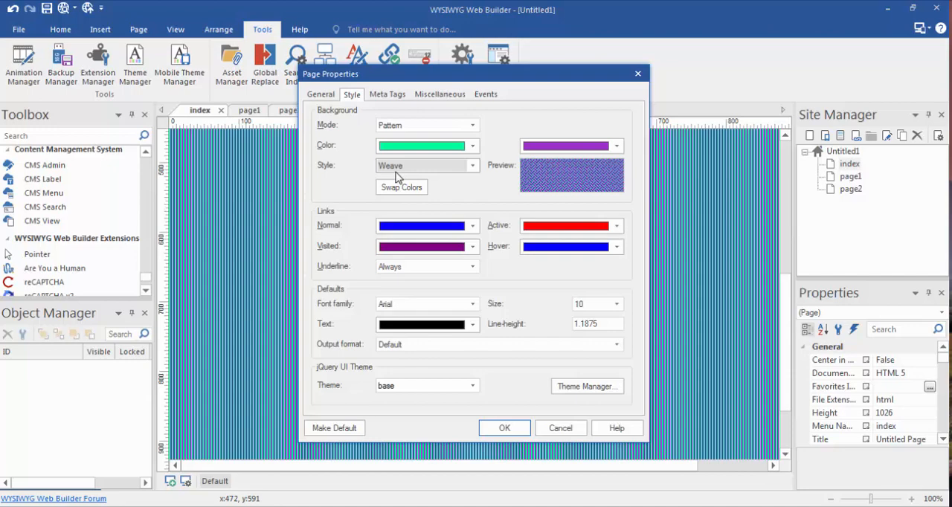
{"action": "left_click", "coordinate": [504, 428]}
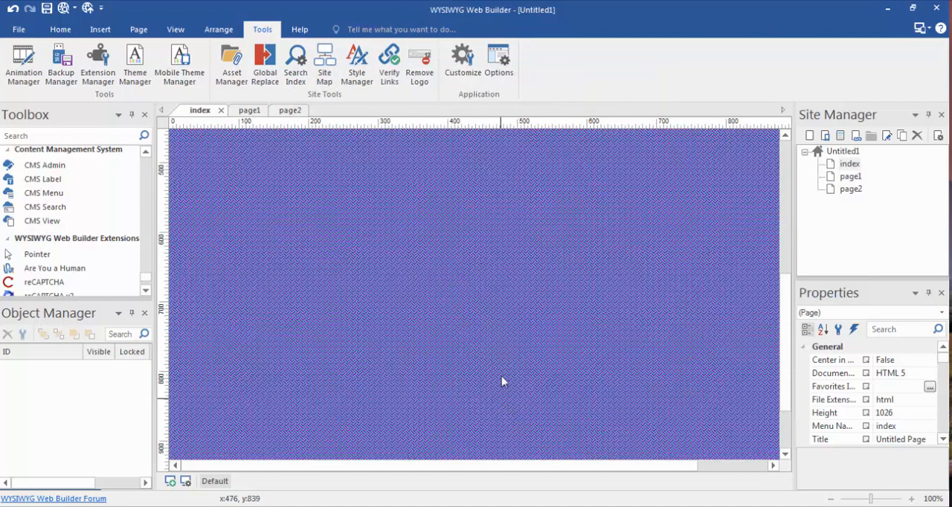
{"action": "mouse_move", "coordinate": [485, 330]}
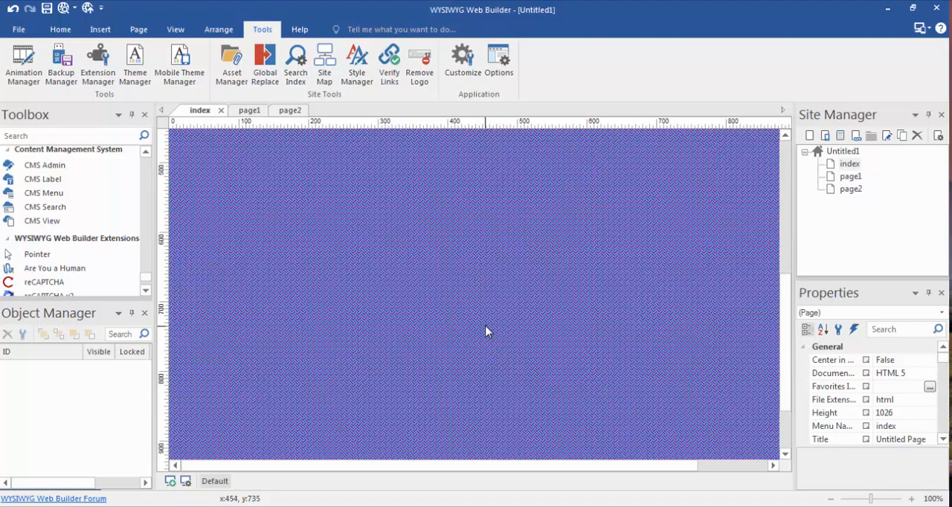
- Set the page background mode to Texture using the dark wood texture
{"action": "right_click", "coordinate": [487, 331]}
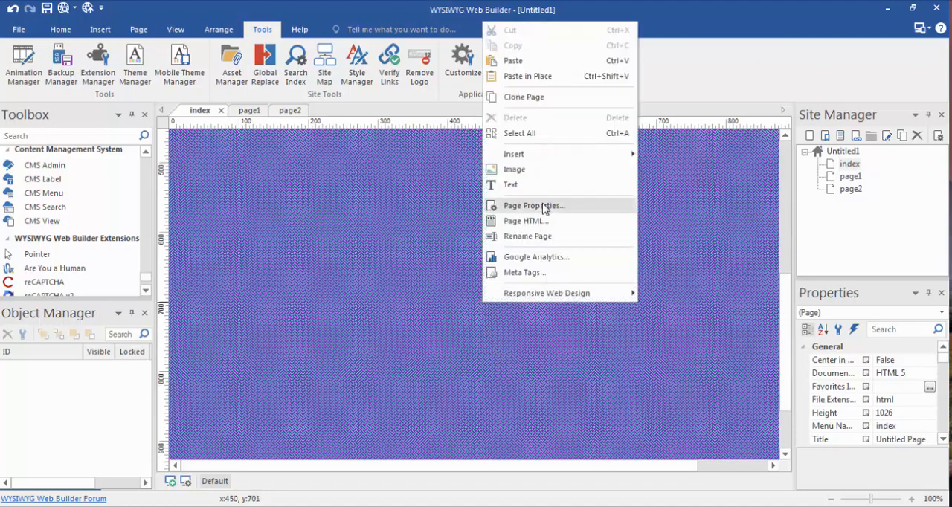
{"action": "left_click", "coordinate": [533, 206]}
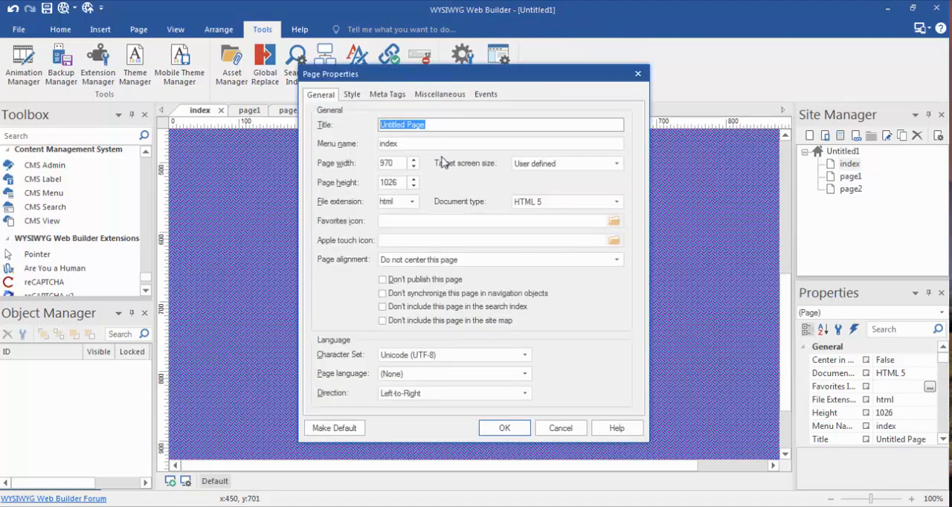
{"action": "left_click", "coordinate": [351, 94]}
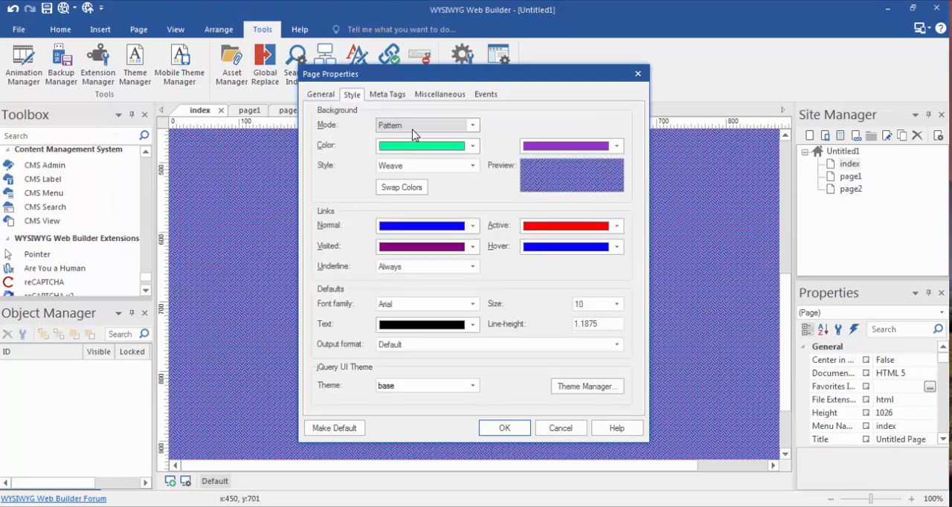
{"action": "left_click", "coordinate": [471, 125]}
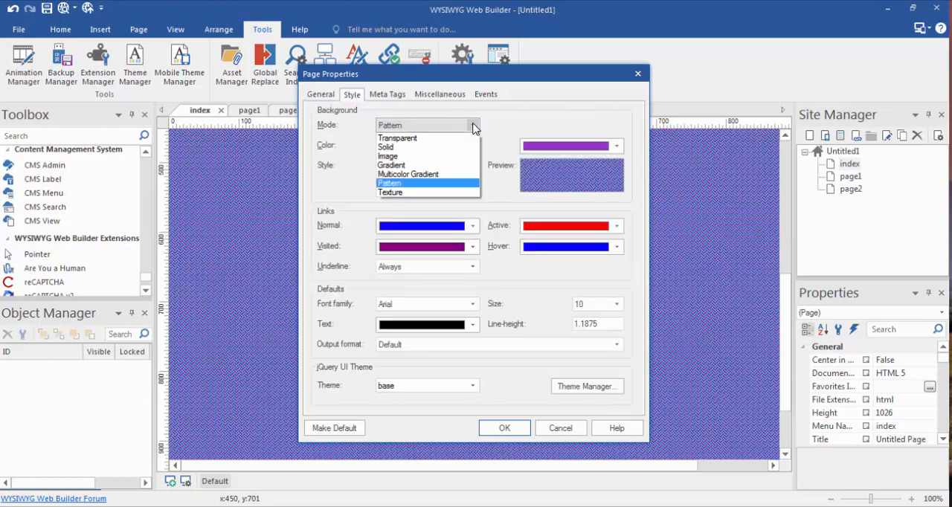
{"action": "left_click", "coordinate": [390, 191]}
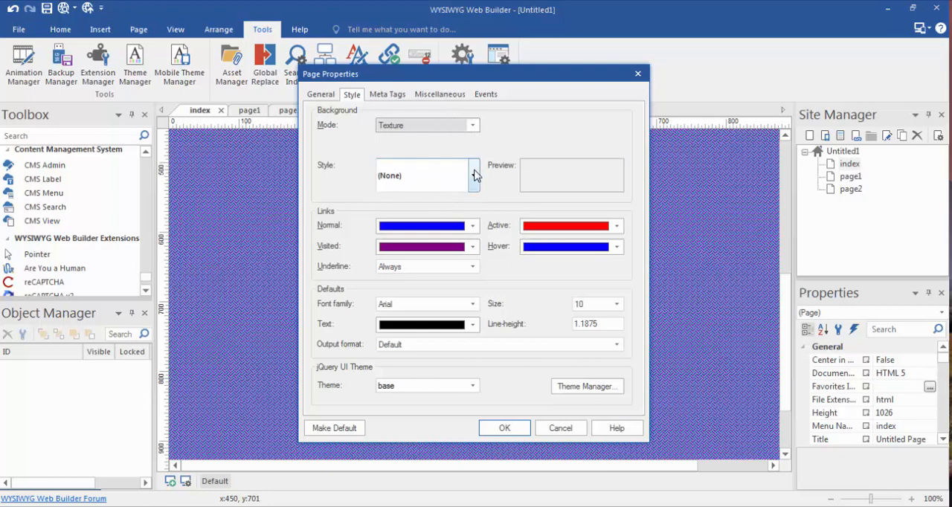
{"action": "left_click", "coordinate": [473, 175]}
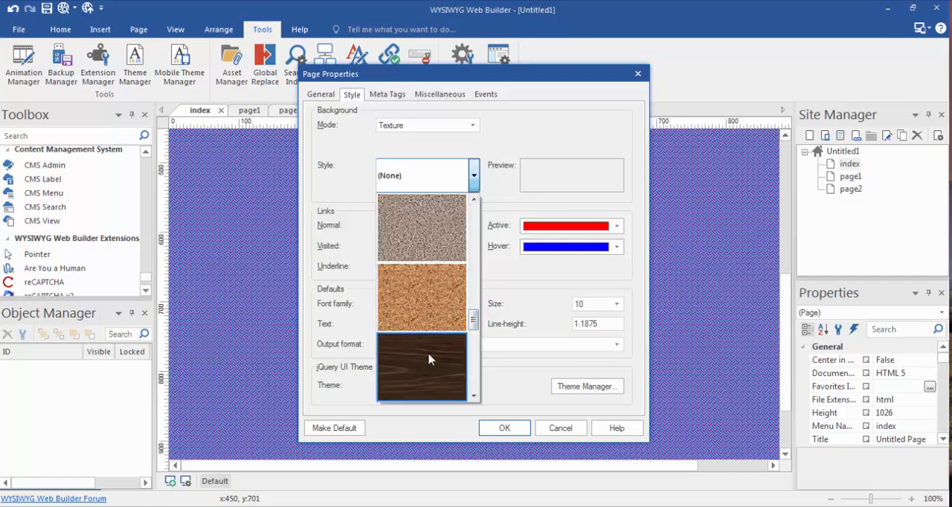
{"action": "left_click", "coordinate": [422, 364]}
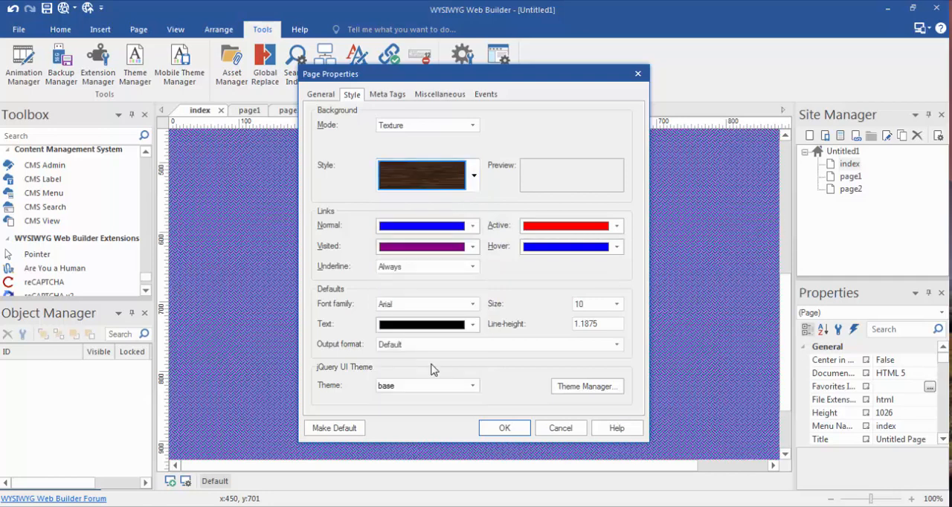
{"action": "left_click", "coordinate": [504, 428]}
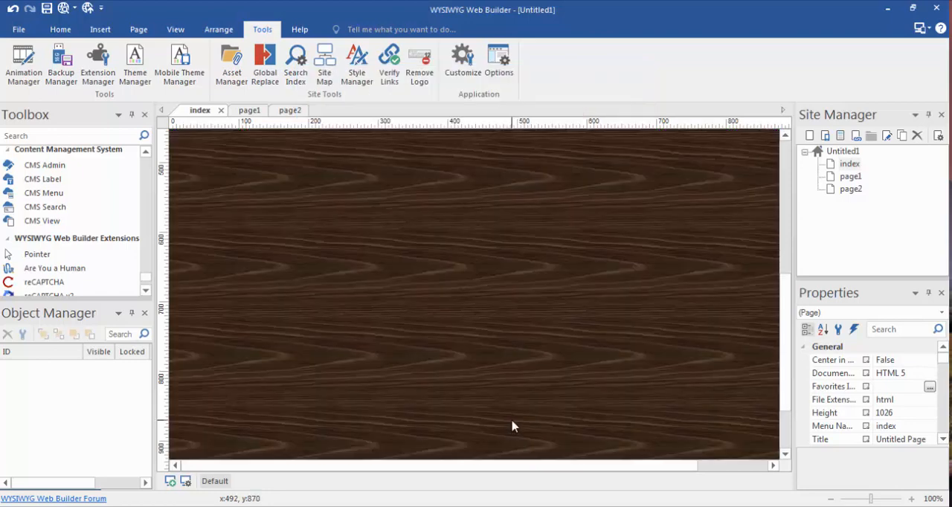
{"action": "mouse_move", "coordinate": [446, 289]}
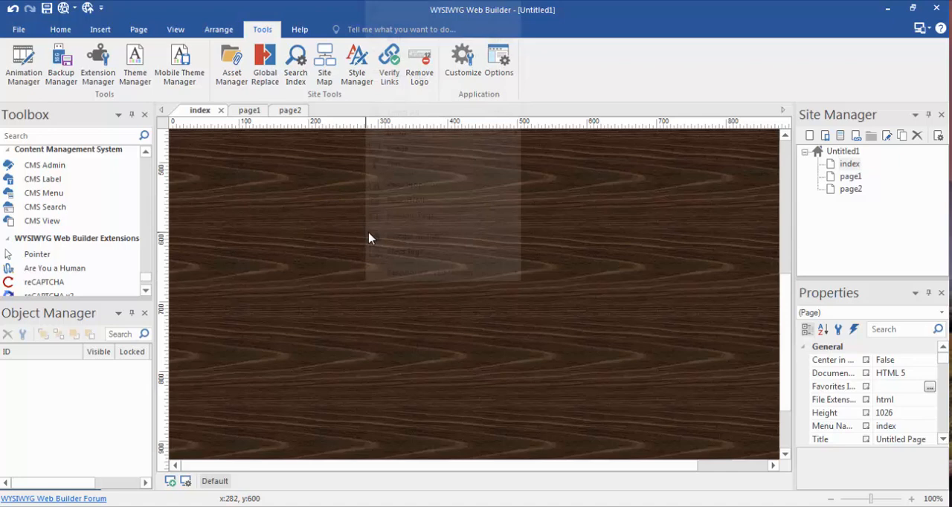
- Swap the page's texture style from dark wood to the light beige sand texture
{"action": "right_click", "coordinate": [372, 237]}
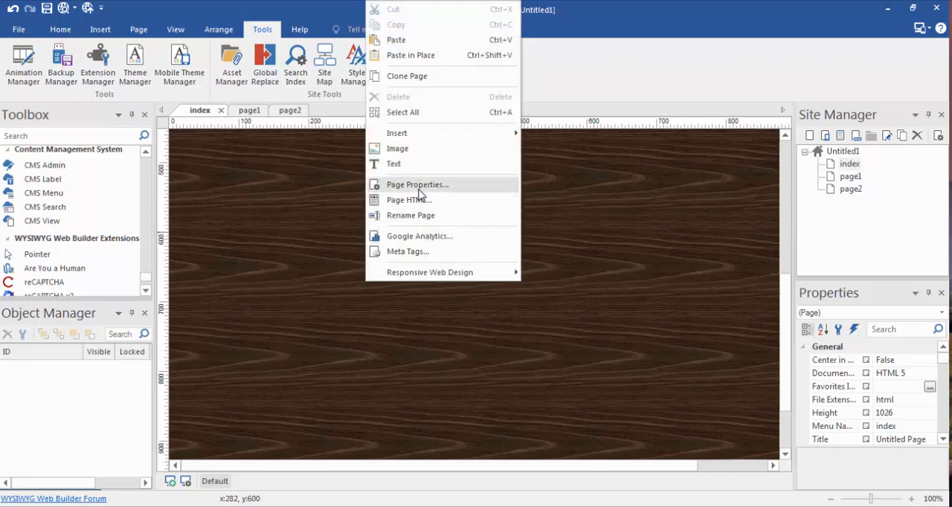
{"action": "left_click", "coordinate": [416, 185]}
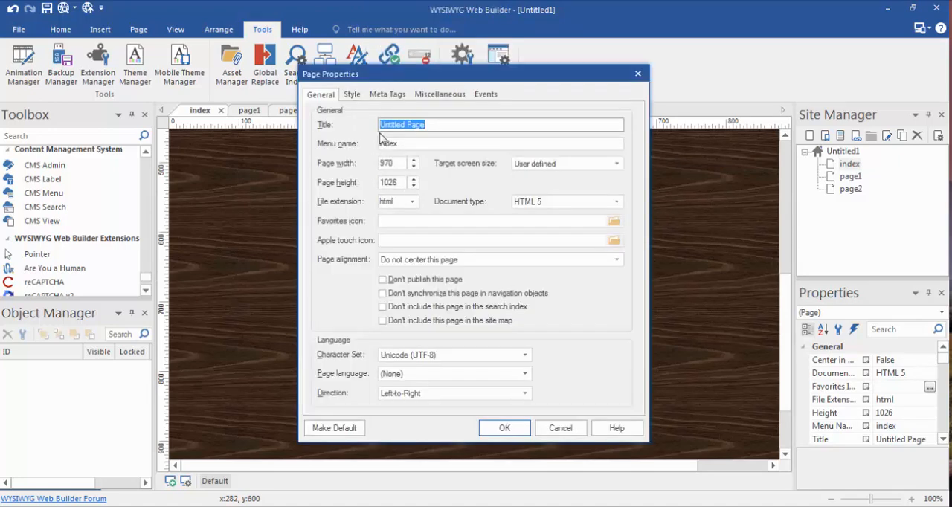
{"action": "left_click", "coordinate": [351, 94]}
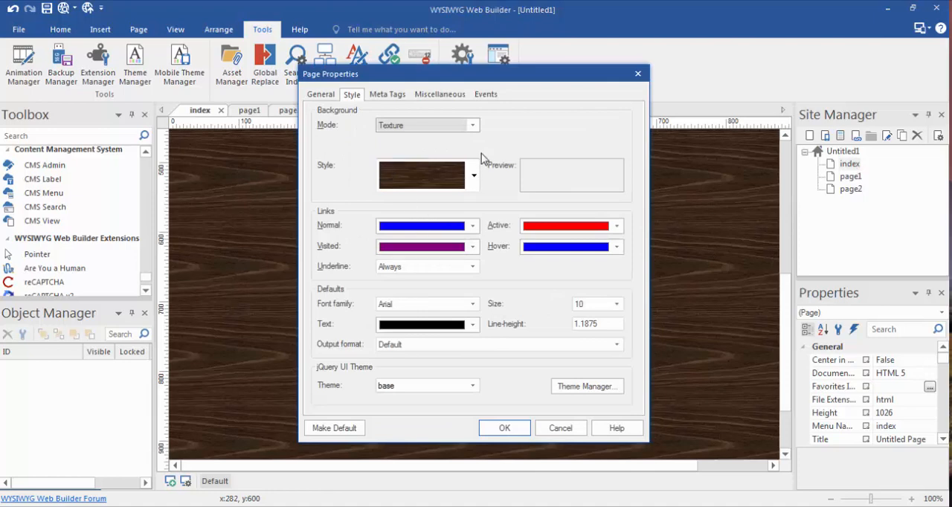
{"action": "left_click", "coordinate": [472, 125]}
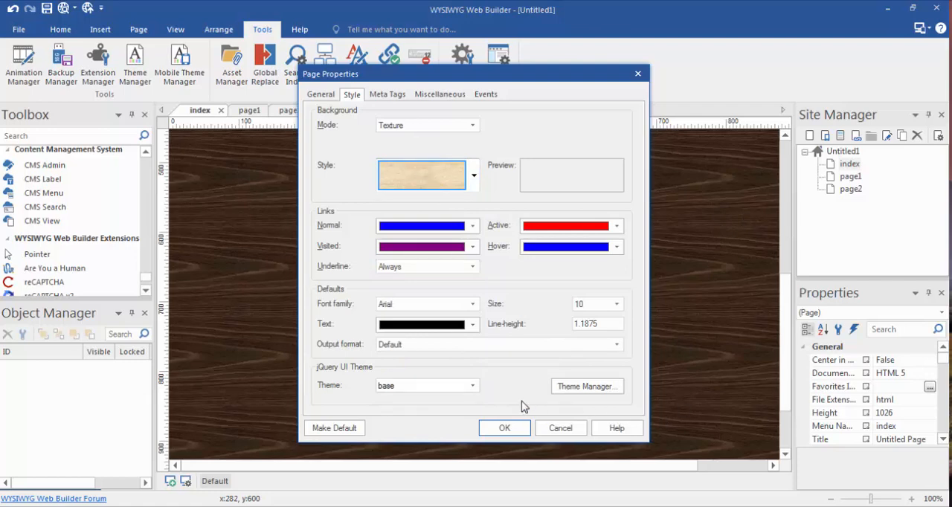
{"action": "left_click", "coordinate": [504, 427]}
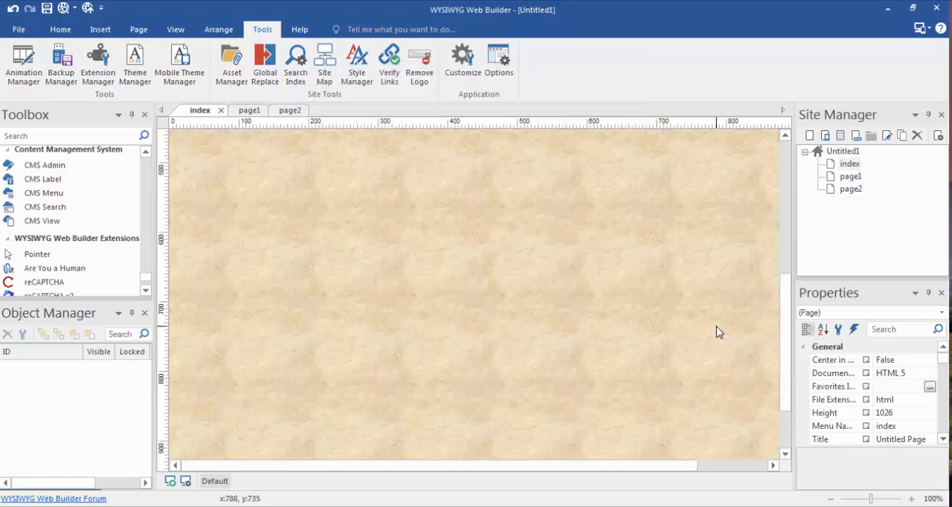
{"action": "mouse_move", "coordinate": [344, 217]}
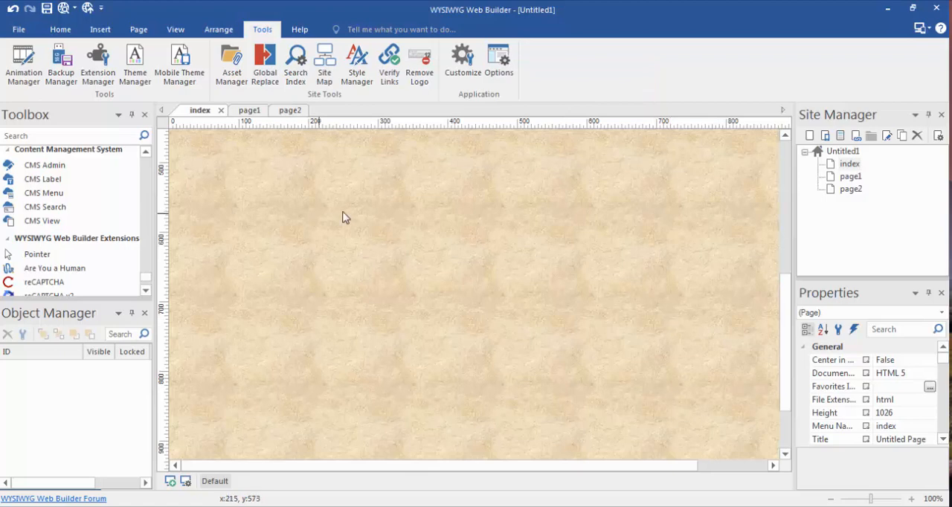
{"action": "mouse_move", "coordinate": [334, 208]}
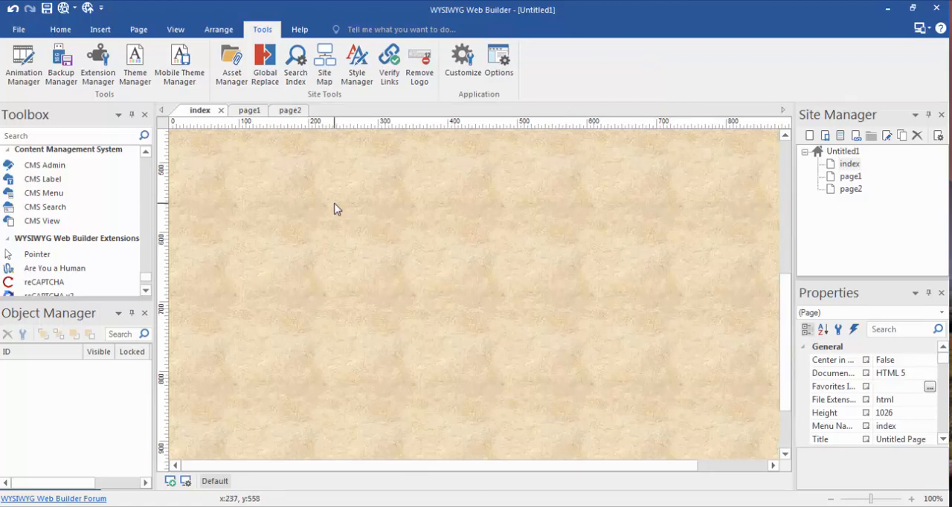
{"action": "mouse_move", "coordinate": [359, 220]}
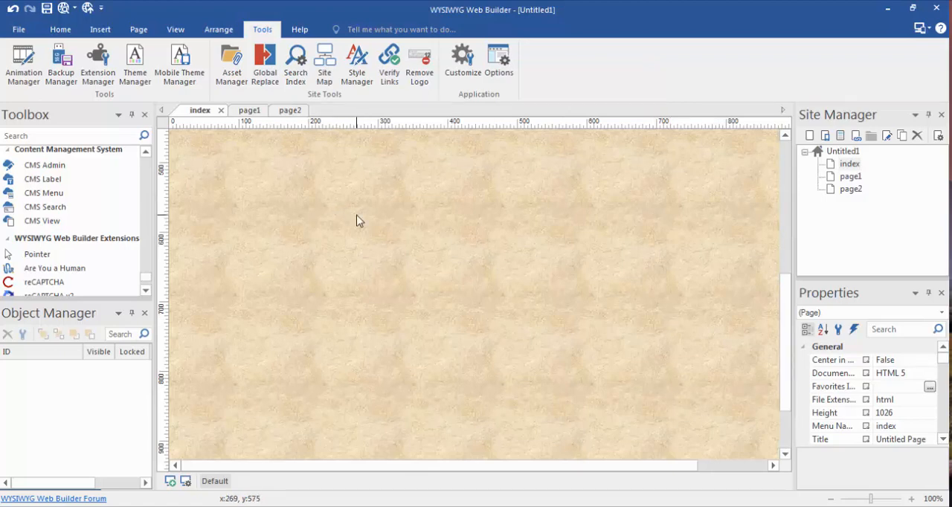
{"action": "mouse_move", "coordinate": [434, 243]}
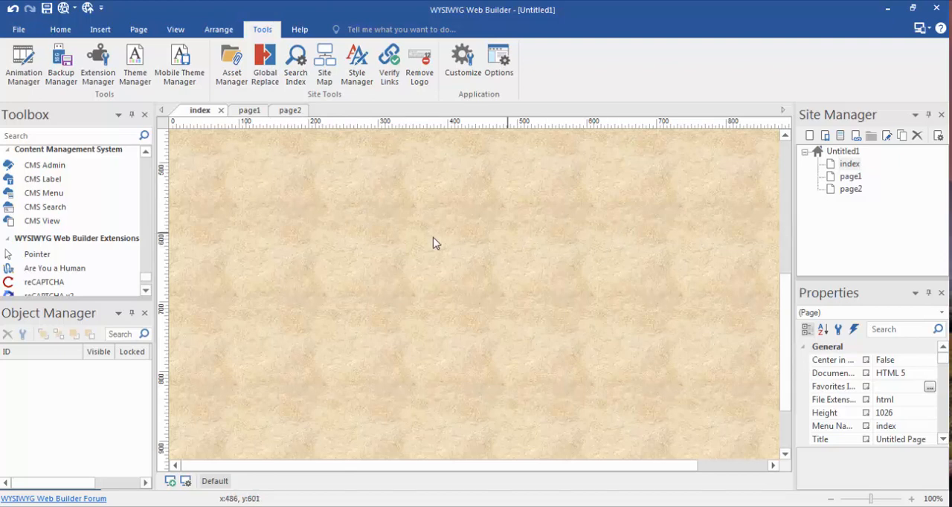
{"action": "mouse_move", "coordinate": [472, 331]}
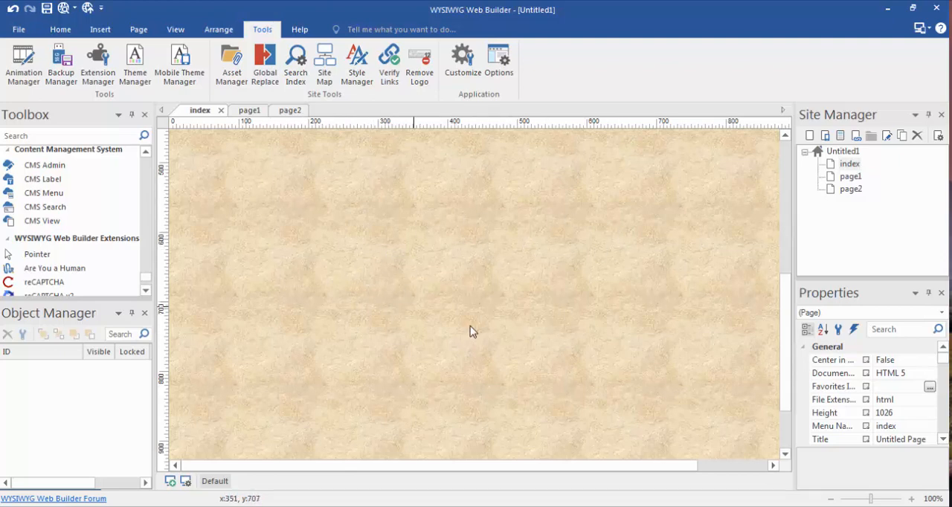
{"action": "mouse_move", "coordinate": [283, 169]}
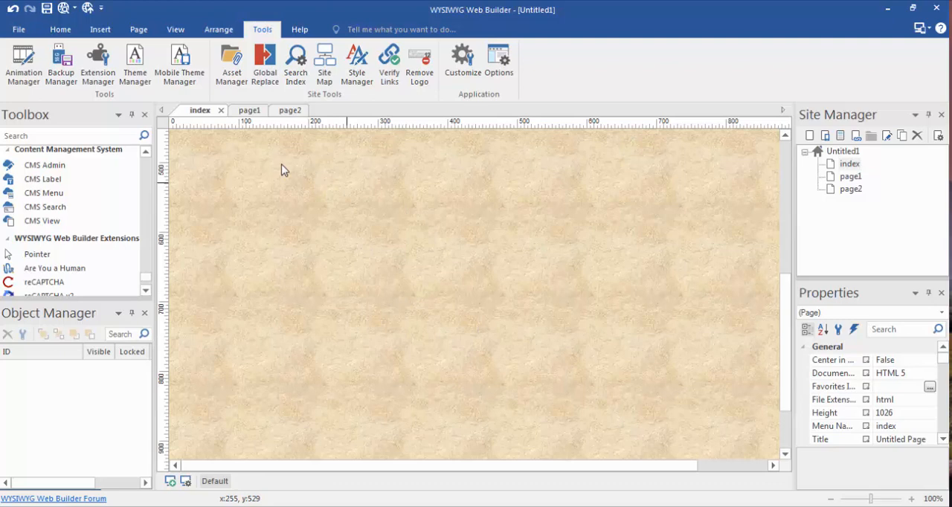
{"action": "mouse_move", "coordinate": [312, 195]}
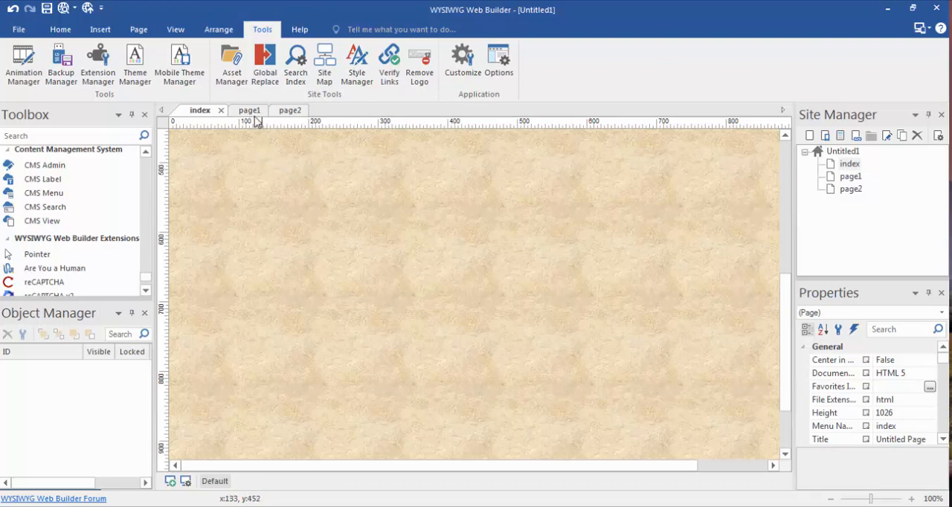
- Set page3's background mode to Image using Castle_Neuschwanstein.jpg
{"action": "left_click", "coordinate": [279, 110]}
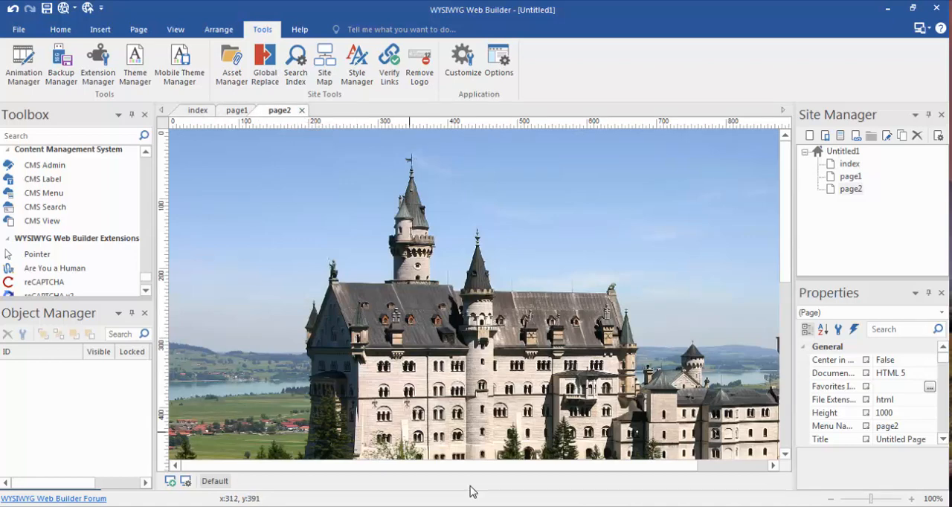
{"action": "mouse_move", "coordinate": [320, 121]}
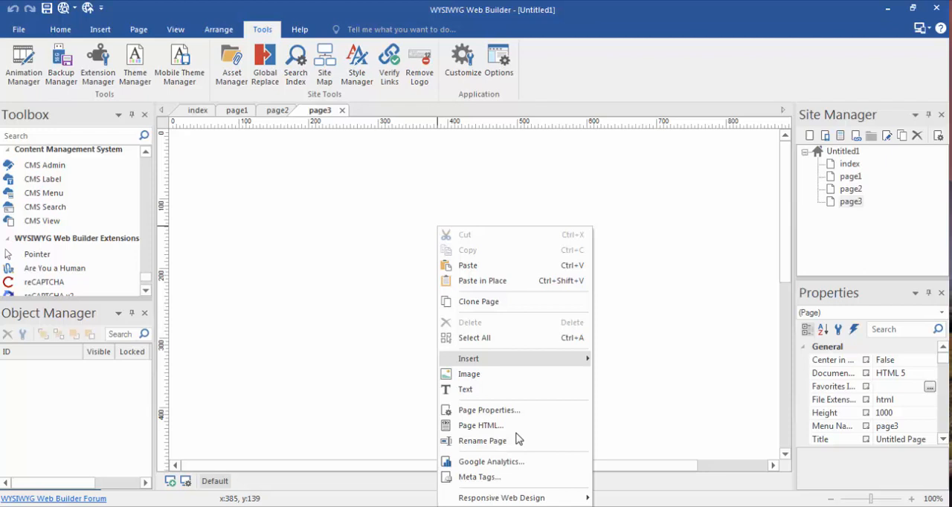
{"action": "left_click", "coordinate": [489, 410]}
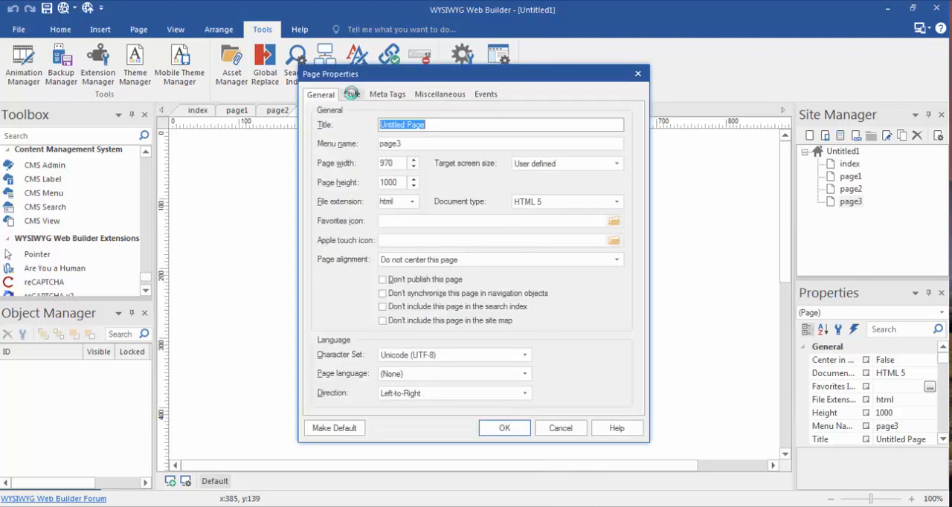
{"action": "left_click", "coordinate": [352, 93]}
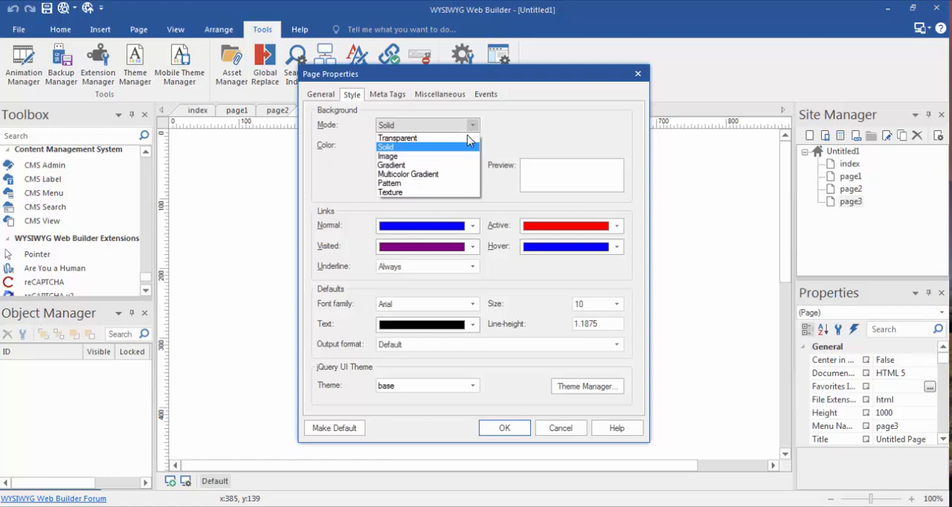
{"action": "left_click", "coordinate": [387, 157]}
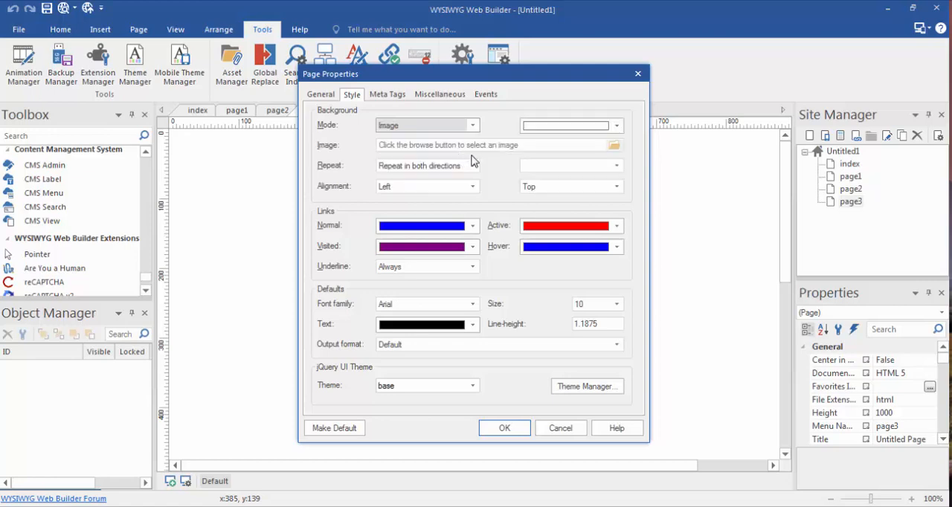
{"action": "left_click", "coordinate": [614, 145]}
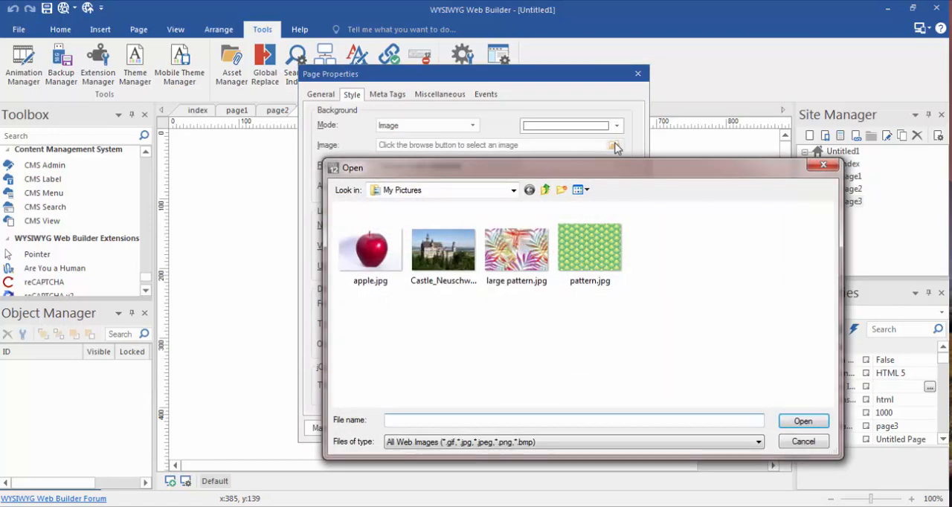
{"action": "mouse_move", "coordinate": [442, 249]}
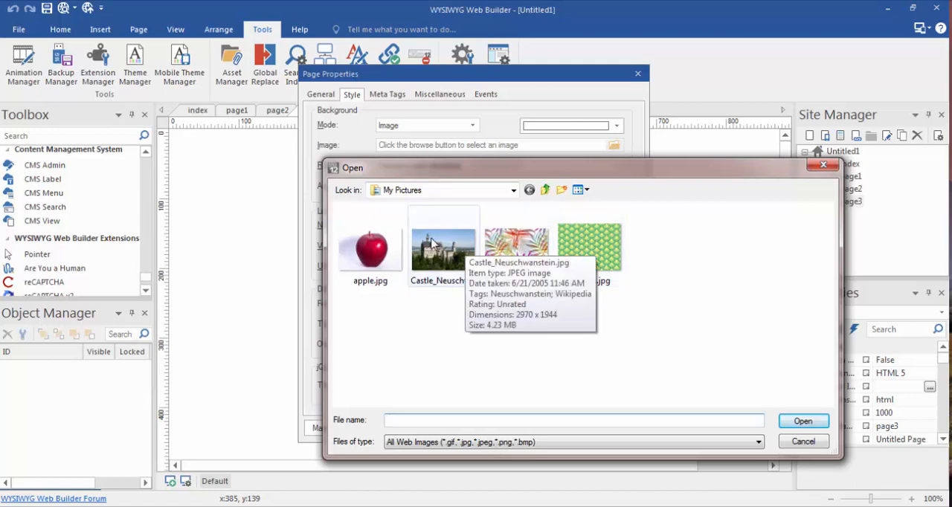
{"action": "left_click", "coordinate": [443, 249]}
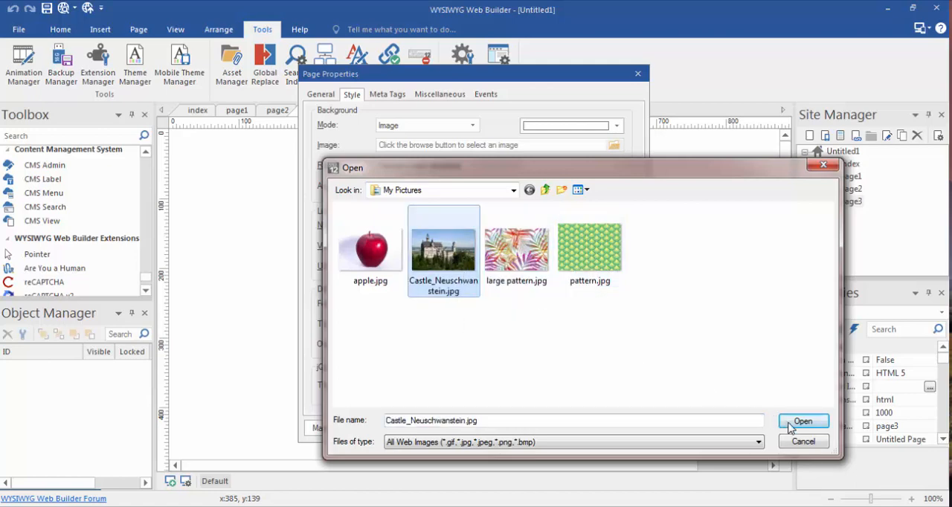
{"action": "left_click", "coordinate": [803, 421]}
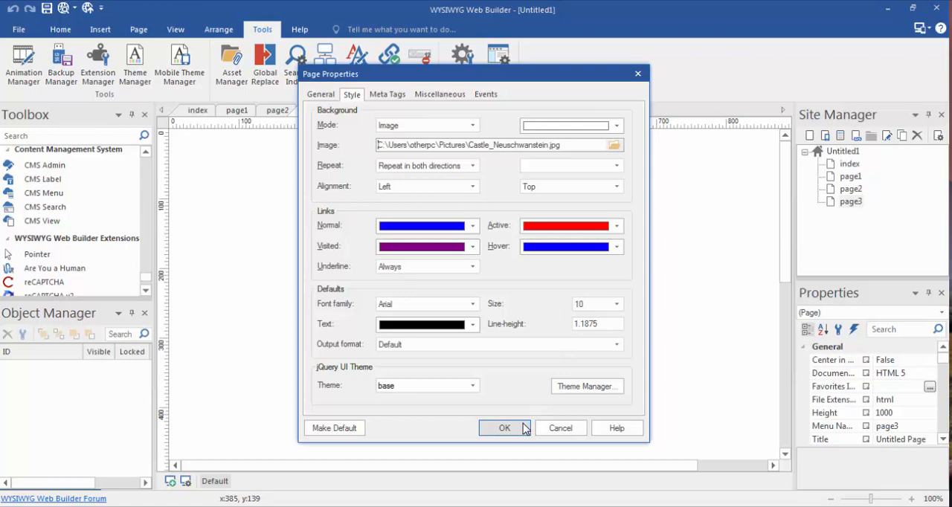
{"action": "left_click", "coordinate": [504, 427]}
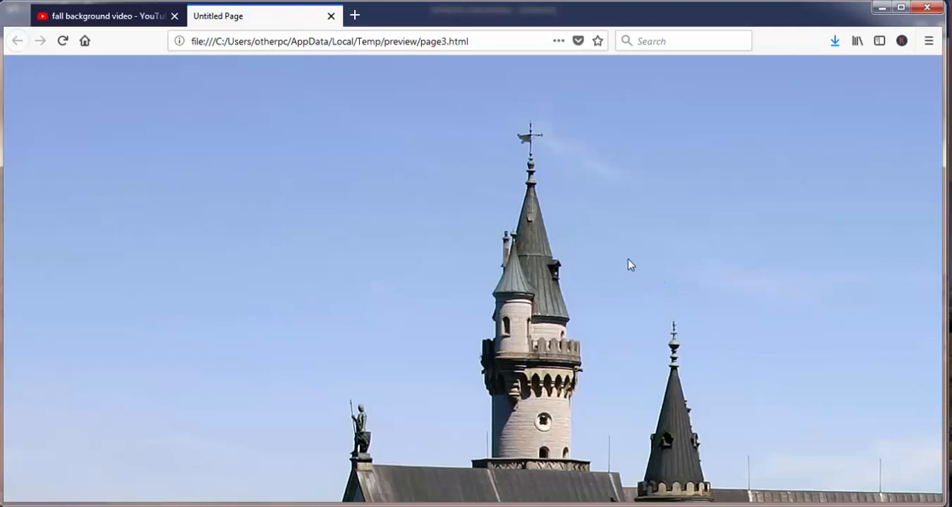
{"action": "mouse_move", "coordinate": [561, 403]}
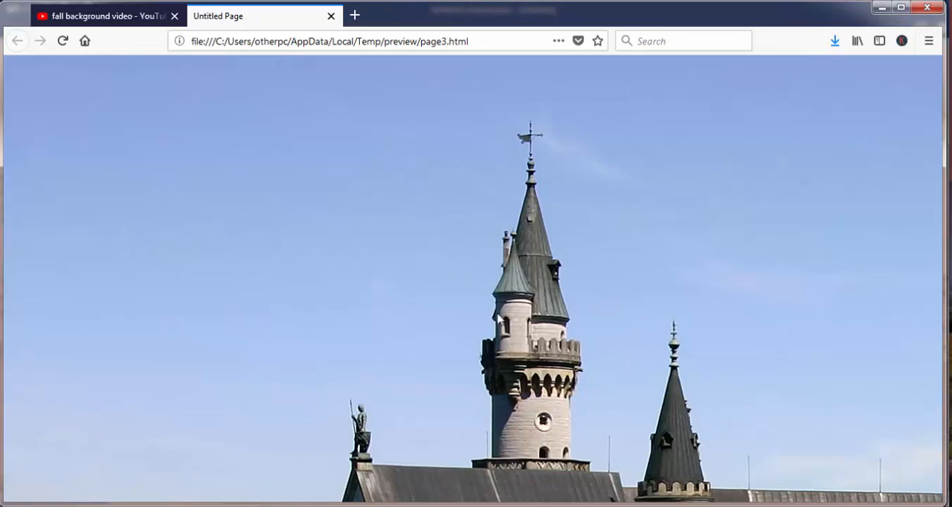
{"action": "mouse_move", "coordinate": [556, 208]}
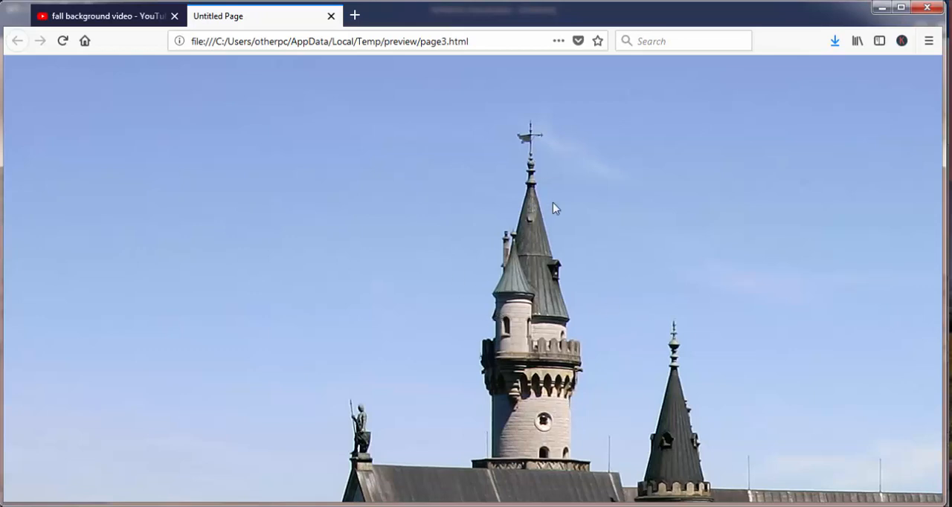
{"action": "mouse_move", "coordinate": [591, 154]}
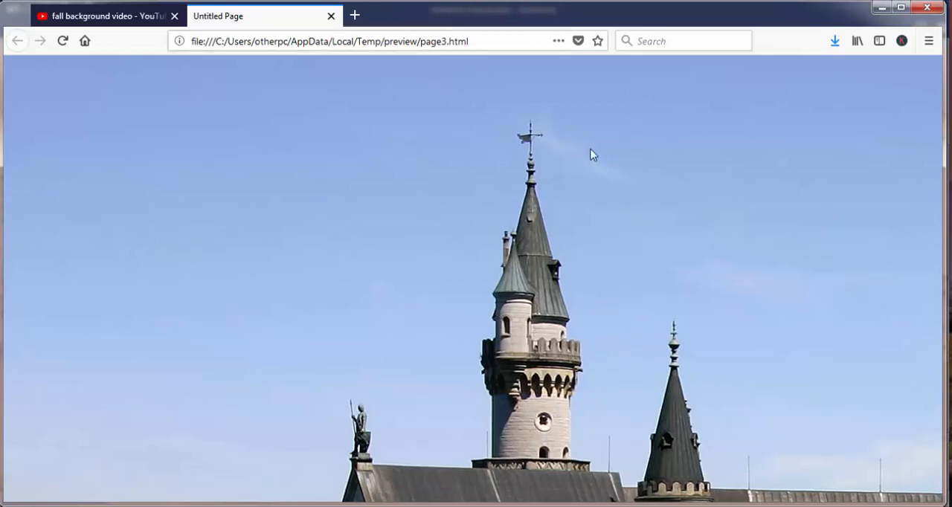
{"action": "mouse_move", "coordinate": [924, 119]}
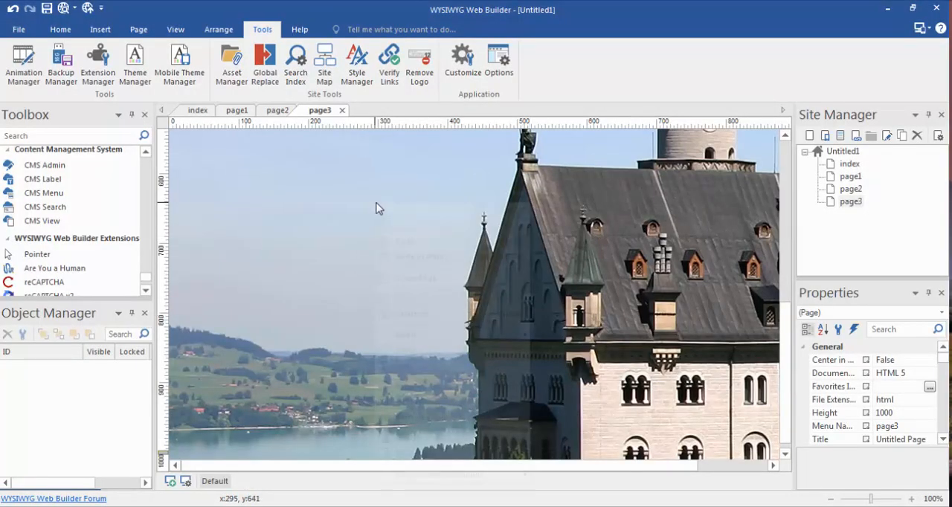
- Set the size of page3's castle background image to cover
{"action": "right_click", "coordinate": [379, 208]}
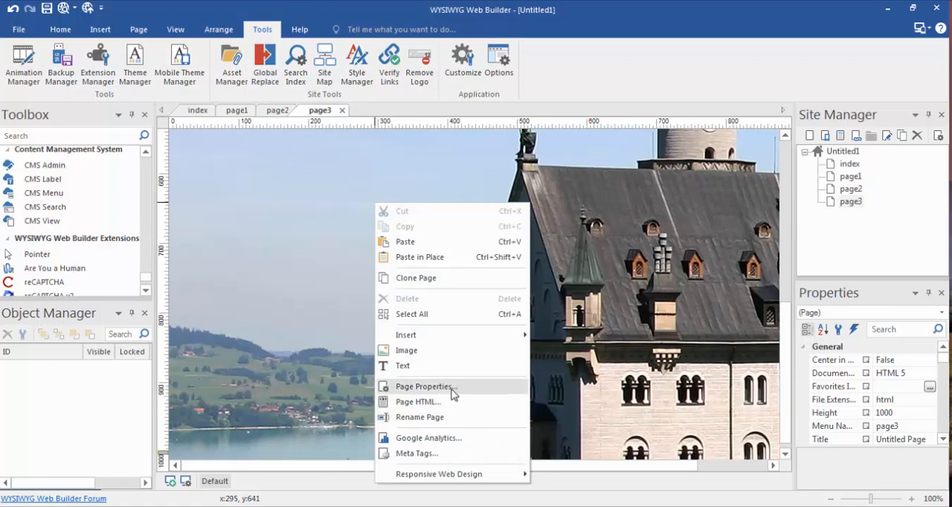
{"action": "left_click", "coordinate": [424, 386]}
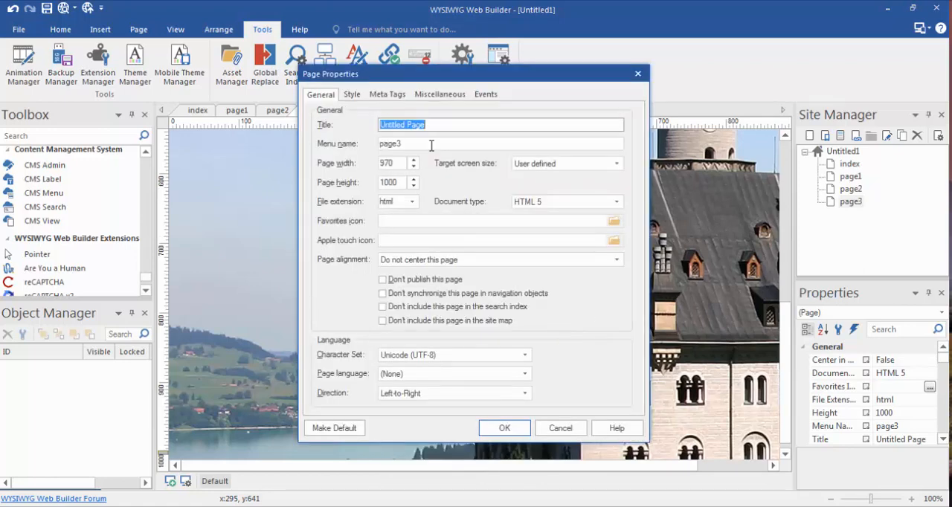
{"action": "left_click", "coordinate": [352, 94]}
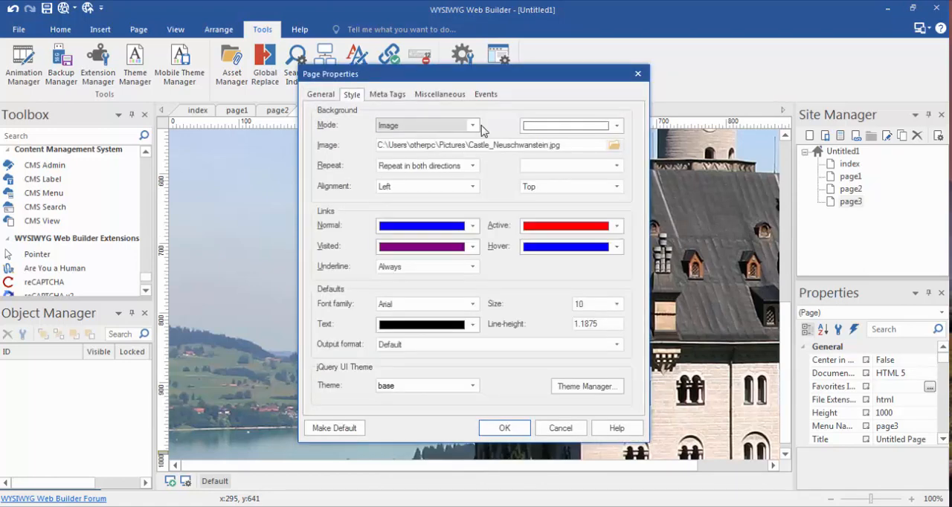
{"action": "mouse_move", "coordinate": [463, 131]}
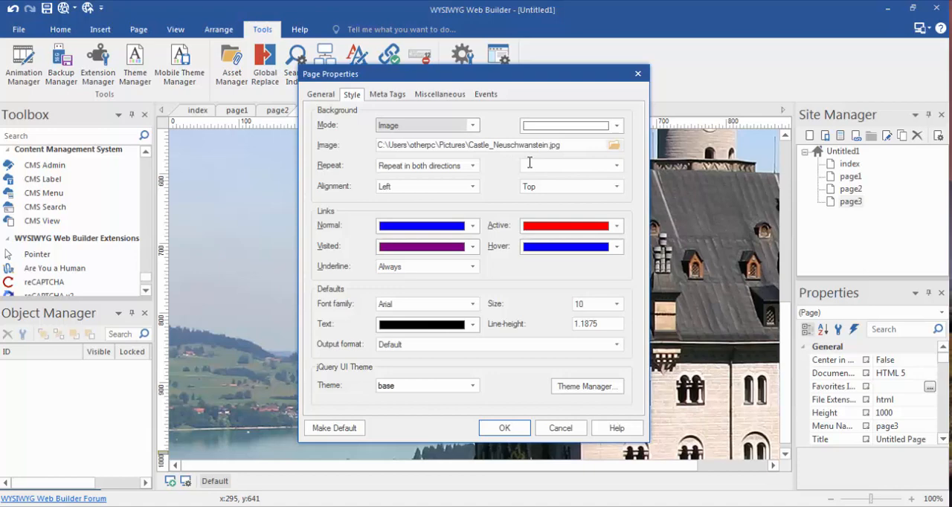
{"action": "left_click", "coordinate": [615, 165]}
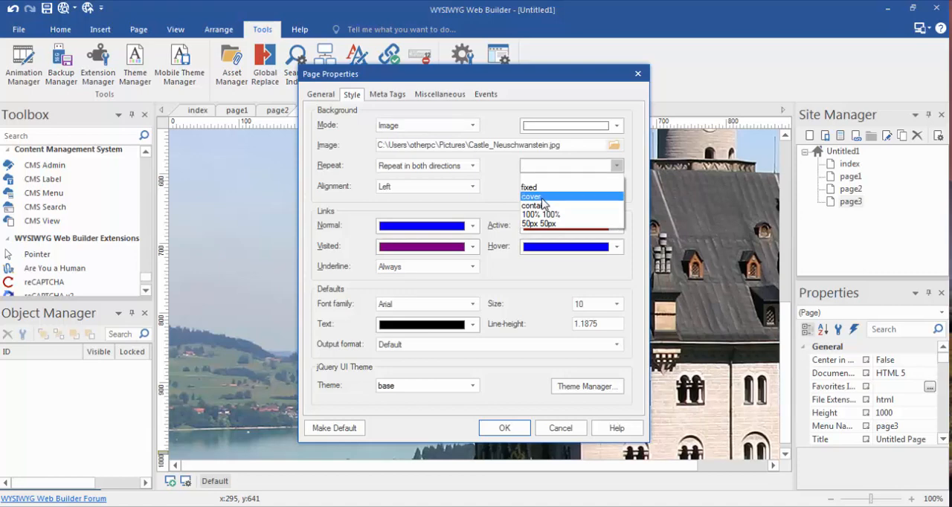
{"action": "left_click", "coordinate": [530, 197]}
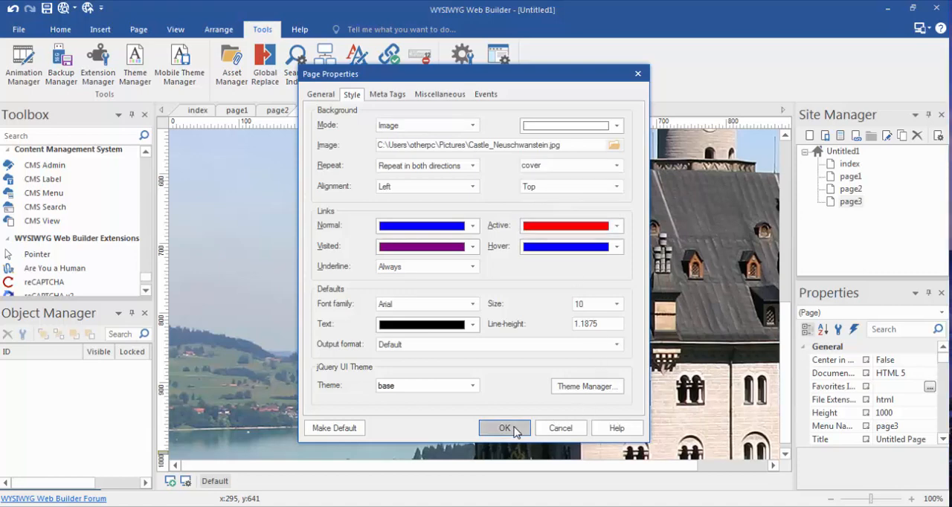
{"action": "left_click", "coordinate": [504, 427]}
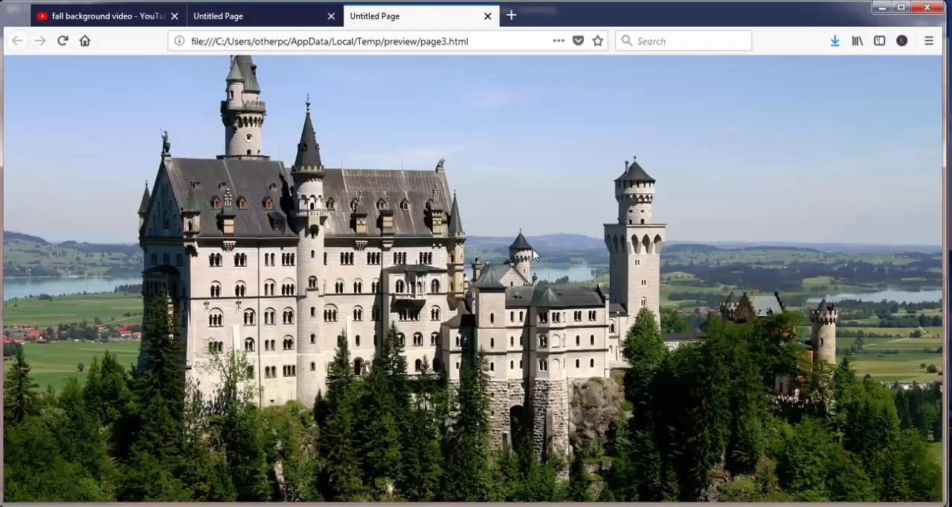
{"action": "mouse_move", "coordinate": [562, 296]}
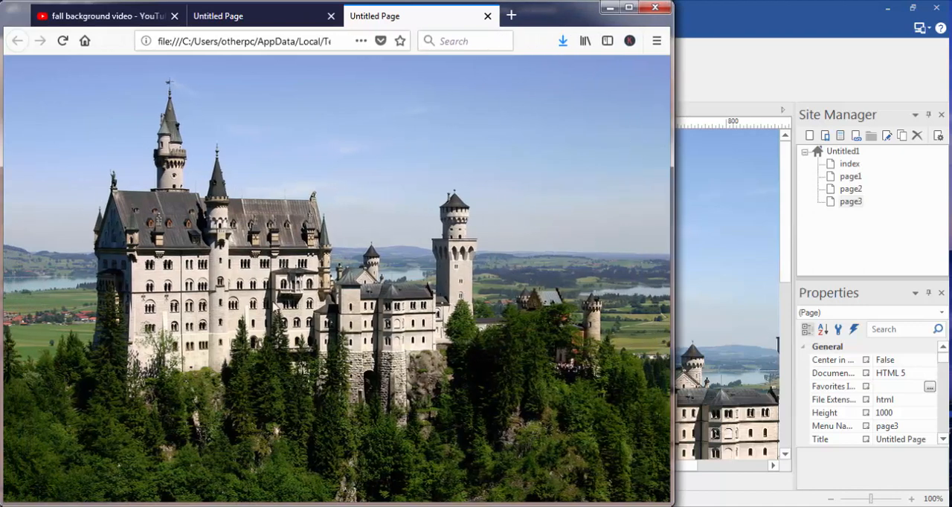
{"action": "mouse_move", "coordinate": [676, 171]}
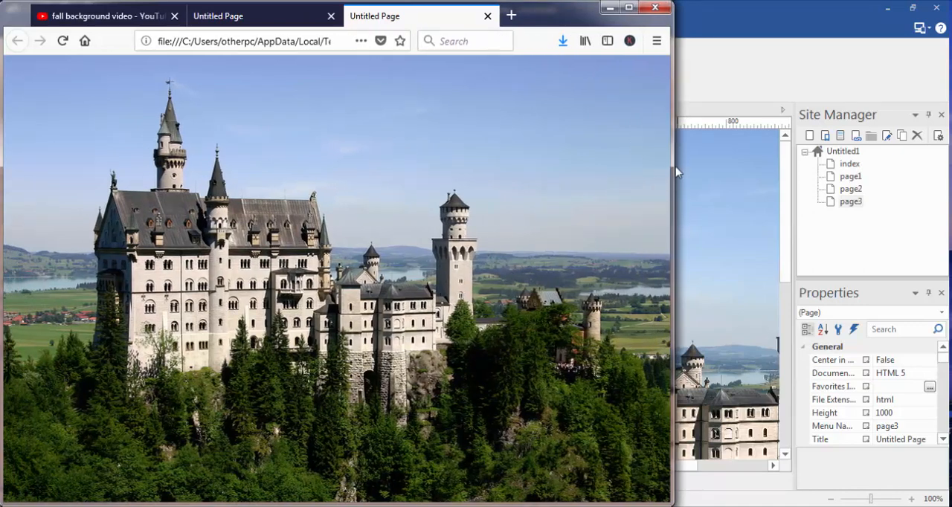
{"action": "left_click_drag", "start_coordinate": [671, 171], "coordinate": [532, 171]}
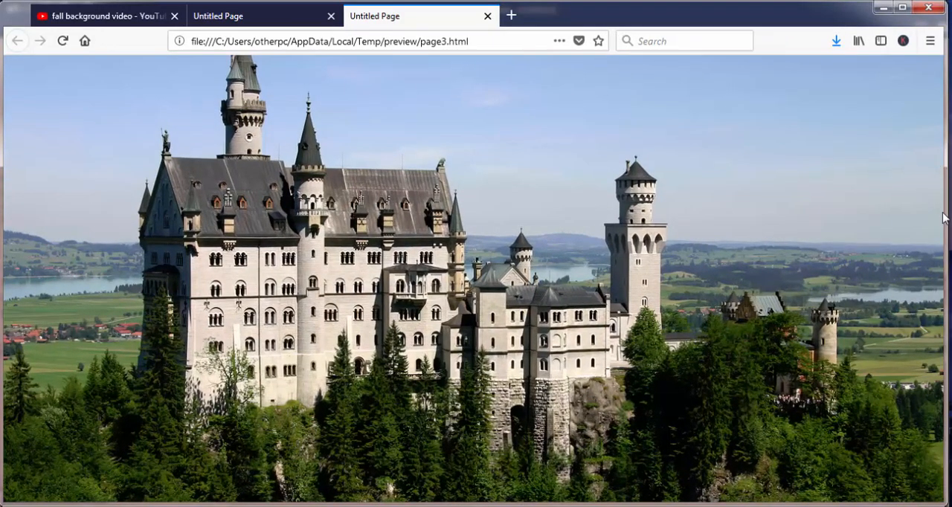
{"action": "mouse_move", "coordinate": [808, 201]}
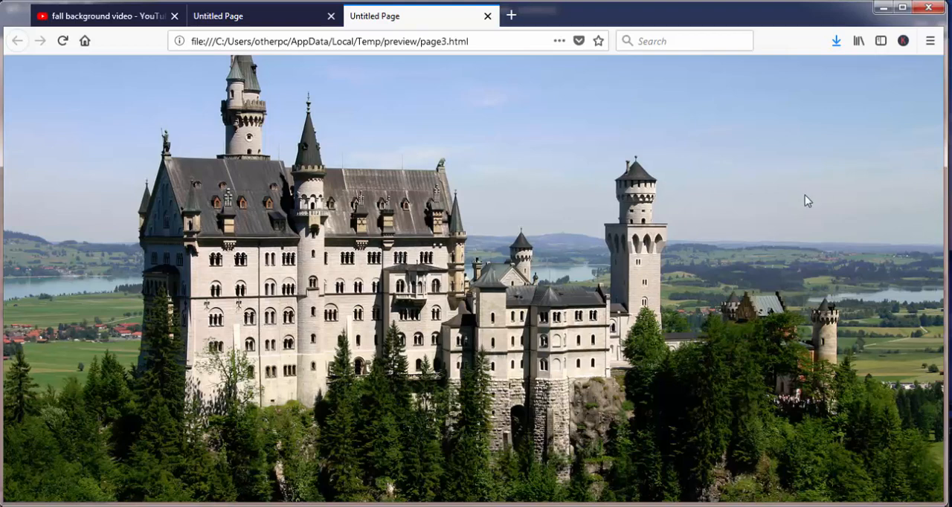
{"action": "mouse_move", "coordinate": [704, 337]}
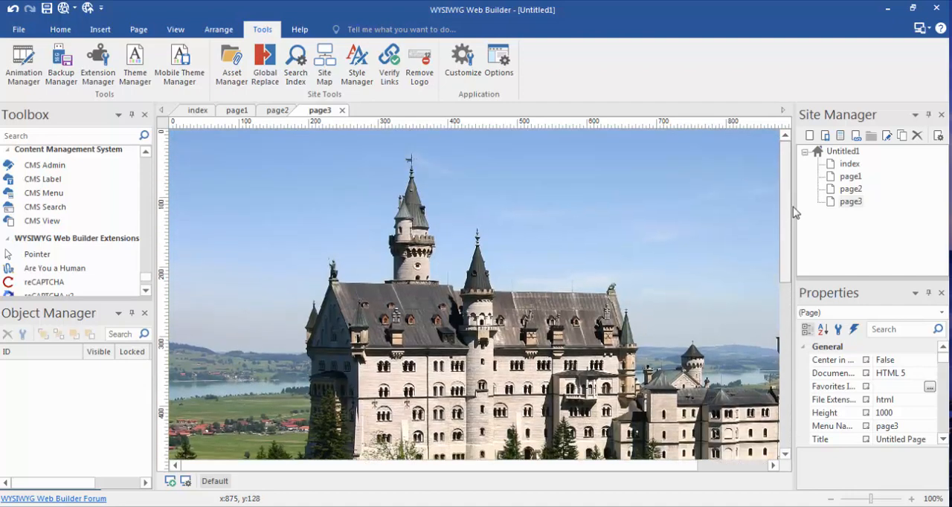
{"action": "scroll", "scroll_direction": "down", "scroll_amount": 3}
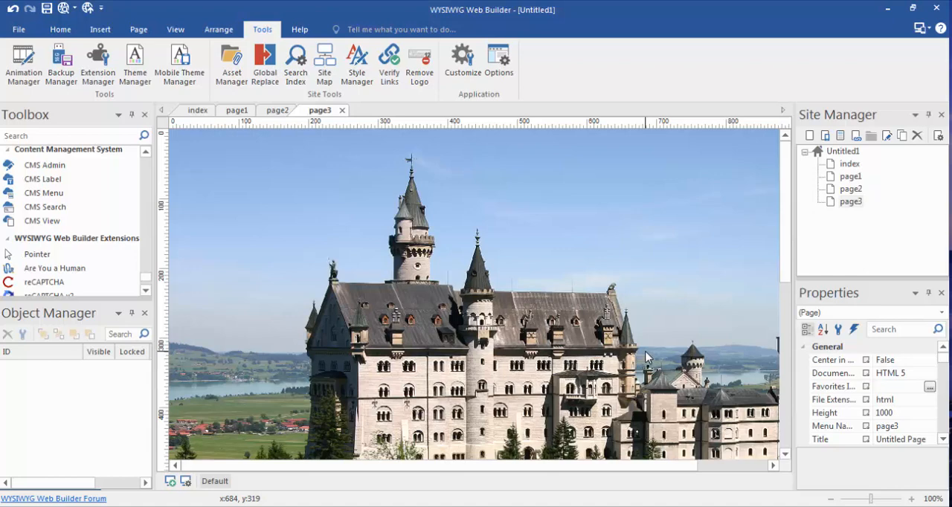
{"action": "mouse_move", "coordinate": [562, 483]}
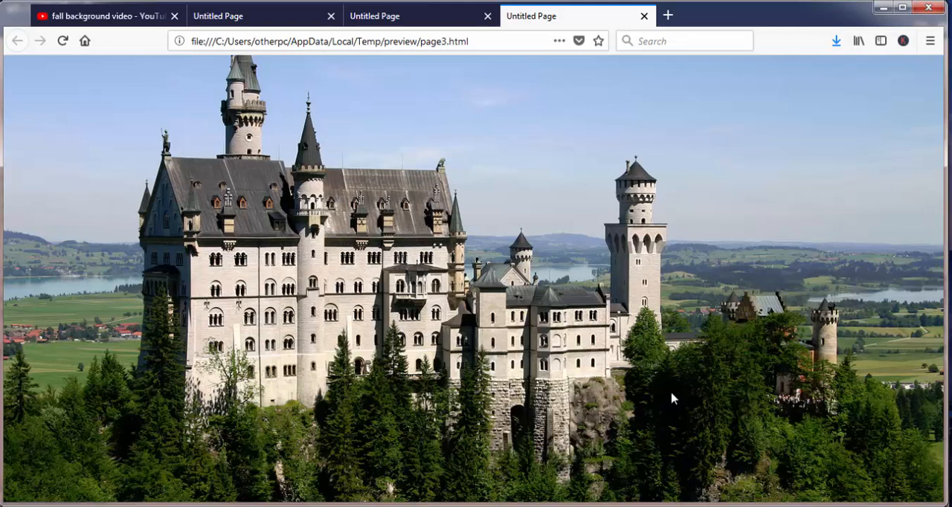
{"action": "mouse_move", "coordinate": [311, 262]}
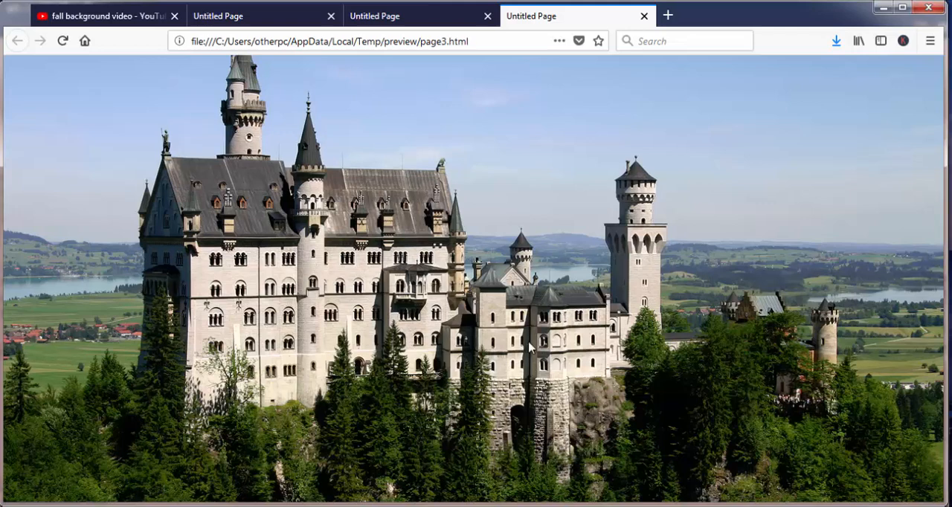
{"action": "mouse_move", "coordinate": [489, 500]}
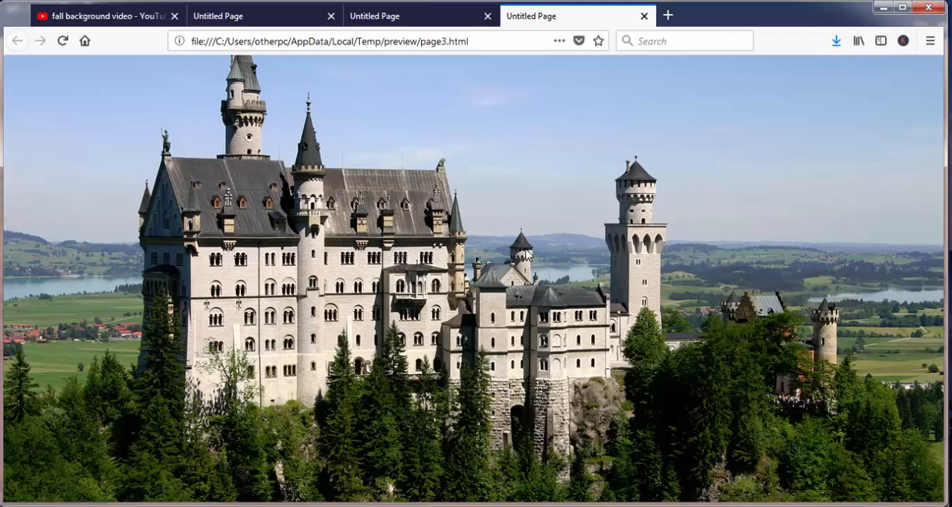
{"action": "mouse_move", "coordinate": [518, 337]}
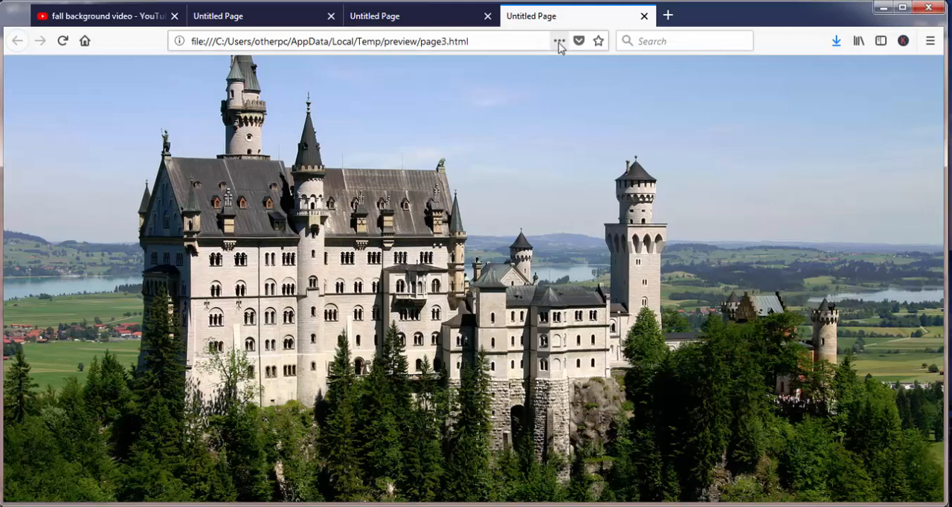
- Close the fourth and third Untitled Page preview tabs in Firefox
{"action": "left_click", "coordinate": [644, 15]}
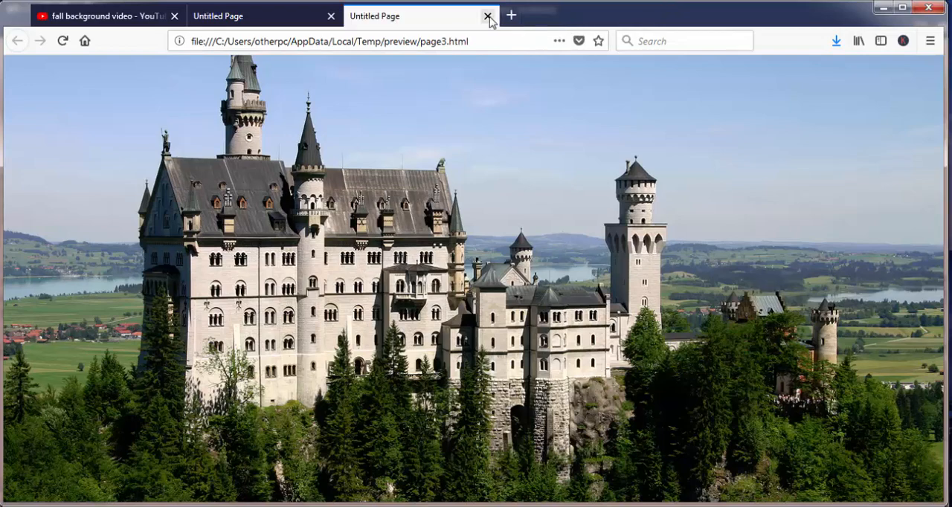
{"action": "left_click", "coordinate": [487, 15]}
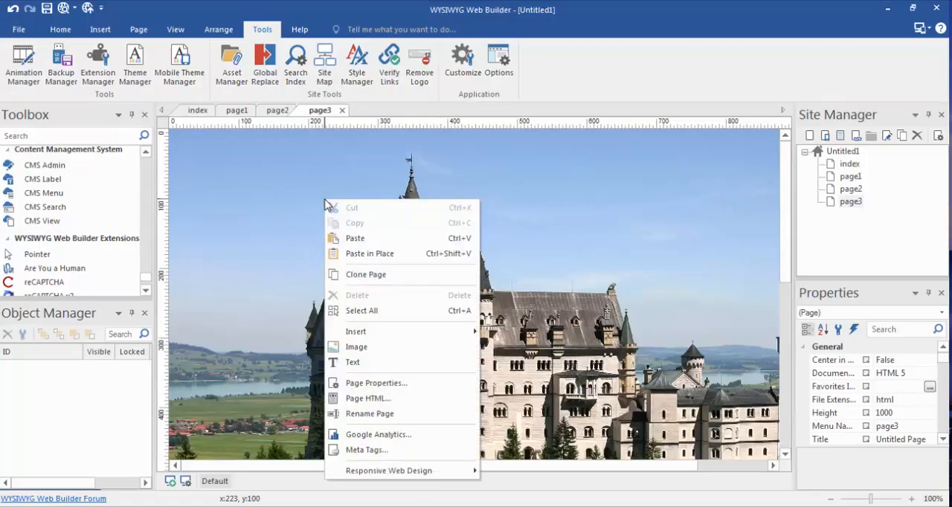
{"action": "mouse_move", "coordinate": [356, 347]}
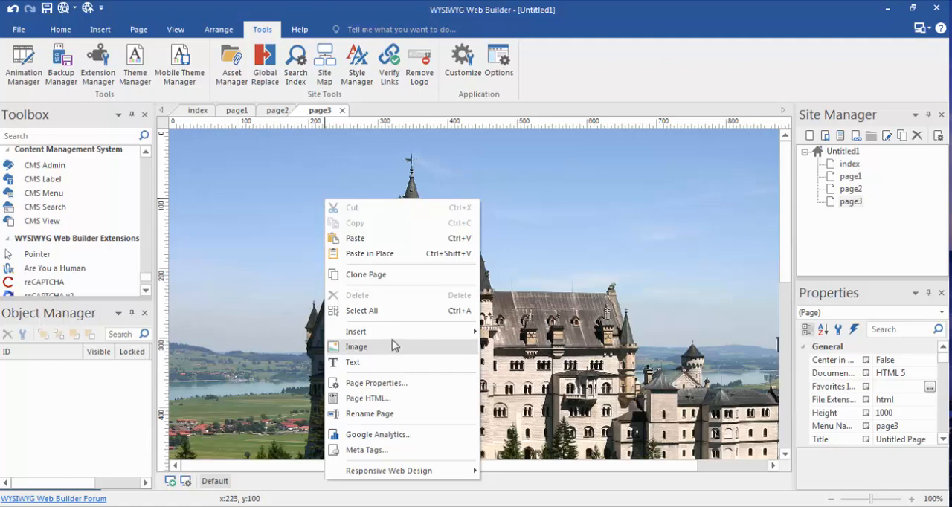
{"action": "mouse_move", "coordinate": [355, 331]}
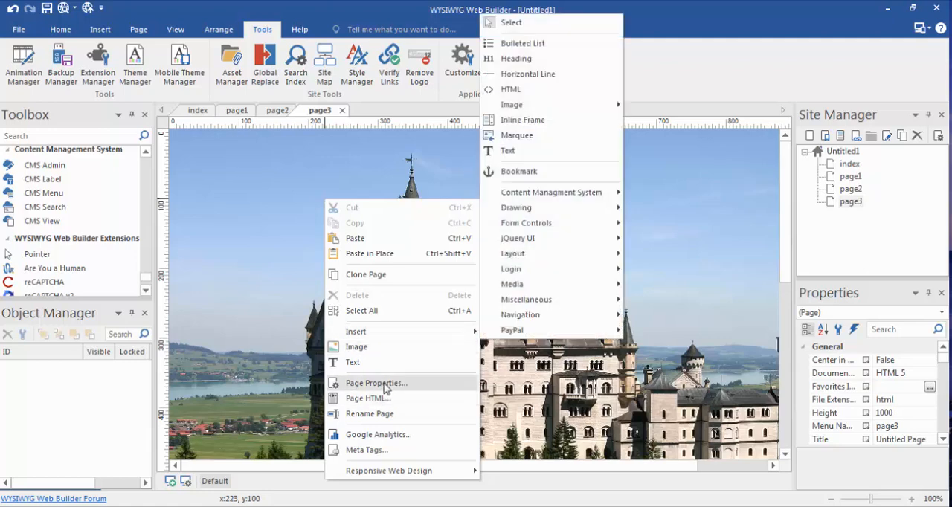
- Change page3's castle background size from cover to 100% 100% in Page Properties
{"action": "left_click", "coordinate": [375, 382]}
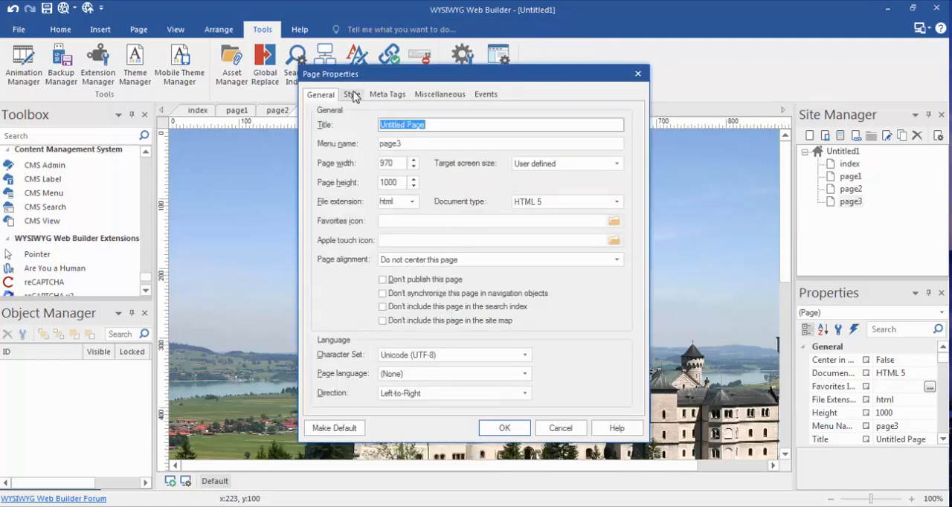
{"action": "left_click", "coordinate": [352, 94]}
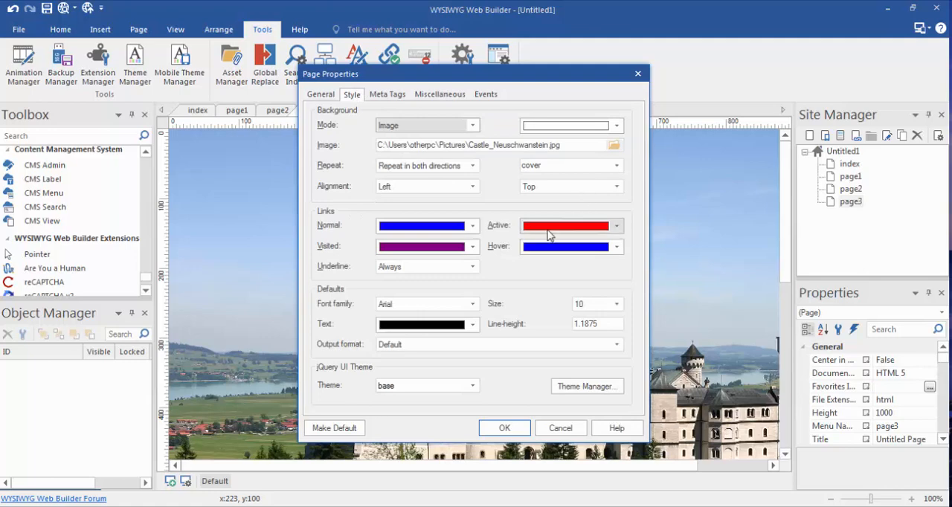
{"action": "left_click", "coordinate": [616, 165]}
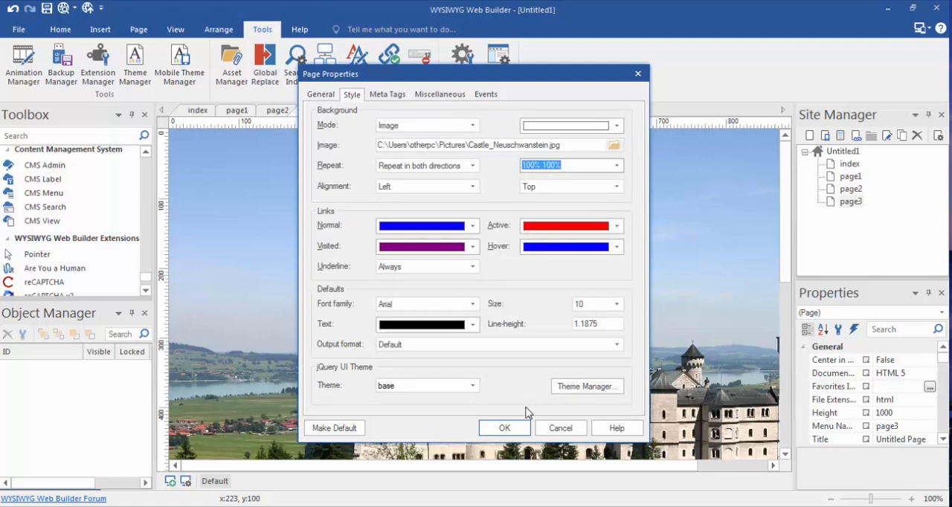
{"action": "left_click", "coordinate": [504, 428]}
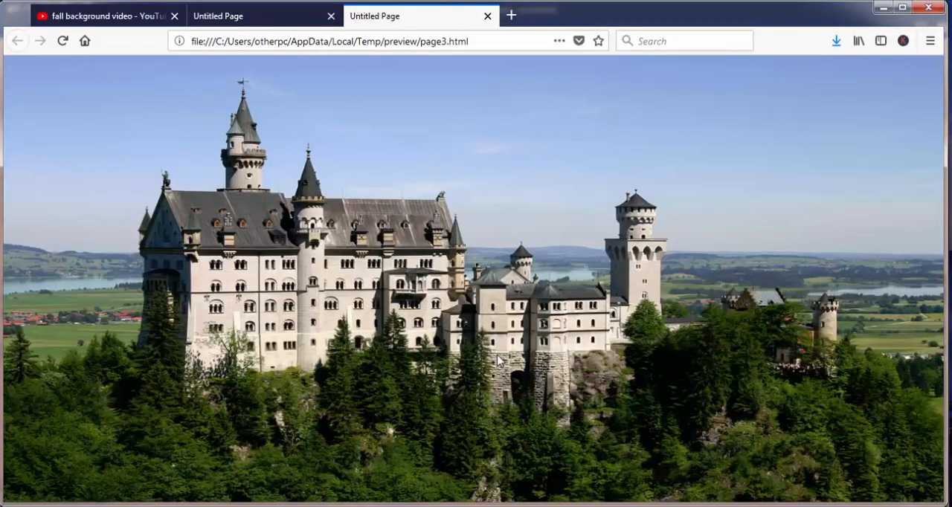
{"action": "mouse_move", "coordinate": [595, 290]}
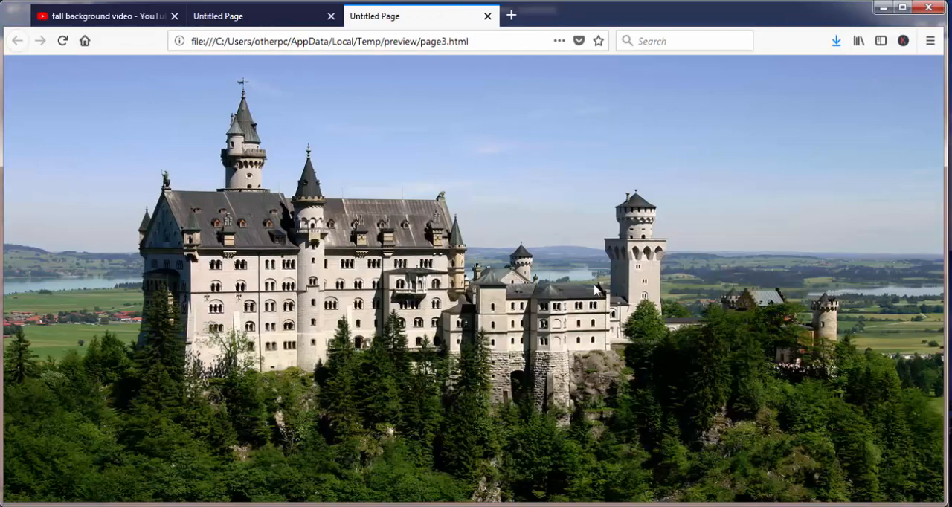
{"action": "mouse_move", "coordinate": [944, 253]}
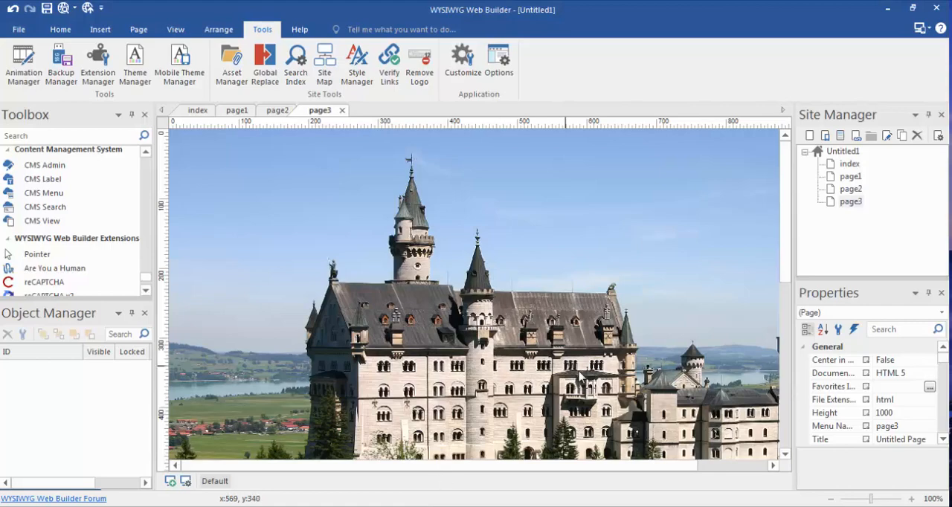
{"action": "scroll", "scroll_direction": "down", "scroll_amount": 3}
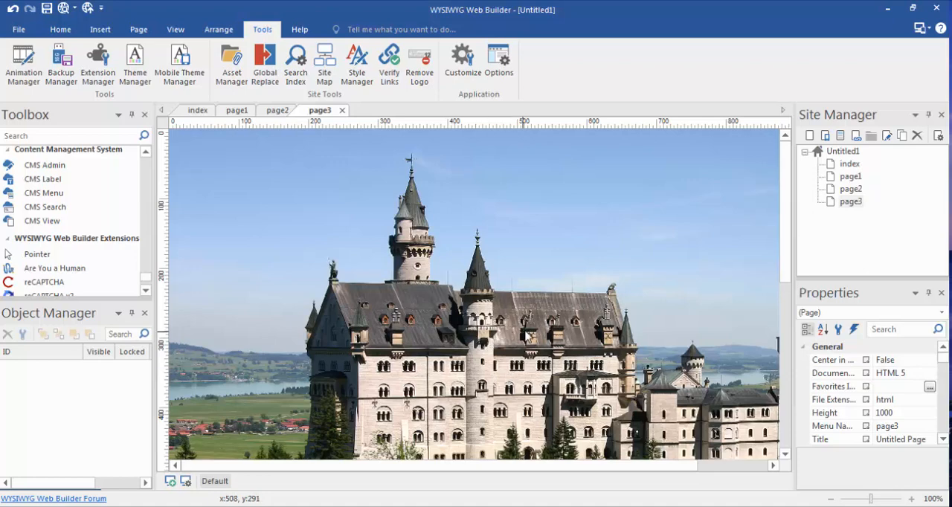
{"action": "mouse_move", "coordinate": [527, 339]}
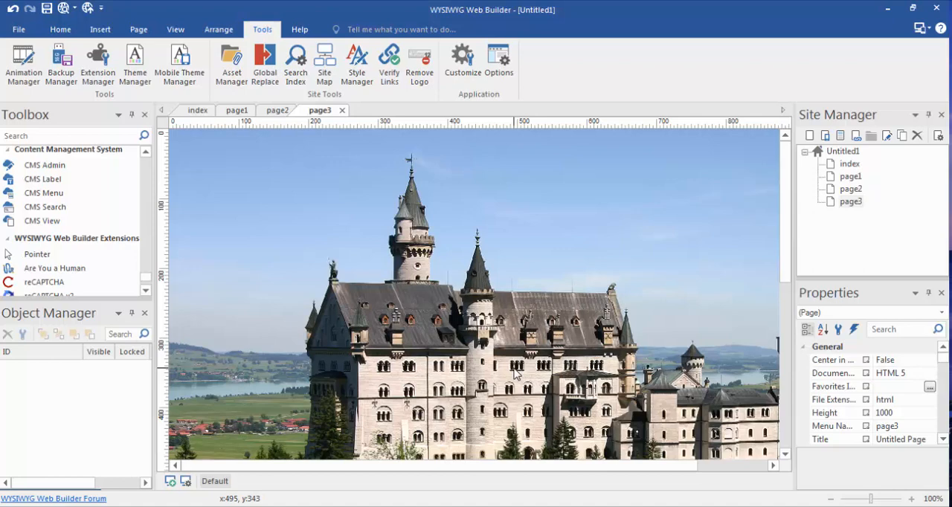
{"action": "mouse_move", "coordinate": [359, 236]}
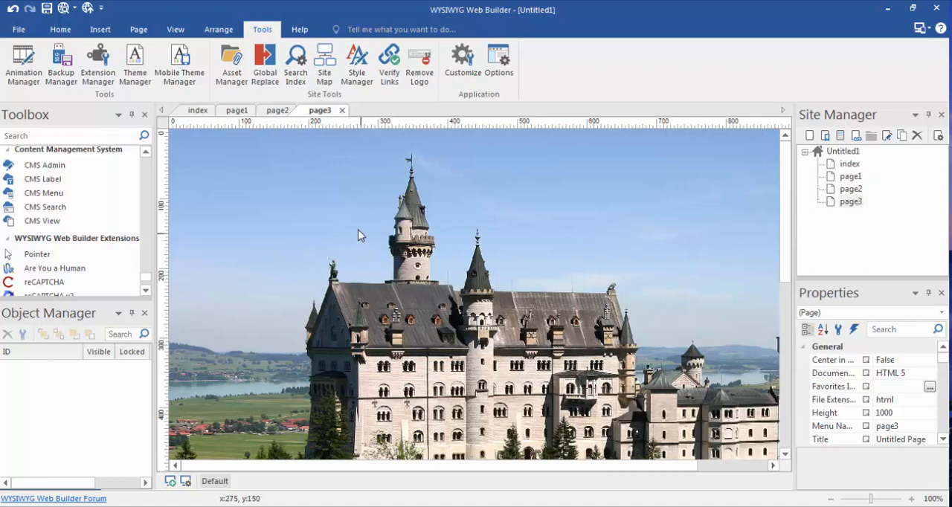
{"action": "mouse_move", "coordinate": [295, 125]}
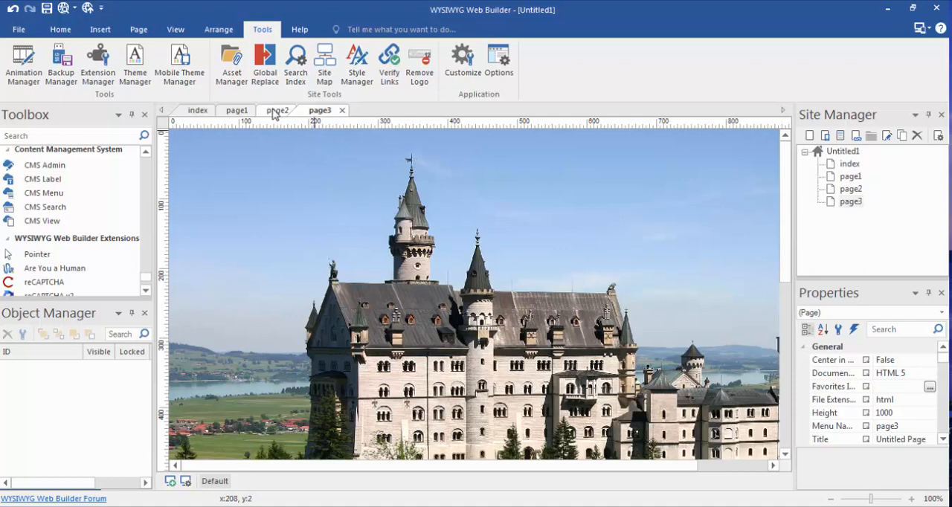
- On page1, drag the YouTube1 box to a new spot and open its context menu
{"action": "left_click", "coordinate": [238, 110]}
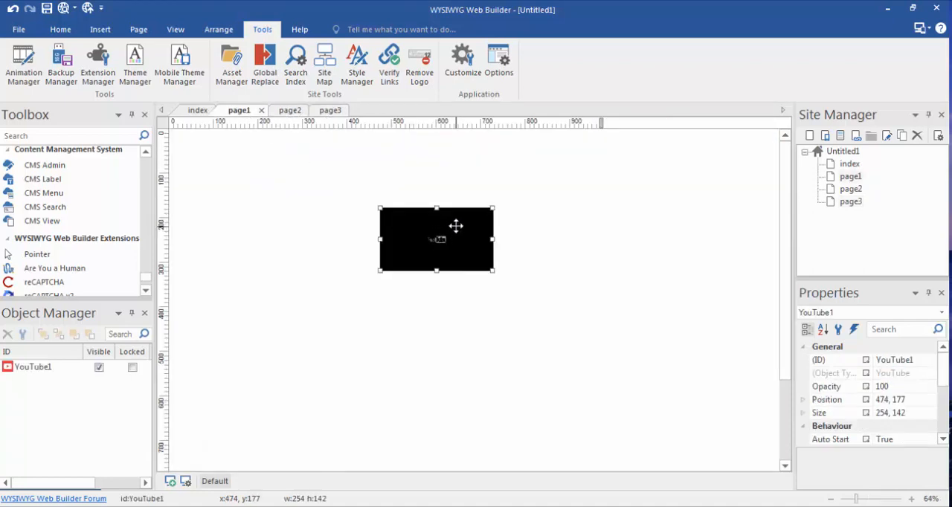
{"action": "left_click_drag", "start_coordinate": [456, 240], "coordinate": [512, 233]}
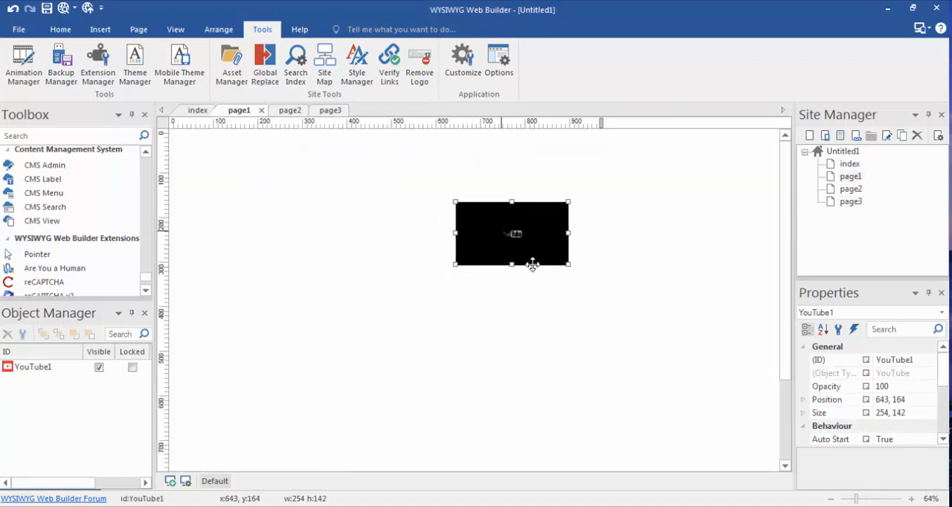
{"action": "mouse_move", "coordinate": [542, 217]}
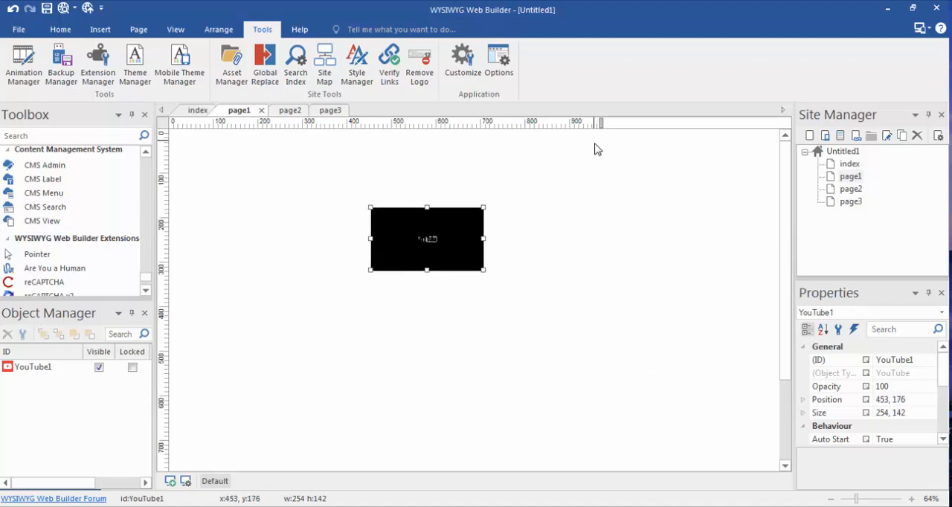
{"action": "mouse_move", "coordinate": [663, 234]}
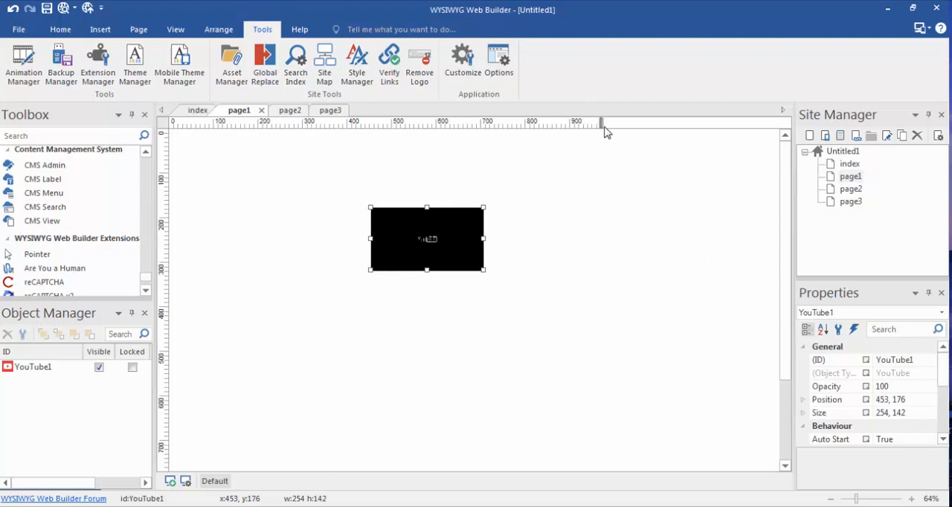
{"action": "mouse_move", "coordinate": [603, 257]}
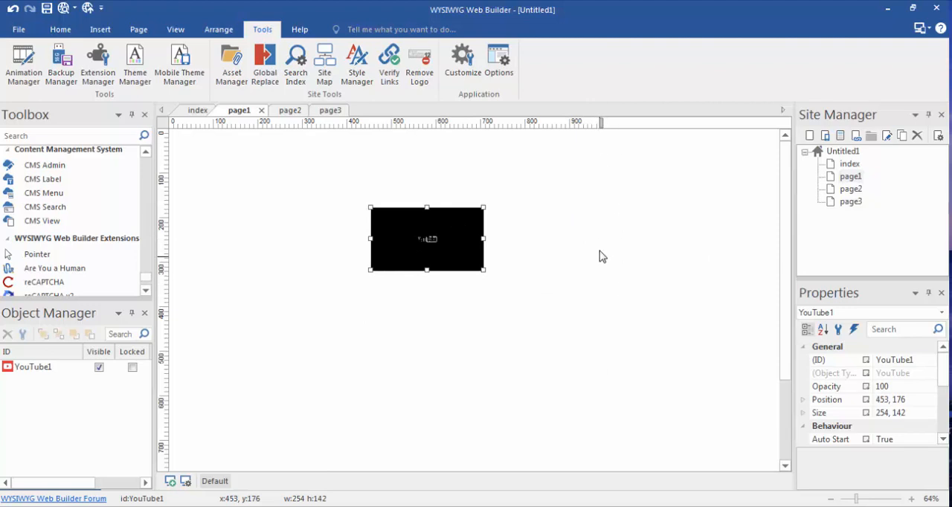
{"action": "left_click_drag", "start_coordinate": [426, 239], "coordinate": [683, 223]}
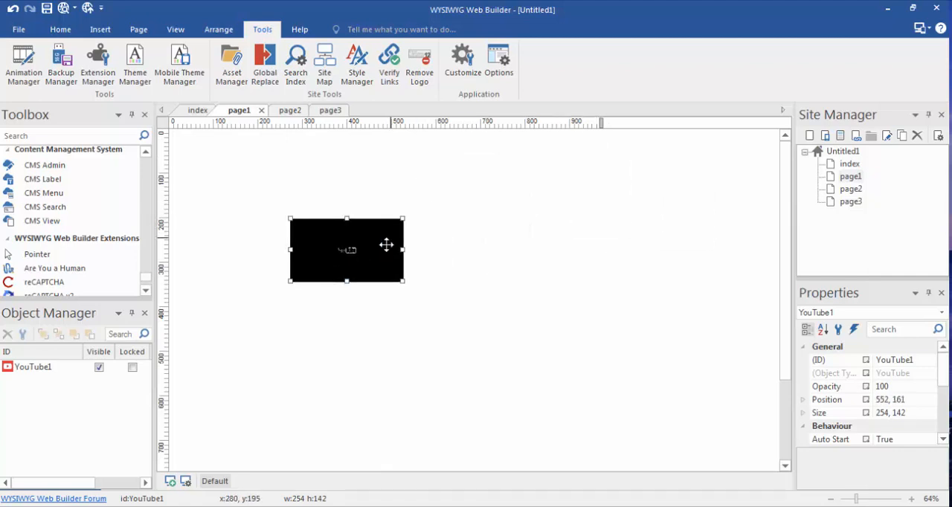
{"action": "right_click", "coordinate": [345, 257]}
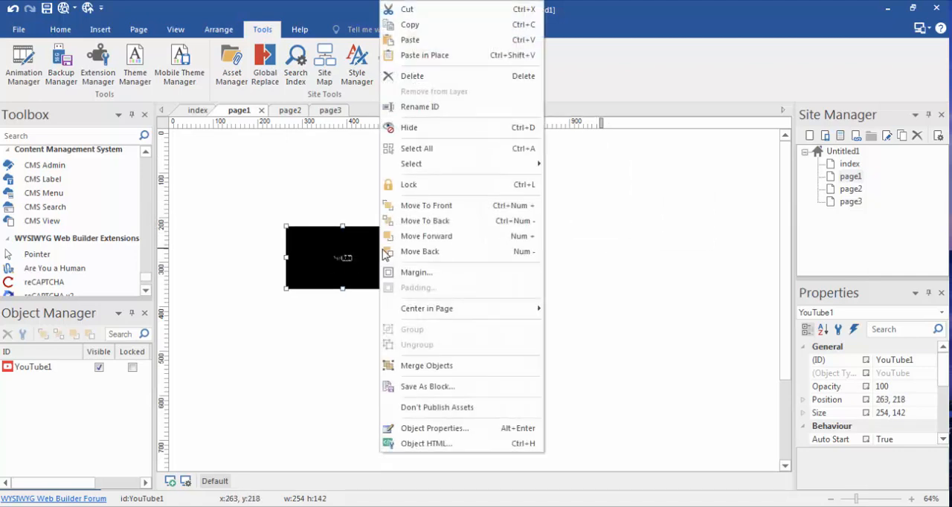
{"action": "mouse_move", "coordinate": [370, 238]}
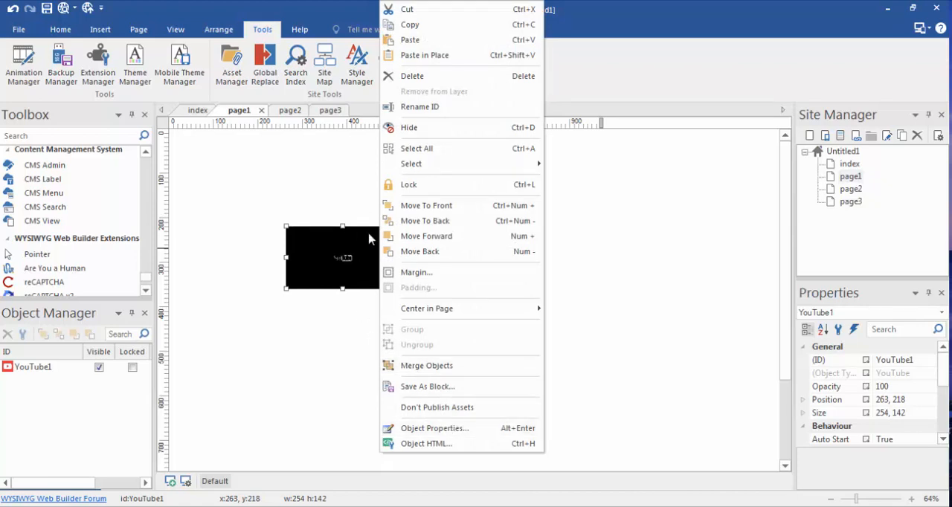
- Dismiss the context menu and open the YouTube box's settings at position 520, 179
{"action": "left_click", "coordinate": [565, 372]}
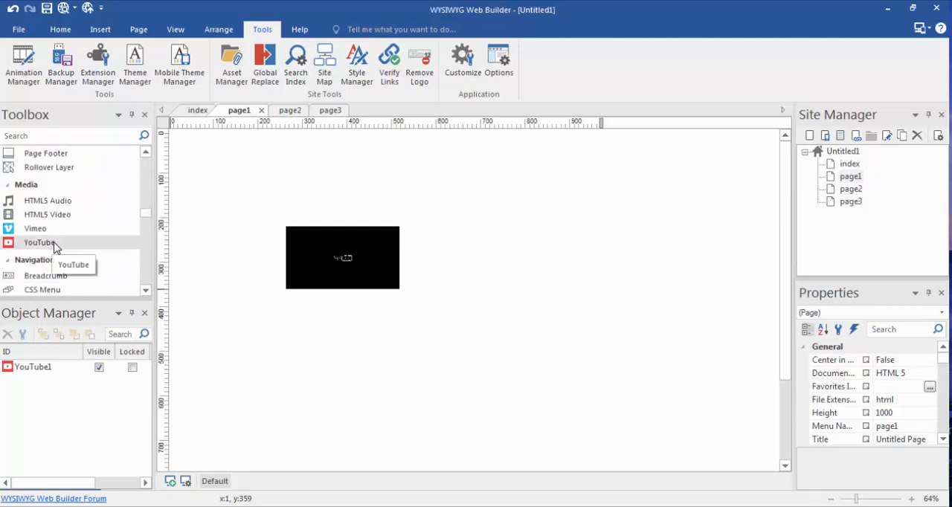
{"action": "mouse_move", "coordinate": [550, 296]}
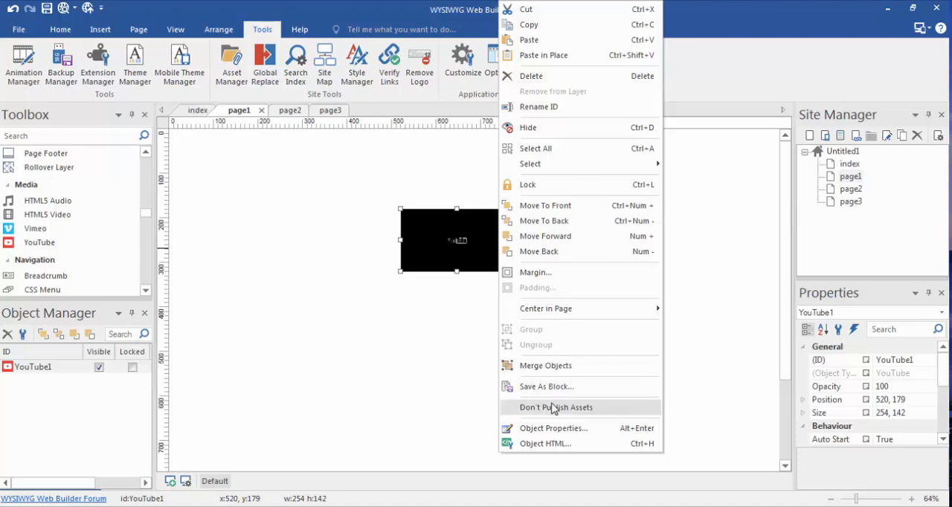
{"action": "mouse_move", "coordinate": [469, 258]}
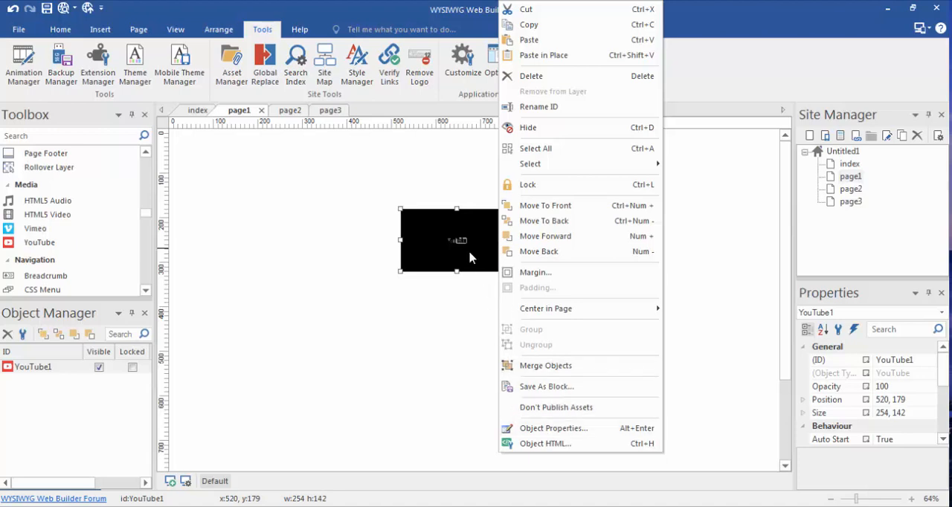
{"action": "left_click", "coordinate": [553, 428]}
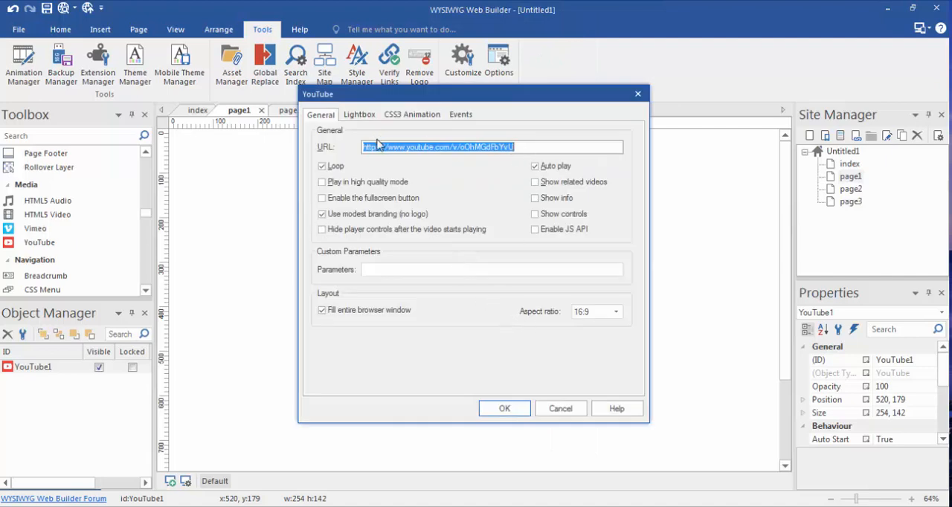
{"action": "mouse_move", "coordinate": [351, 155]}
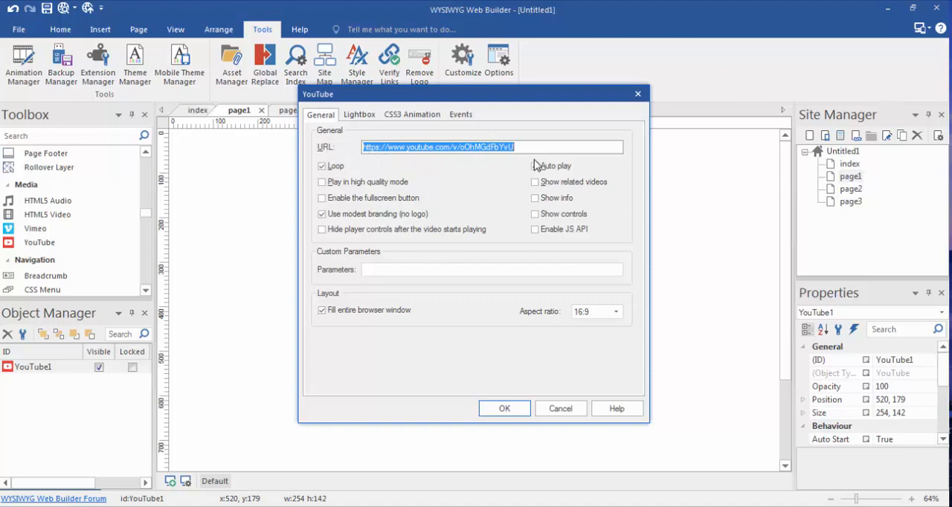
{"action": "left_click", "coordinate": [534, 165]}
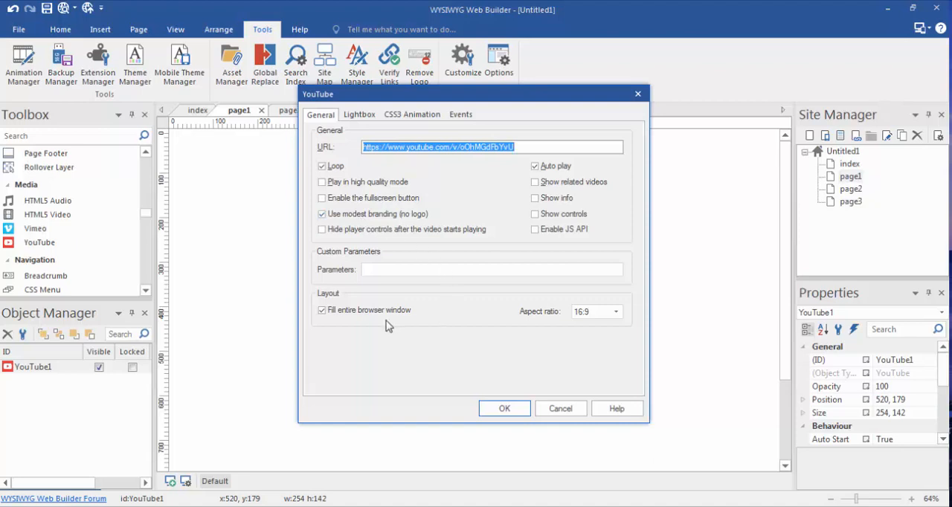
{"action": "mouse_move", "coordinate": [353, 328]}
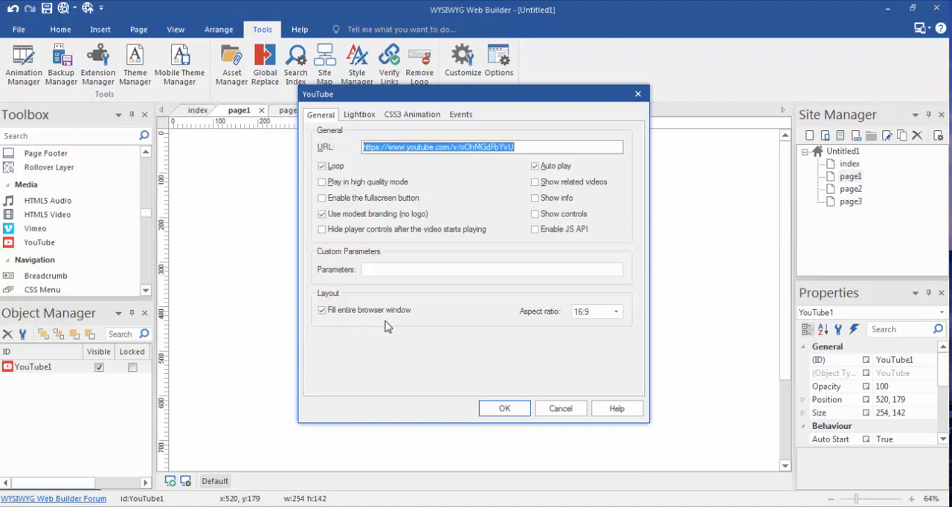
{"action": "mouse_move", "coordinate": [405, 327]}
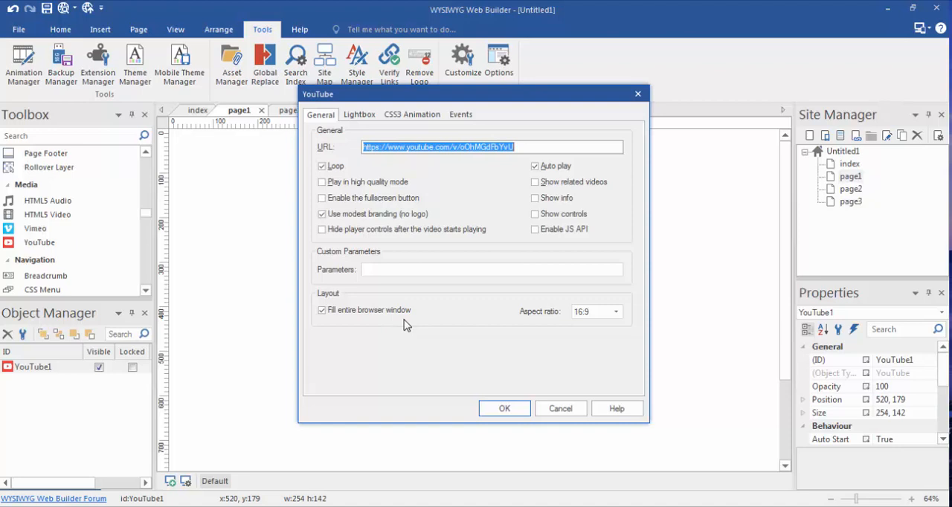
{"action": "left_click", "coordinate": [504, 408]}
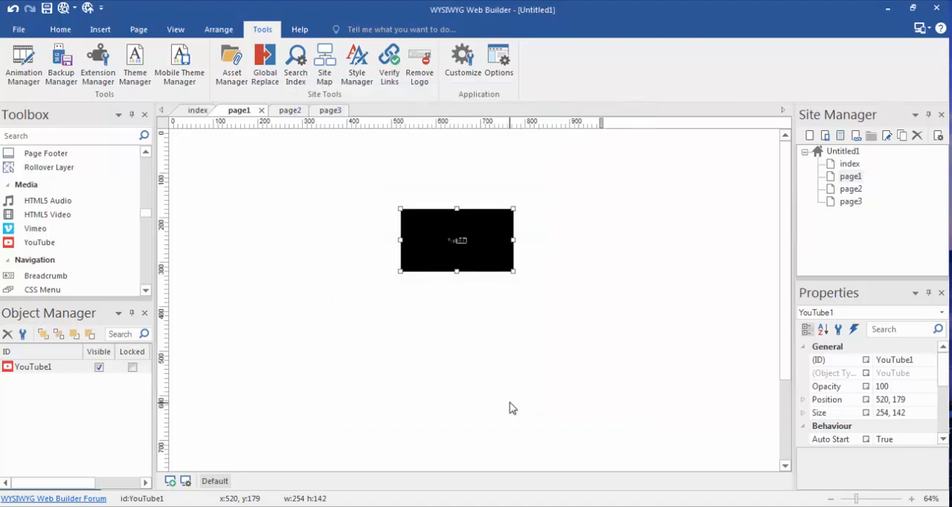
{"action": "mouse_move", "coordinate": [231, 63]}
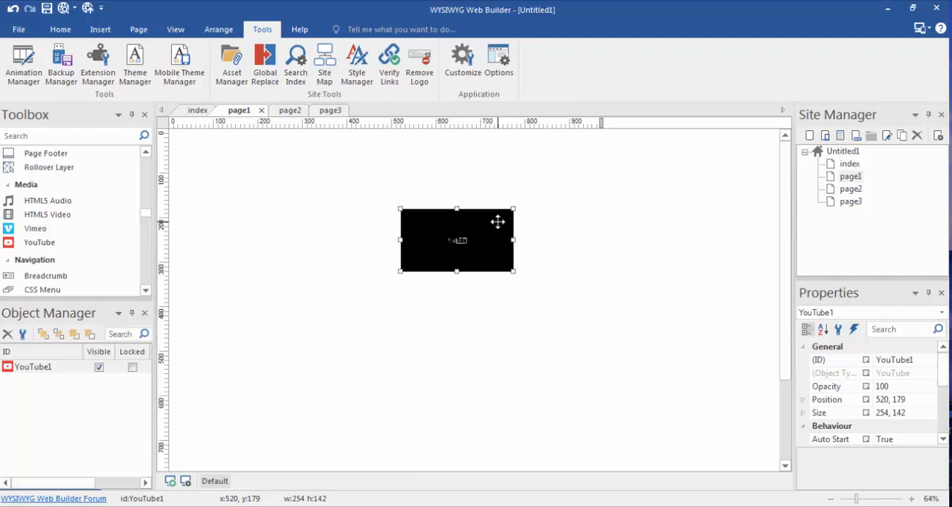
{"action": "mouse_move", "coordinate": [489, 233]}
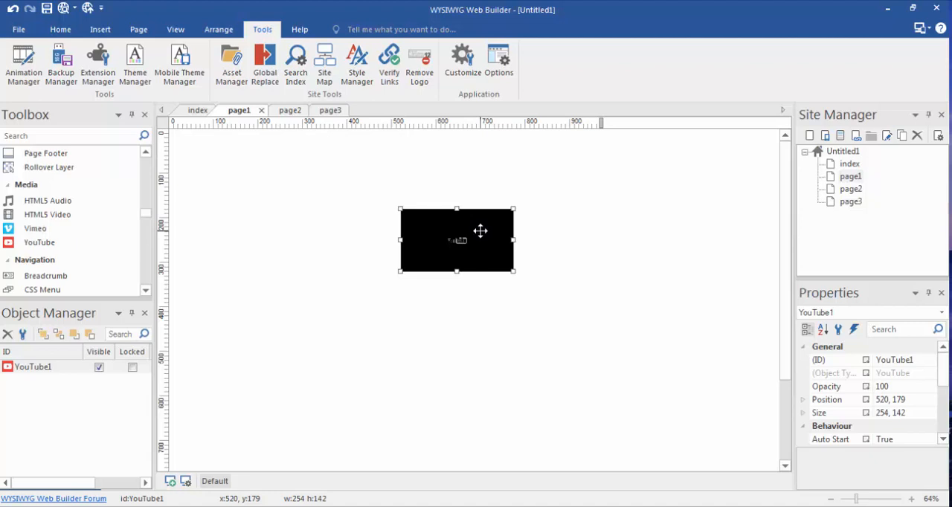
{"action": "mouse_move", "coordinate": [492, 240]}
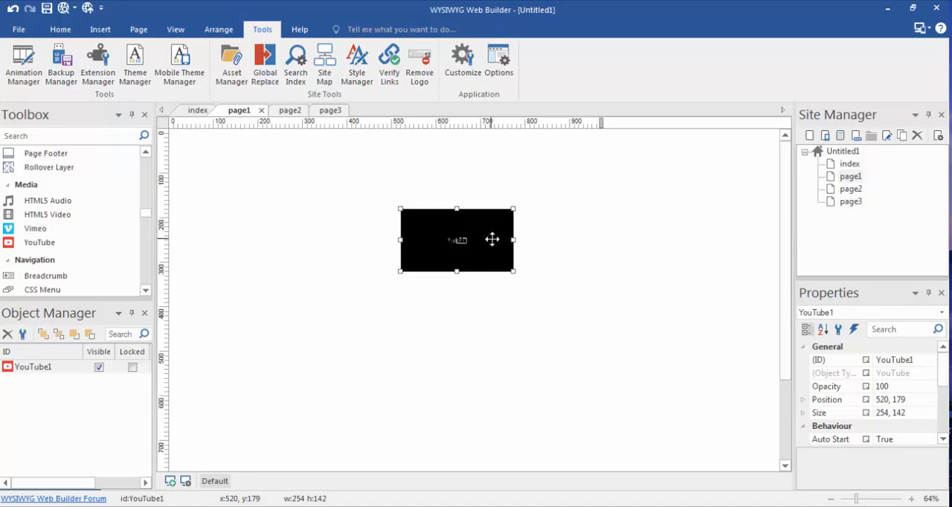
{"action": "mouse_move", "coordinate": [335, 194]}
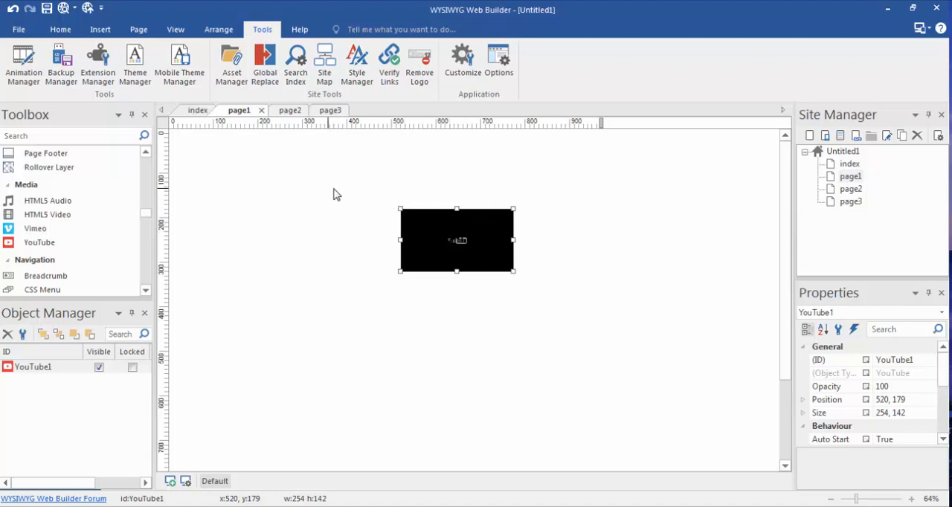
{"action": "left_click", "coordinate": [278, 110]}
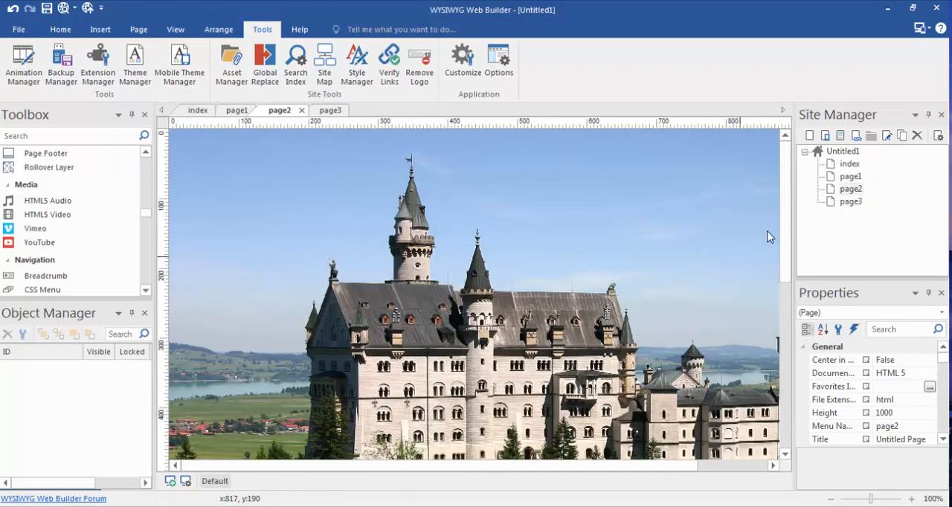
- Scroll through page2's castle background, then switch to index and open its page menu
{"action": "scroll", "scroll_direction": "down", "scroll_amount": 3}
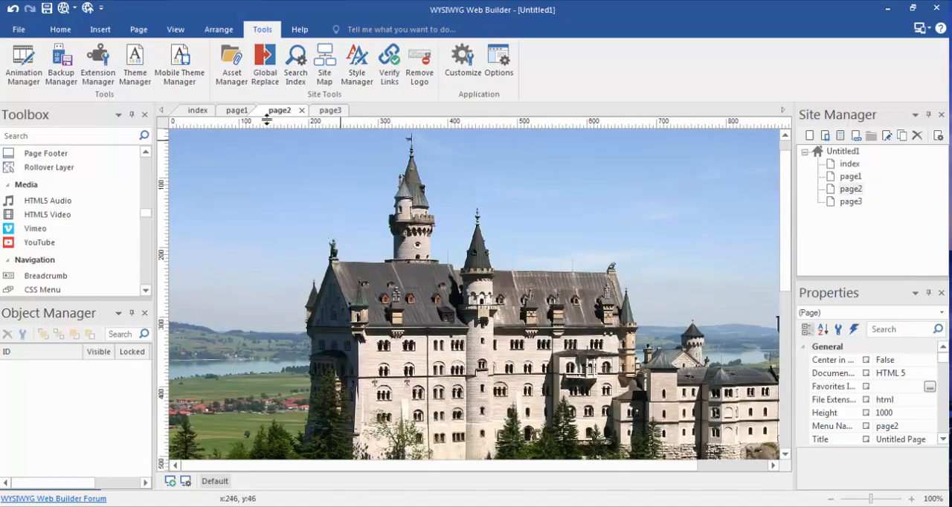
{"action": "left_click", "coordinate": [197, 110]}
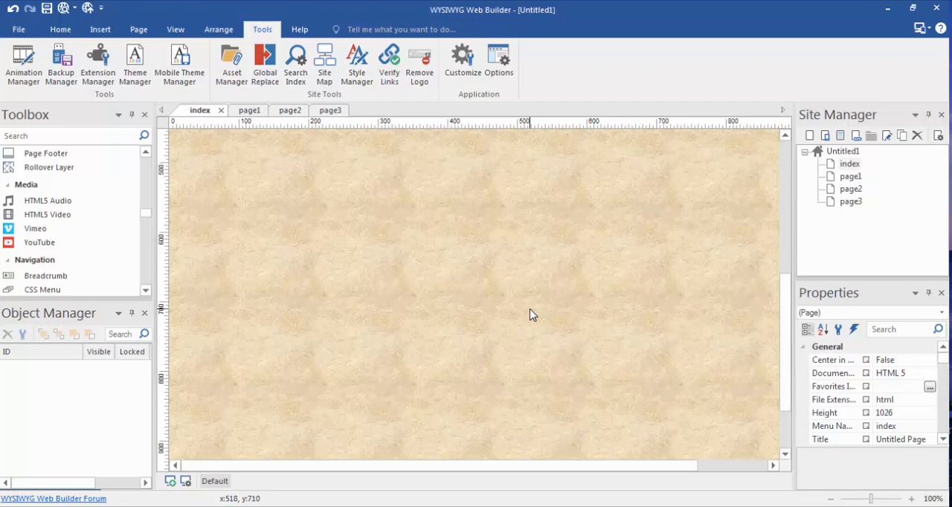
{"action": "mouse_move", "coordinate": [424, 319]}
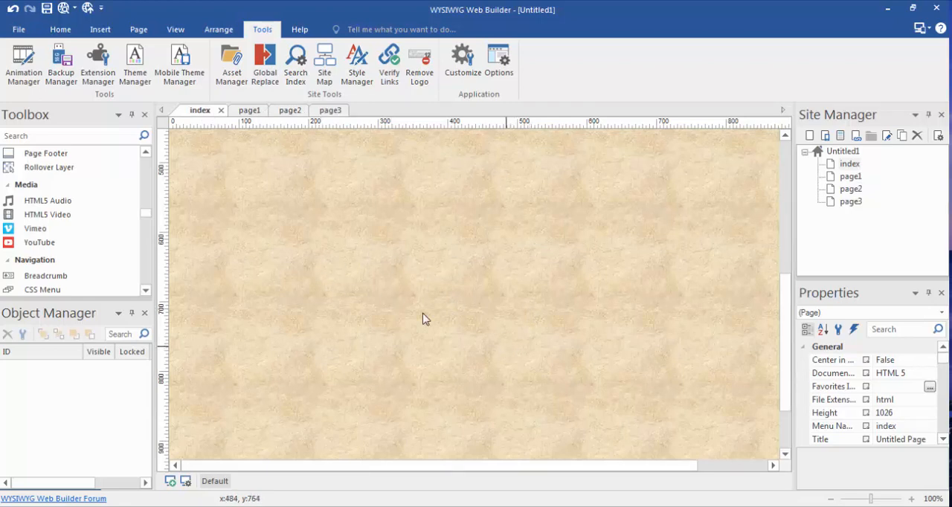
{"action": "mouse_move", "coordinate": [240, 223]}
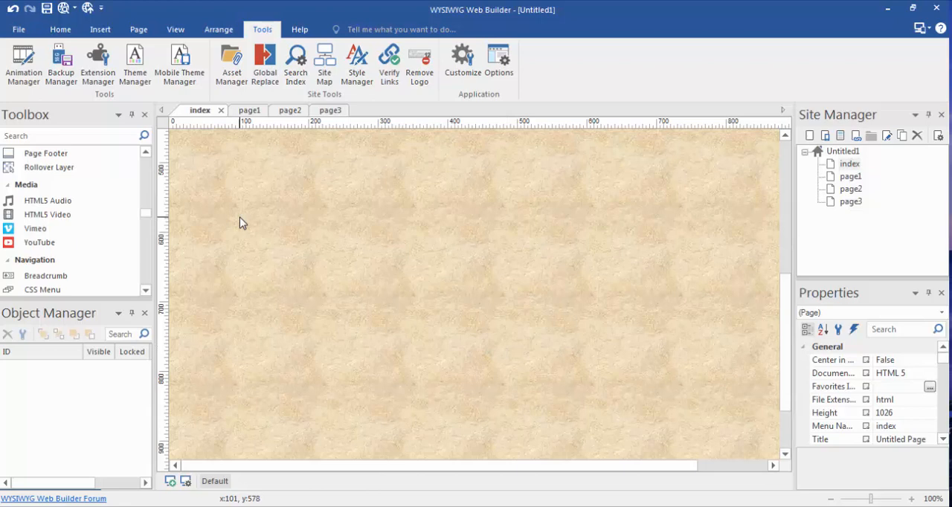
{"action": "mouse_move", "coordinate": [371, 243]}
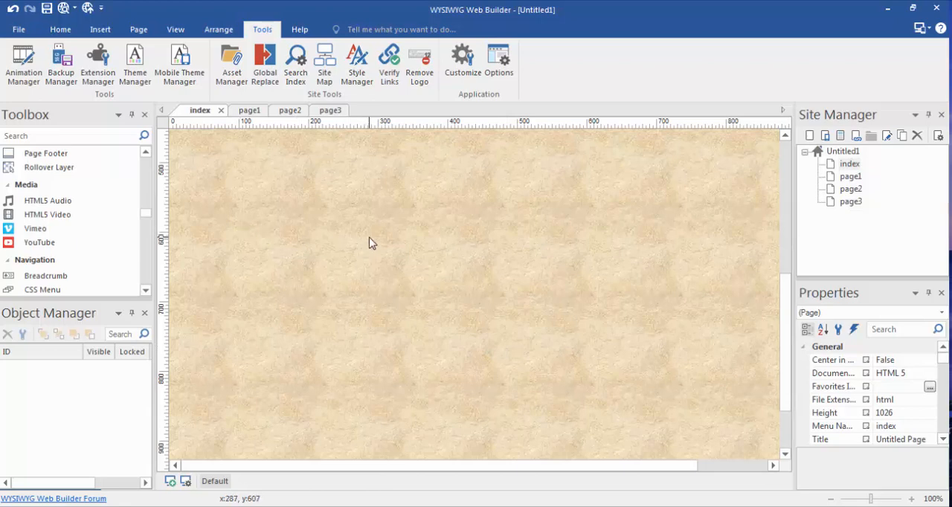
{"action": "mouse_move", "coordinate": [351, 215]}
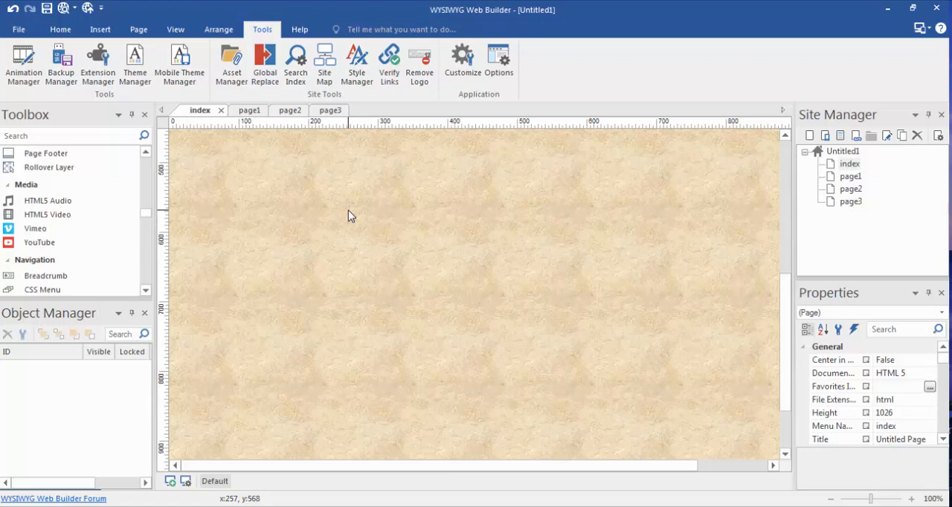
{"action": "right_click", "coordinate": [351, 216]}
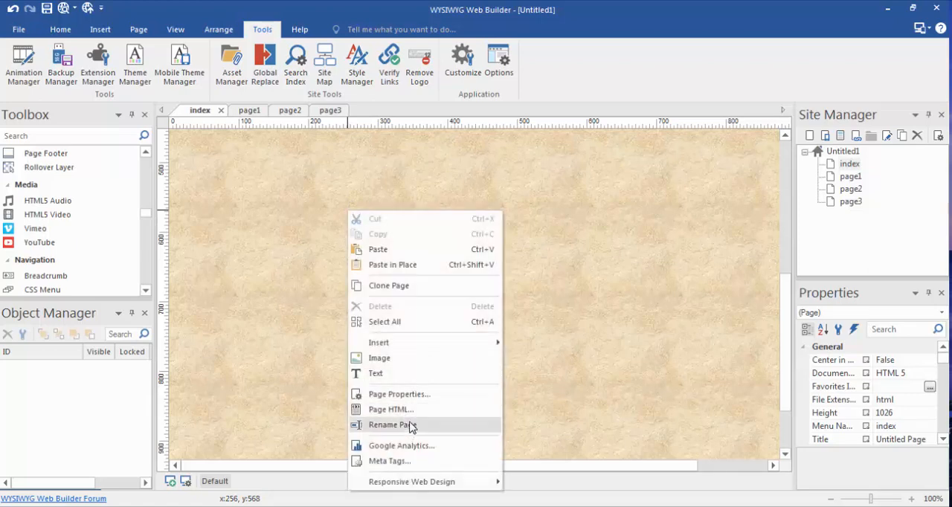
- Open the index page's Page Properties on the Style tab showing the texture background
{"action": "left_click", "coordinate": [398, 394]}
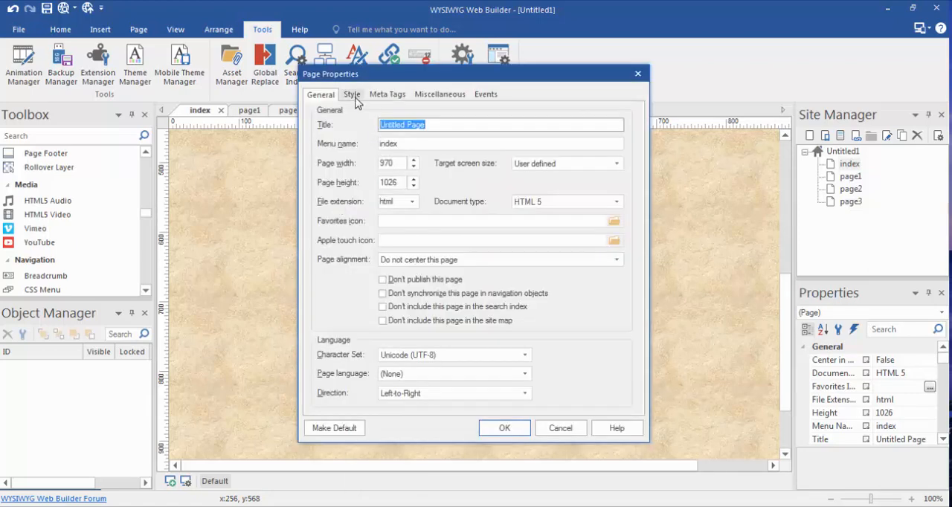
{"action": "left_click", "coordinate": [352, 93]}
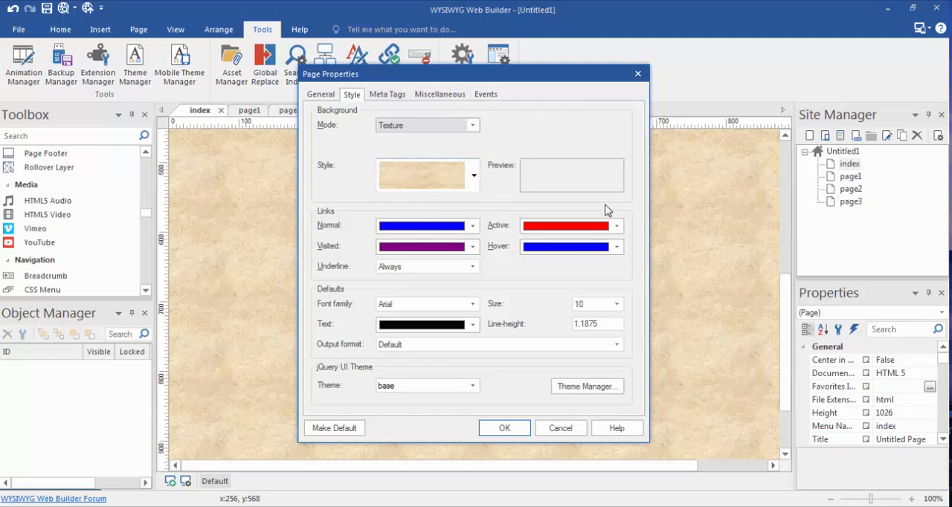
{"action": "mouse_move", "coordinate": [591, 358]}
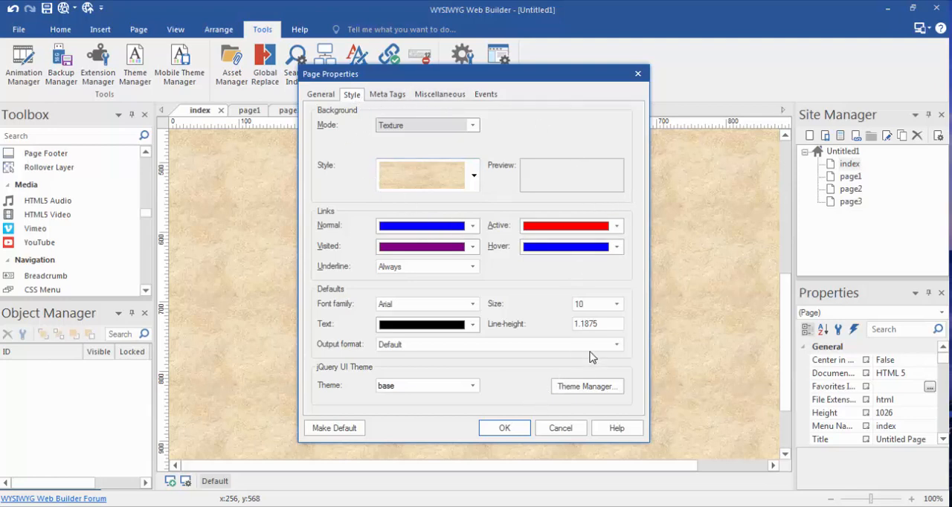